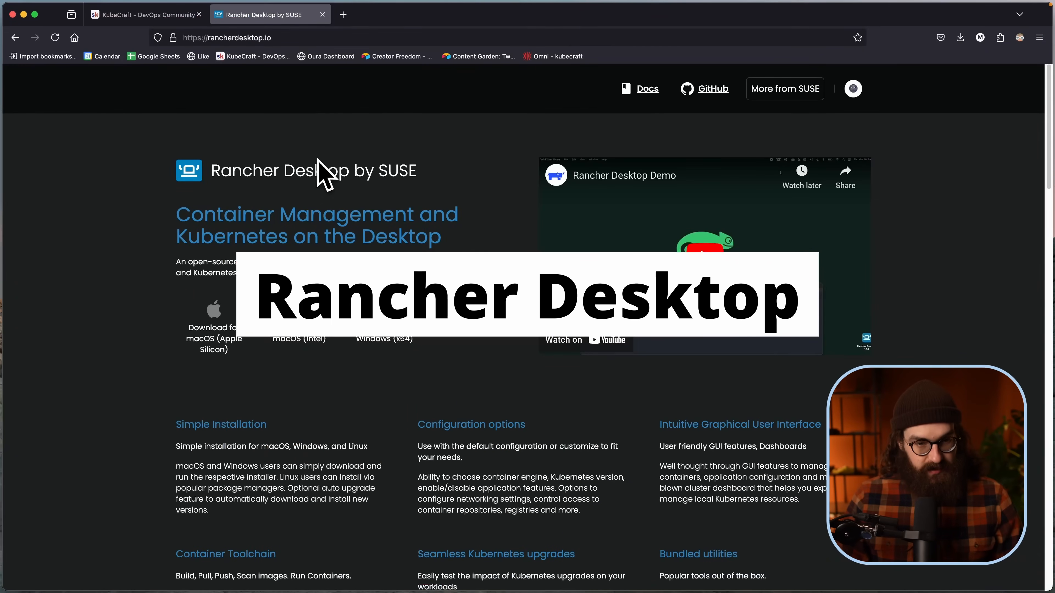
Step: Bring up the Rancher Desktop window on its General welcome page showing version 1.17.1 and online status
{"action": "scroll", "scroll_direction": "down", "scroll_amount": 3}
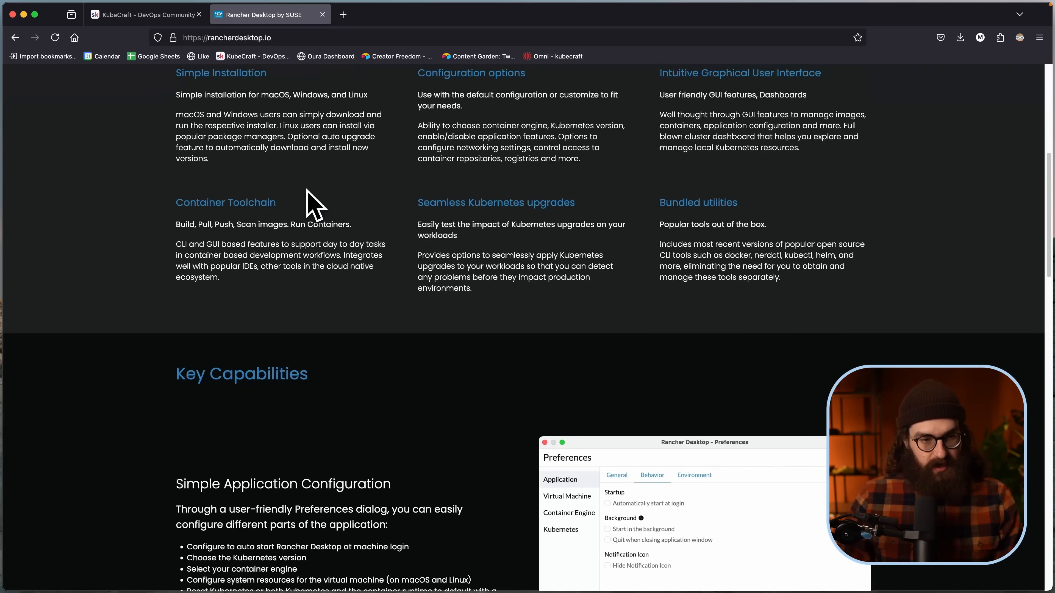
{"action": "scroll", "scroll_direction": "up", "scroll_amount": 3}
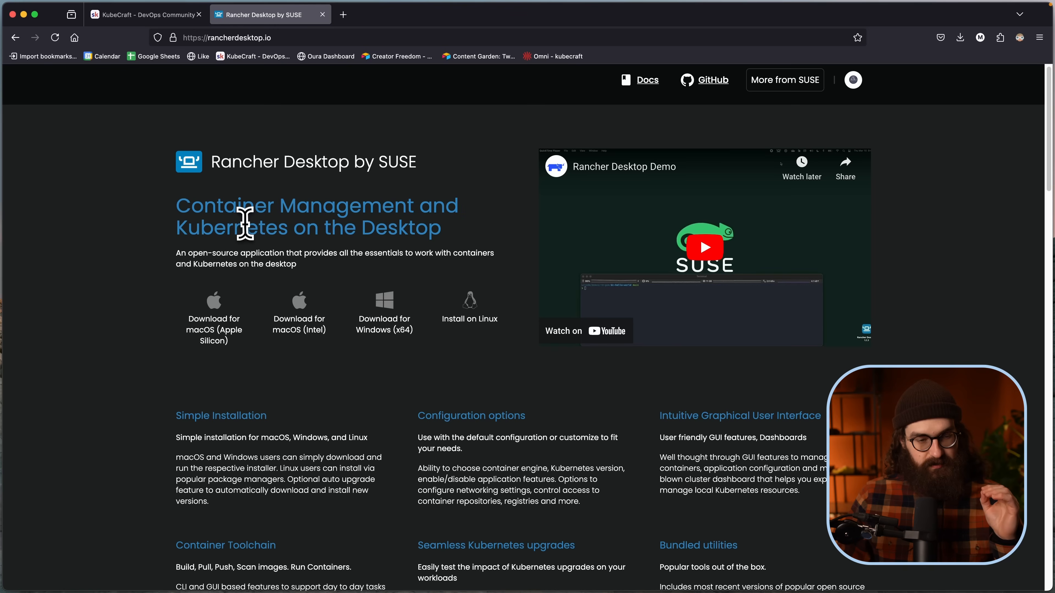
{"action": "mouse_move", "coordinate": [180, 210]}
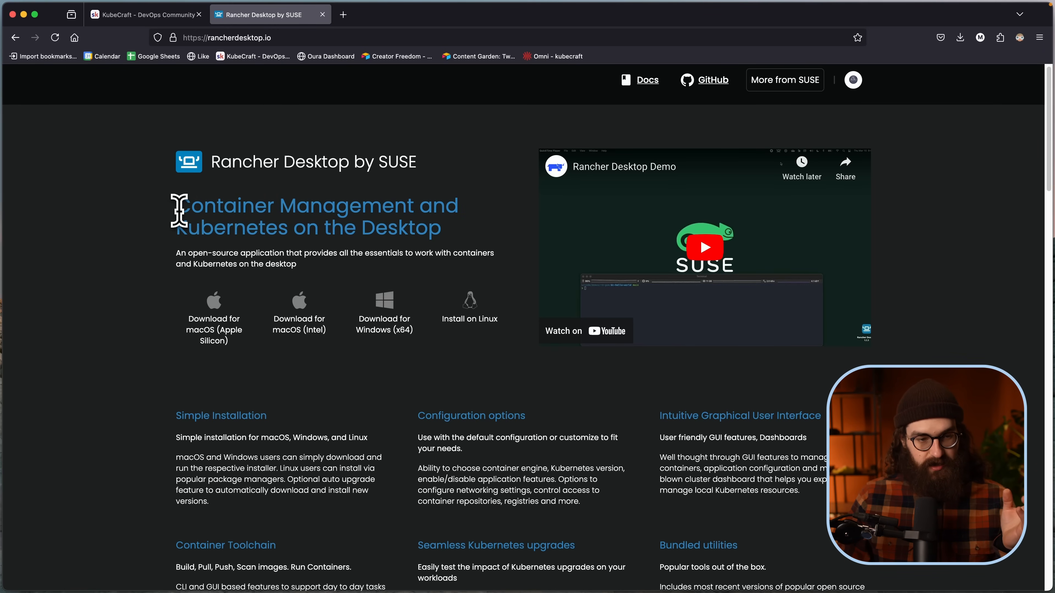
{"action": "mouse_move", "coordinate": [242, 263]}
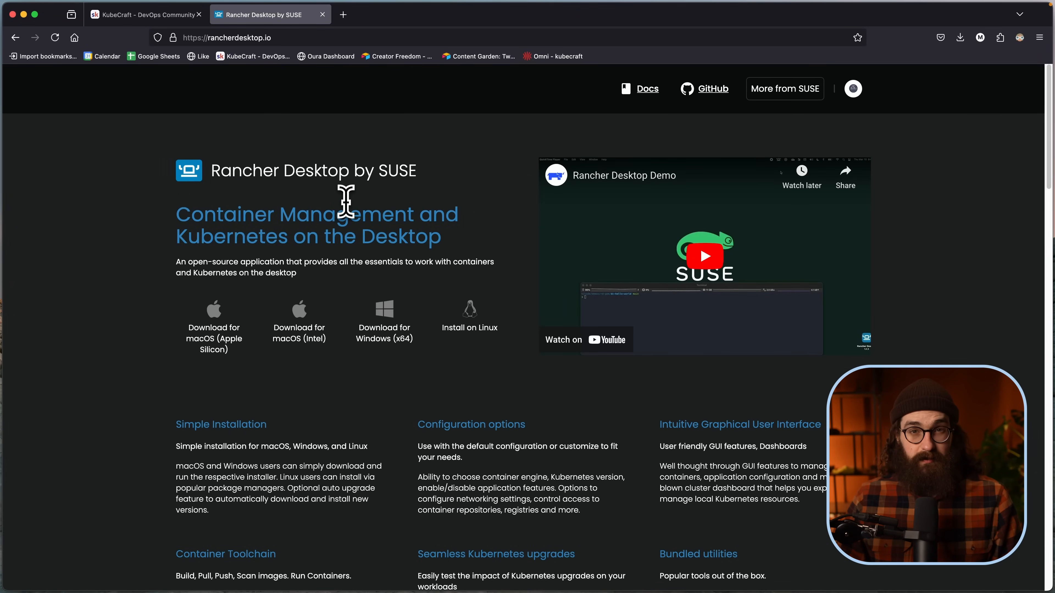
{"action": "mouse_move", "coordinate": [376, 205]}
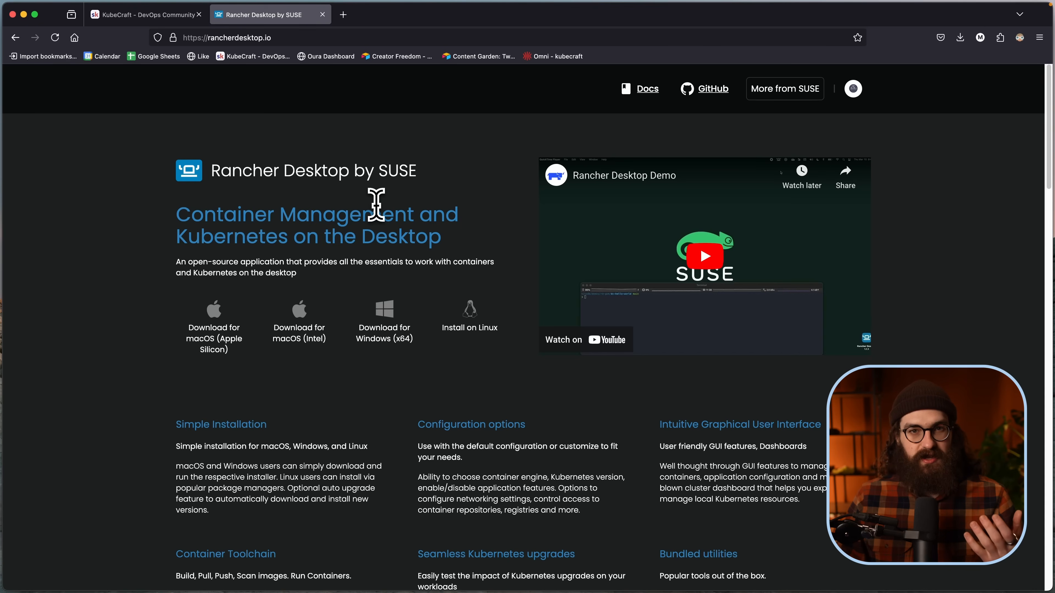
{"action": "mouse_move", "coordinate": [386, 206]}
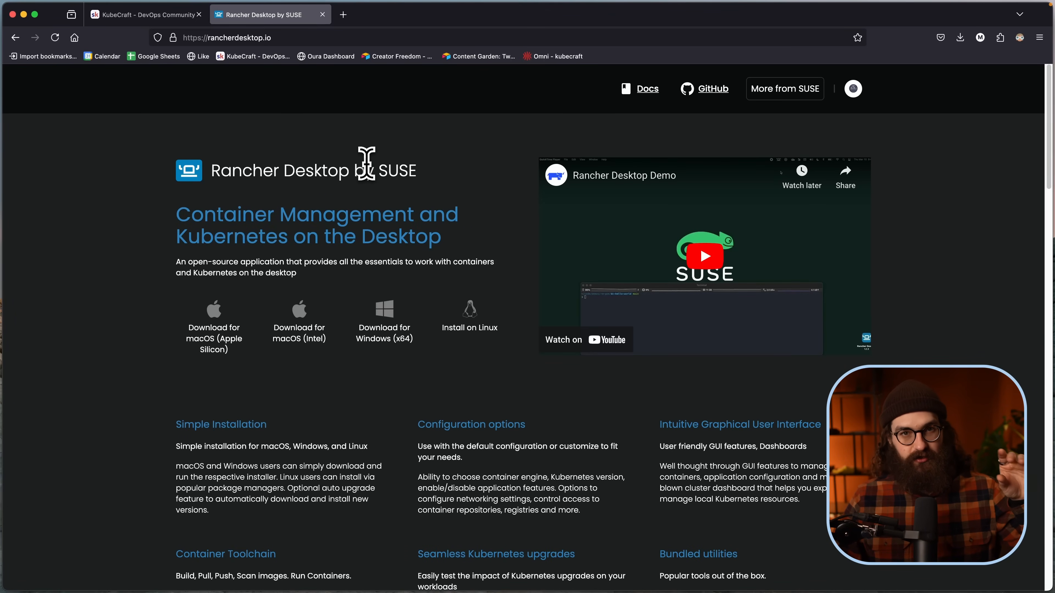
{"action": "mouse_move", "coordinate": [402, 170]}
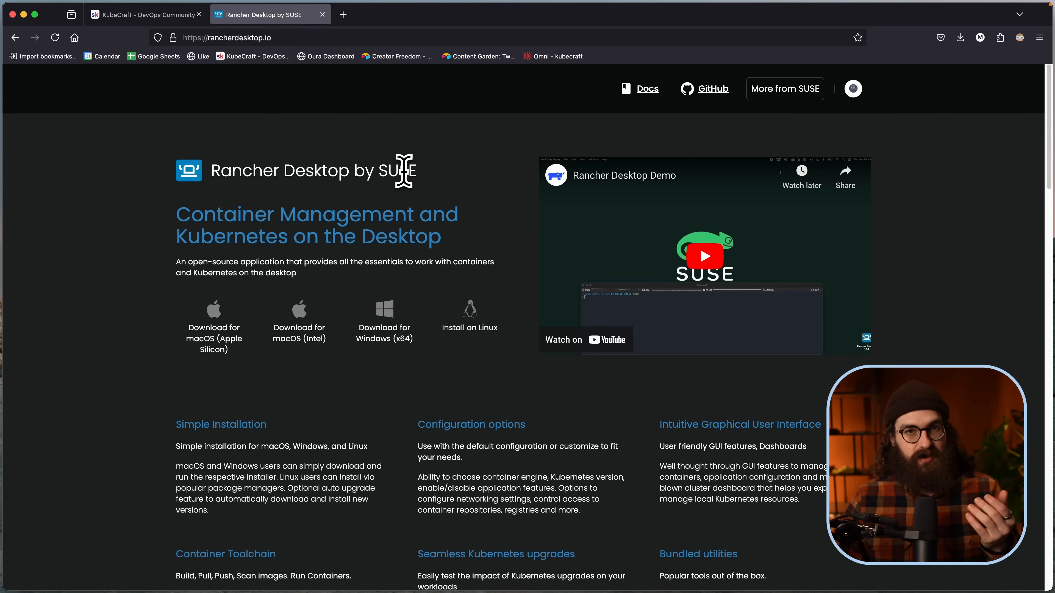
{"action": "mouse_move", "coordinate": [429, 192]}
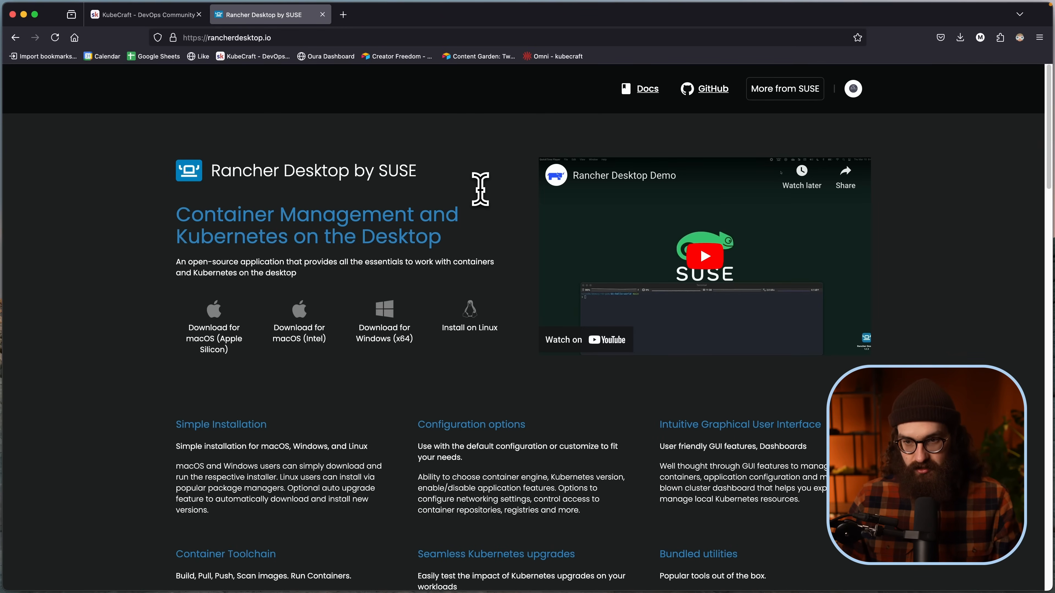
{"action": "mouse_move", "coordinate": [465, 193]}
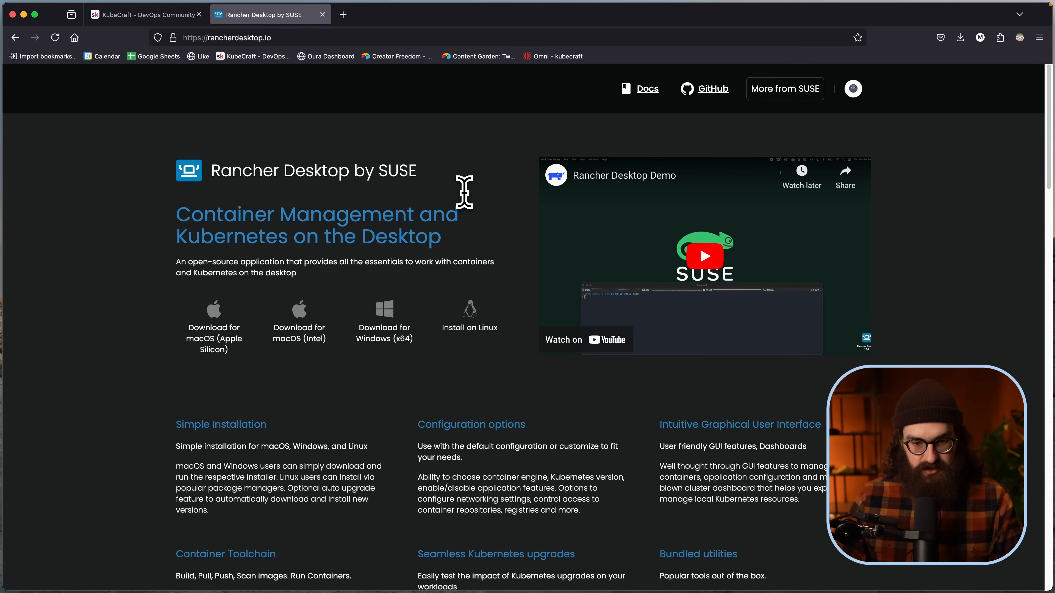
{"action": "mouse_move", "coordinate": [311, 149]}
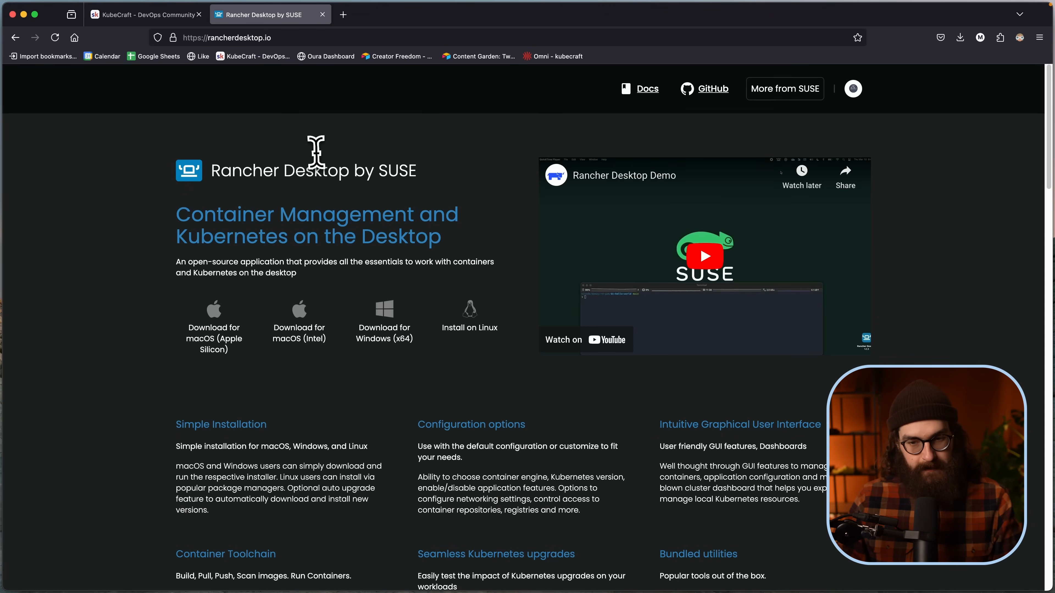
{"action": "scroll", "scroll_direction": "down", "scroll_amount": 3}
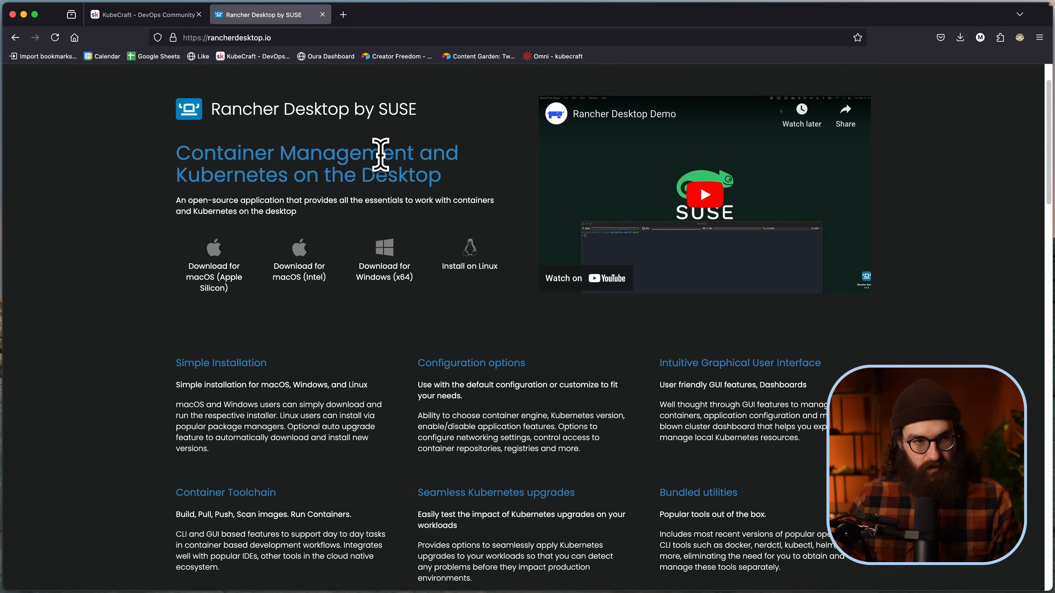
{"action": "mouse_move", "coordinate": [452, 245]}
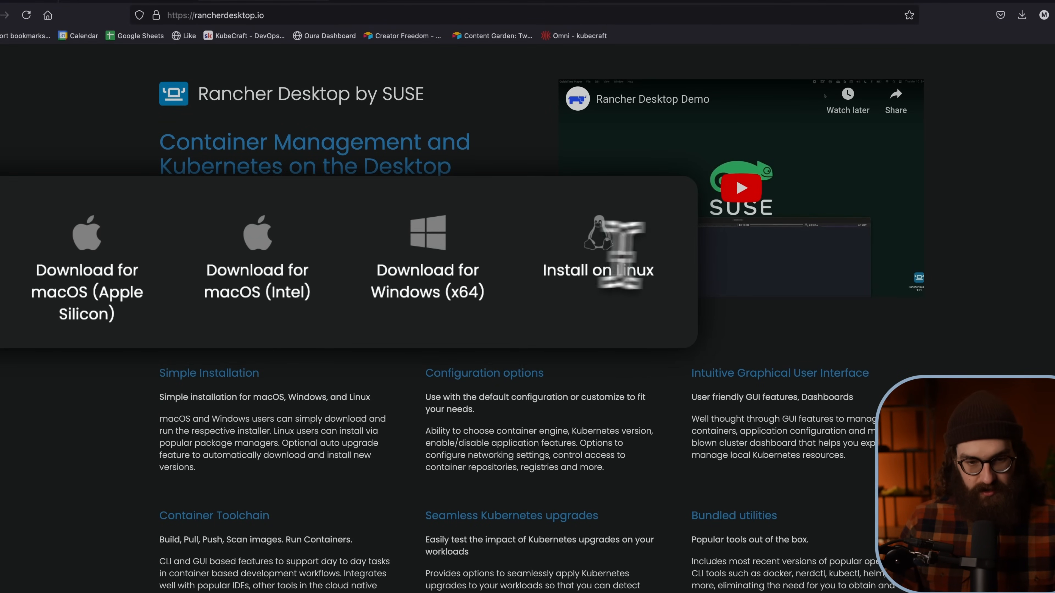
{"action": "left_click", "coordinate": [784, 88]}
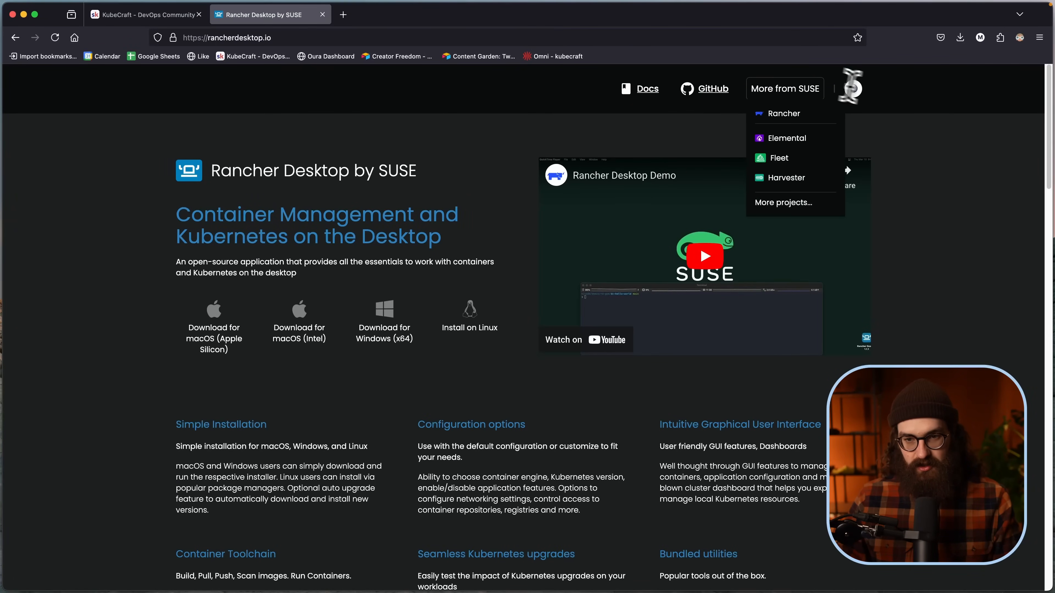
{"action": "key", "text": "cmd+4"}
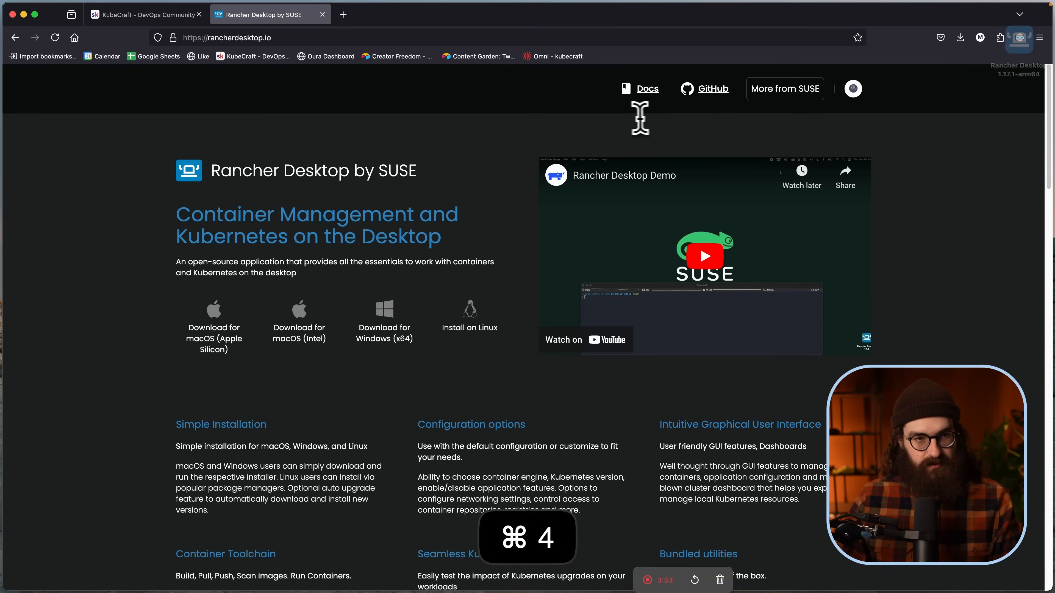
{"action": "key", "text": "cmd+4"}
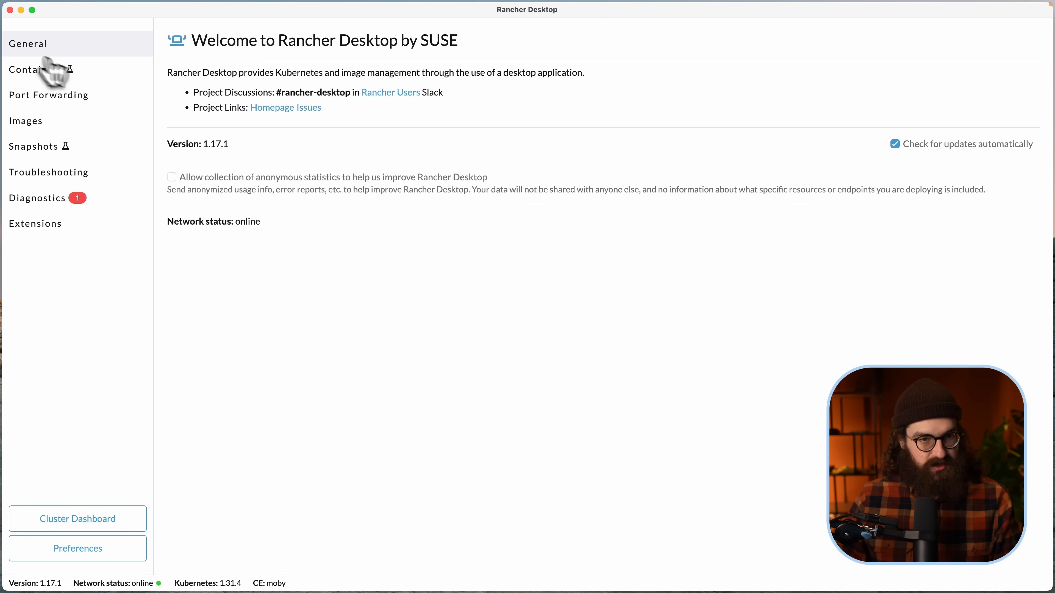
{"action": "mouse_move", "coordinate": [440, 225]}
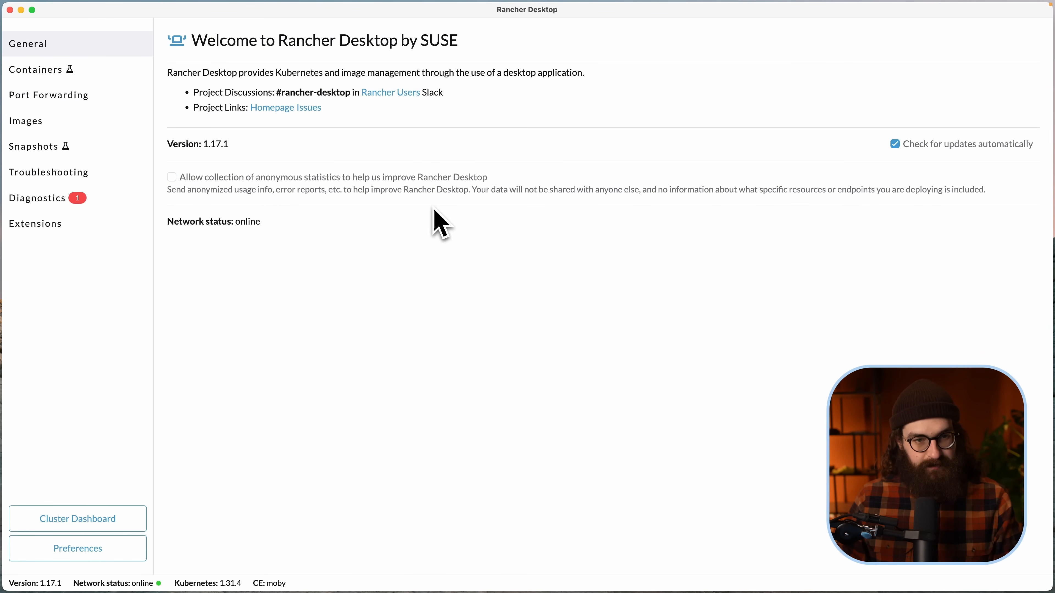
{"action": "mouse_move", "coordinate": [557, 162]}
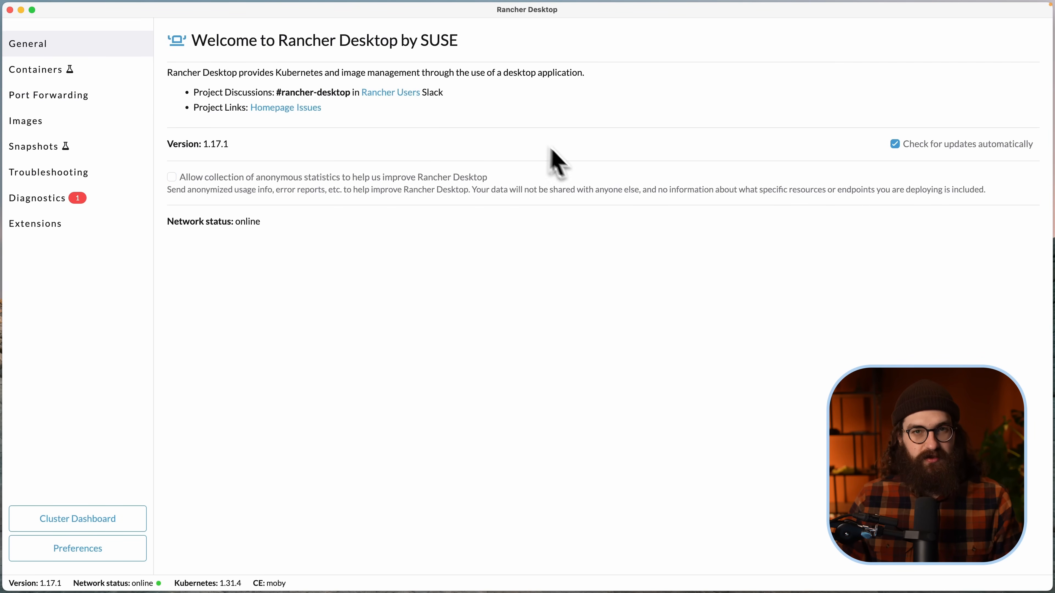
{"action": "mouse_move", "coordinate": [561, 213]}
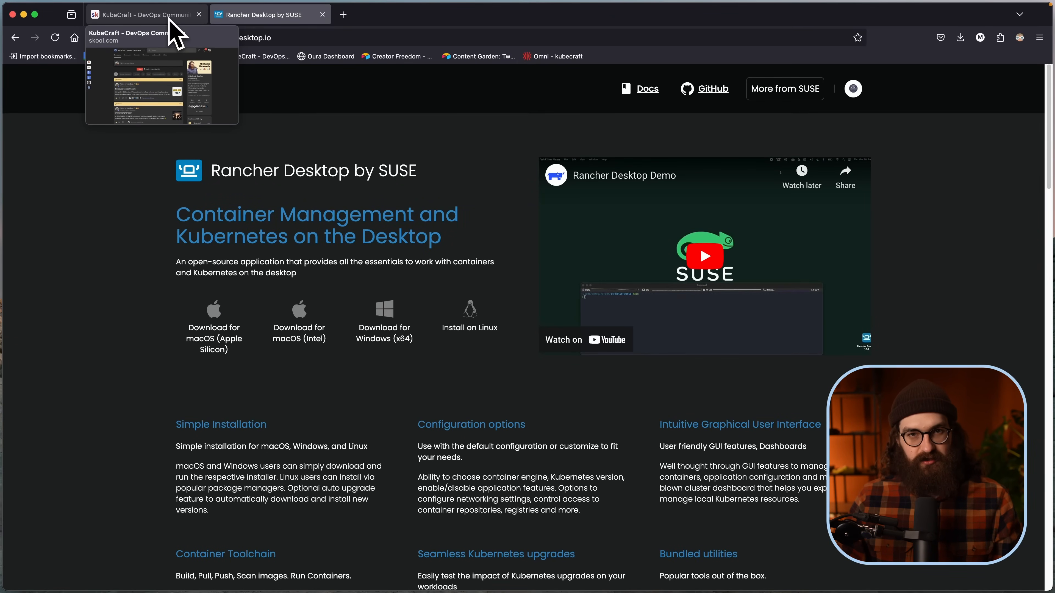
Step: From the KubeCraft classroom, open Kubernetes Fundamentals at its Thoughts on the Tooling lesson
{"action": "left_click", "coordinate": [143, 14]}
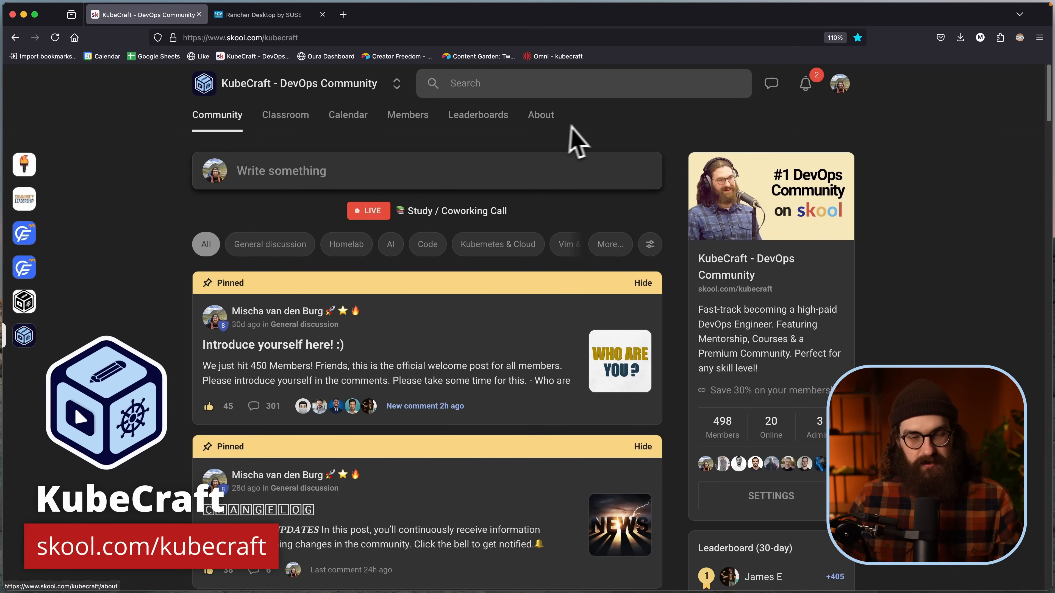
{"action": "mouse_move", "coordinate": [285, 114]}
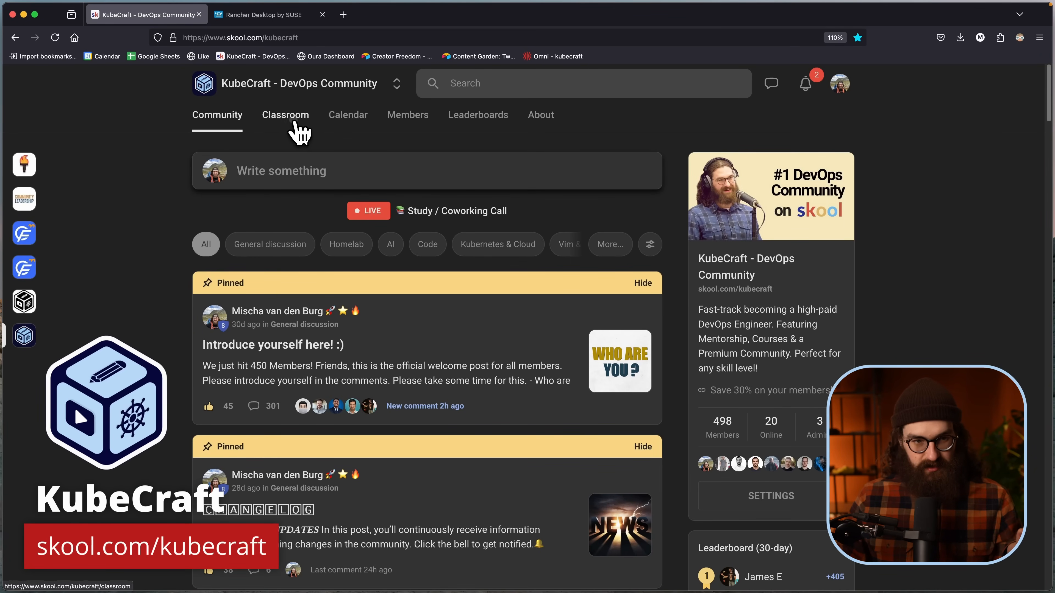
{"action": "left_click", "coordinate": [285, 114]}
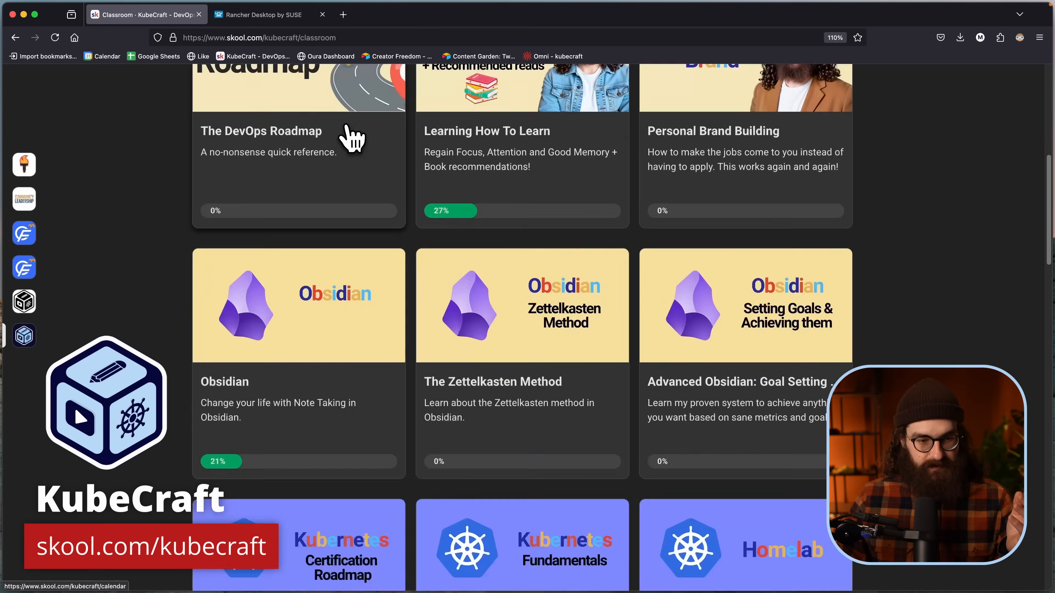
{"action": "scroll", "scroll_direction": "down", "scroll_amount": 3}
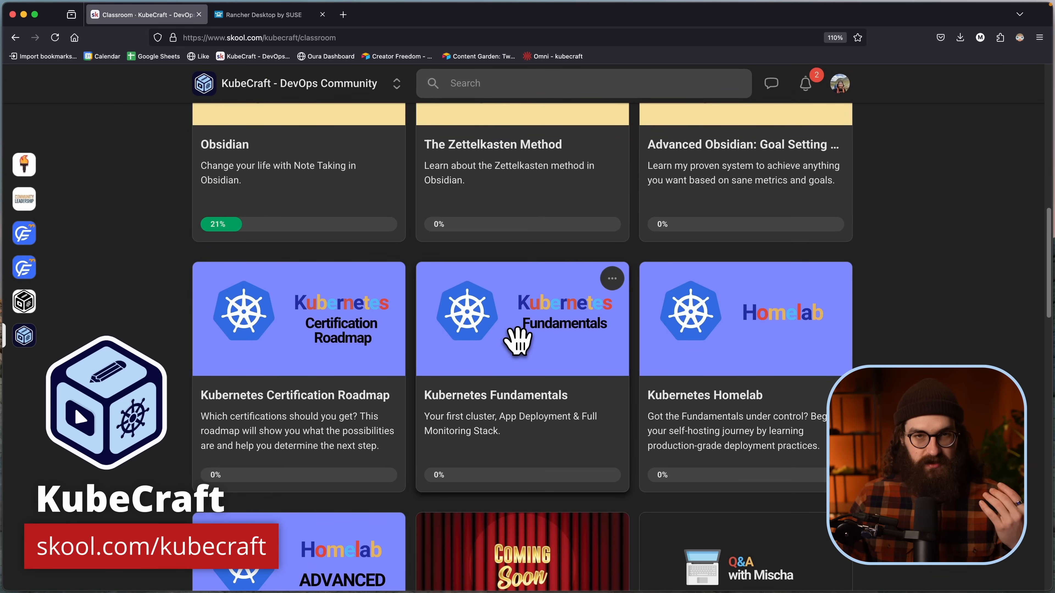
{"action": "left_click", "coordinate": [522, 318]}
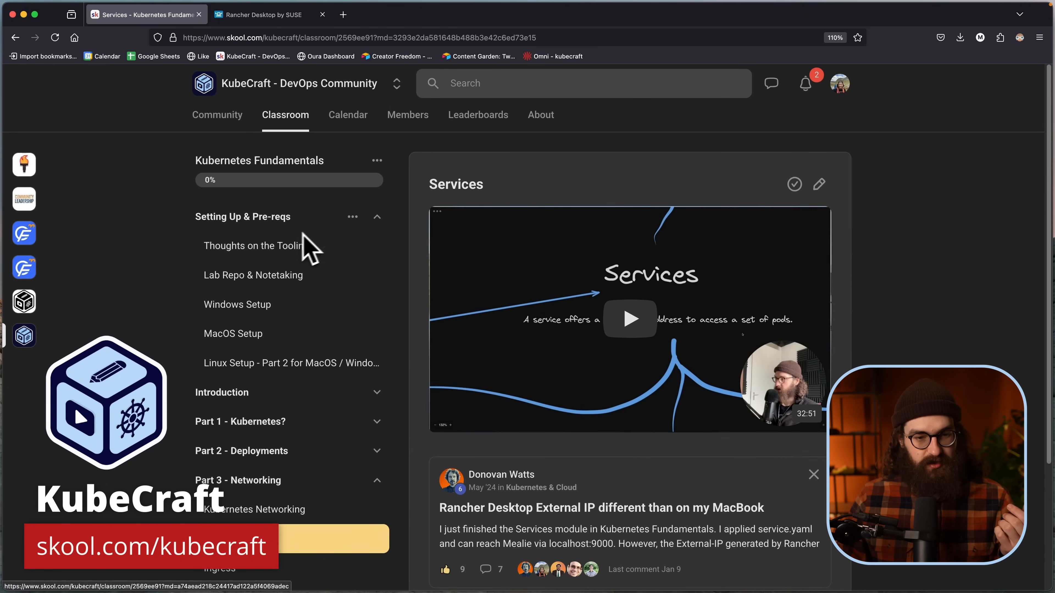
{"action": "left_click", "coordinate": [256, 246]}
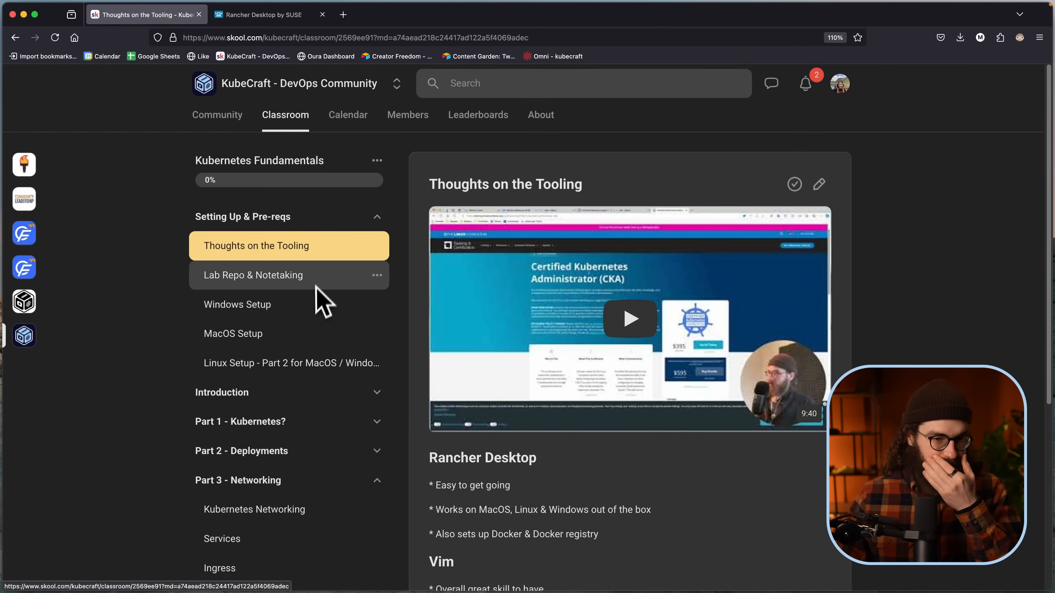
Step: Leave the lesson via the Classroom course list and return to the KubeCraft community feed
{"action": "left_click", "coordinate": [377, 217]}
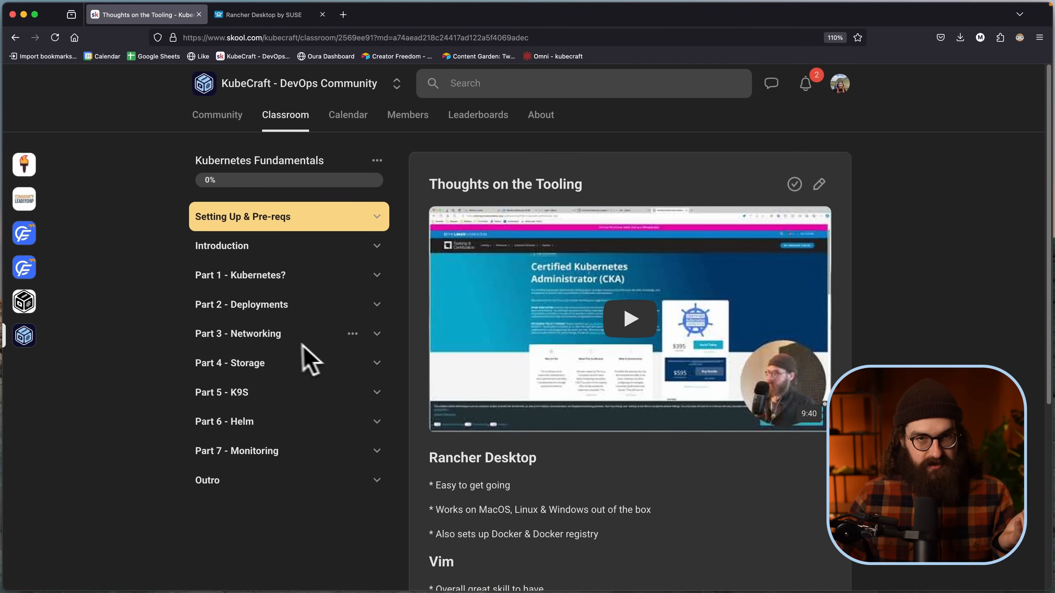
{"action": "mouse_move", "coordinate": [505, 285]}
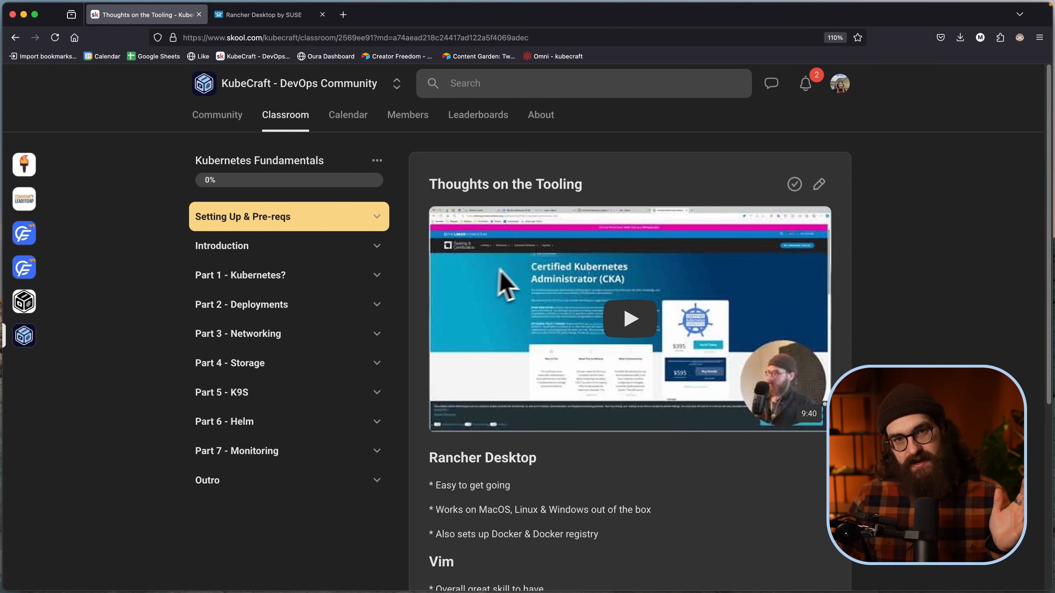
{"action": "mouse_move", "coordinate": [326, 275]}
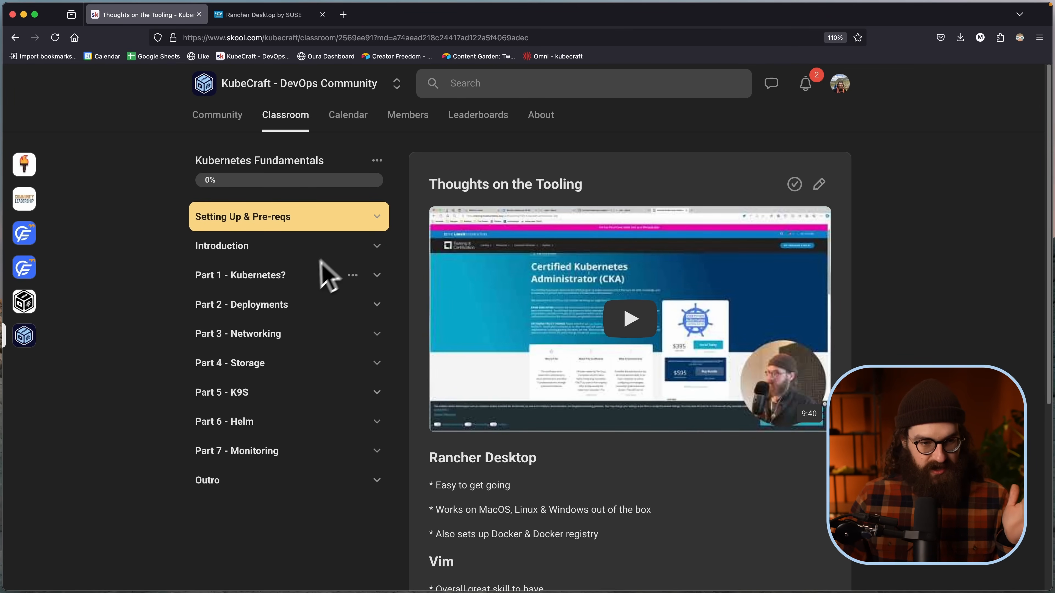
{"action": "mouse_move", "coordinate": [391, 273]}
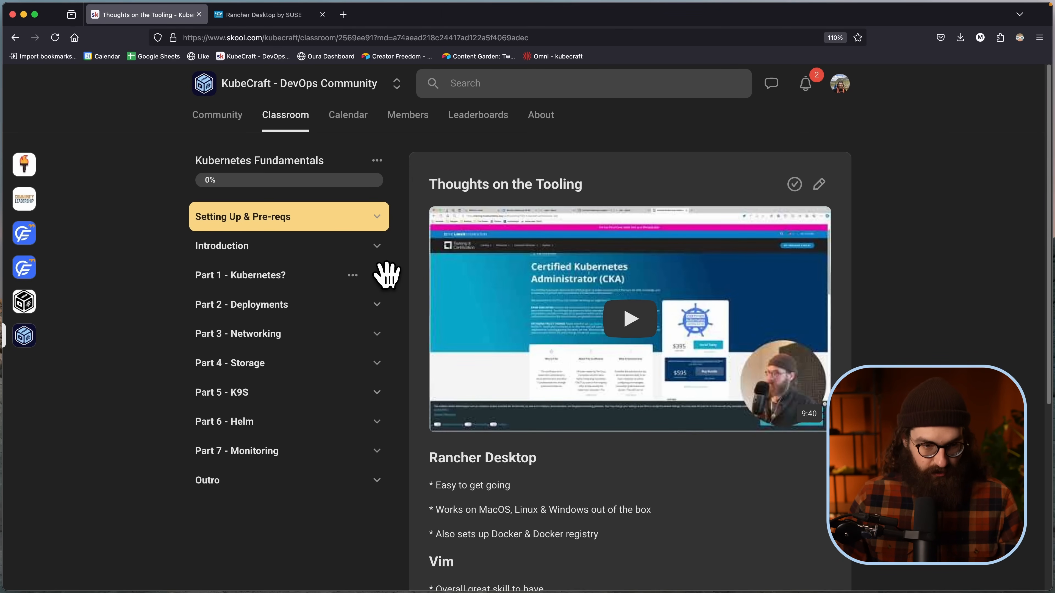
{"action": "mouse_move", "coordinate": [381, 302]}
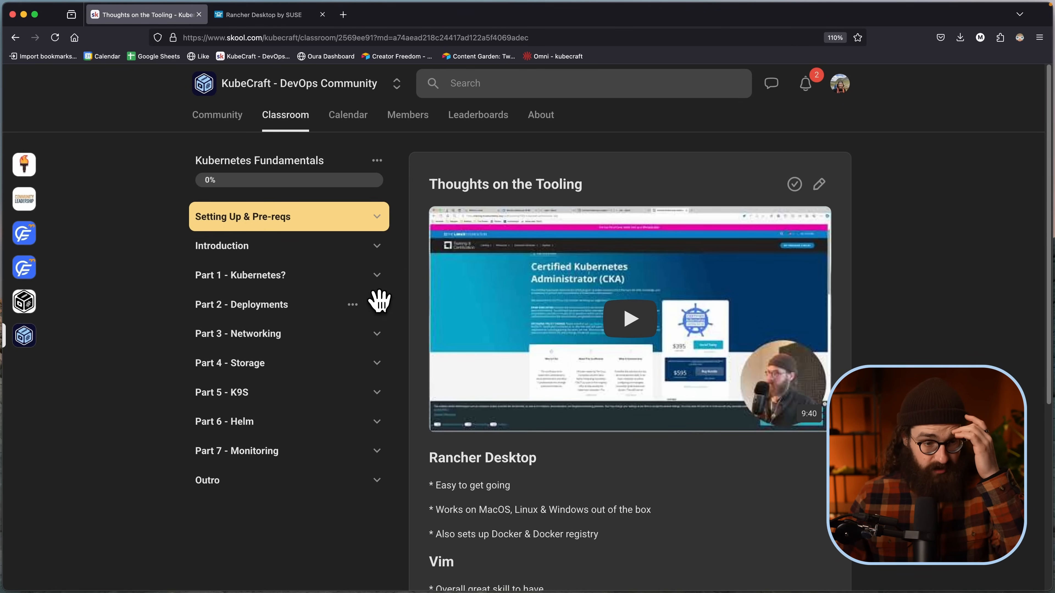
{"action": "scroll", "scroll_direction": "down", "scroll_amount": 3}
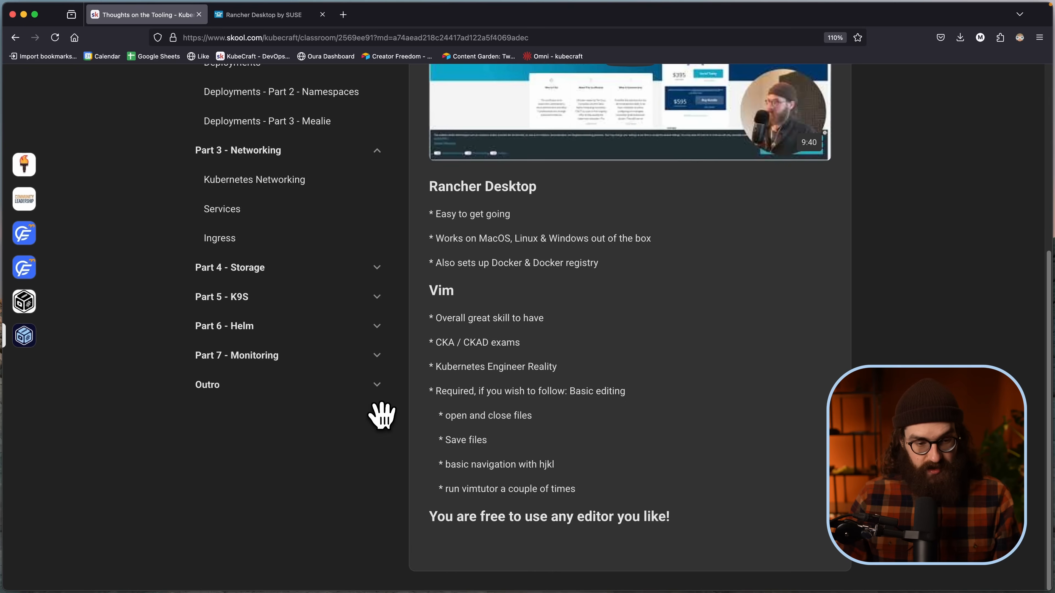
{"action": "scroll", "scroll_direction": "up", "scroll_amount": 3}
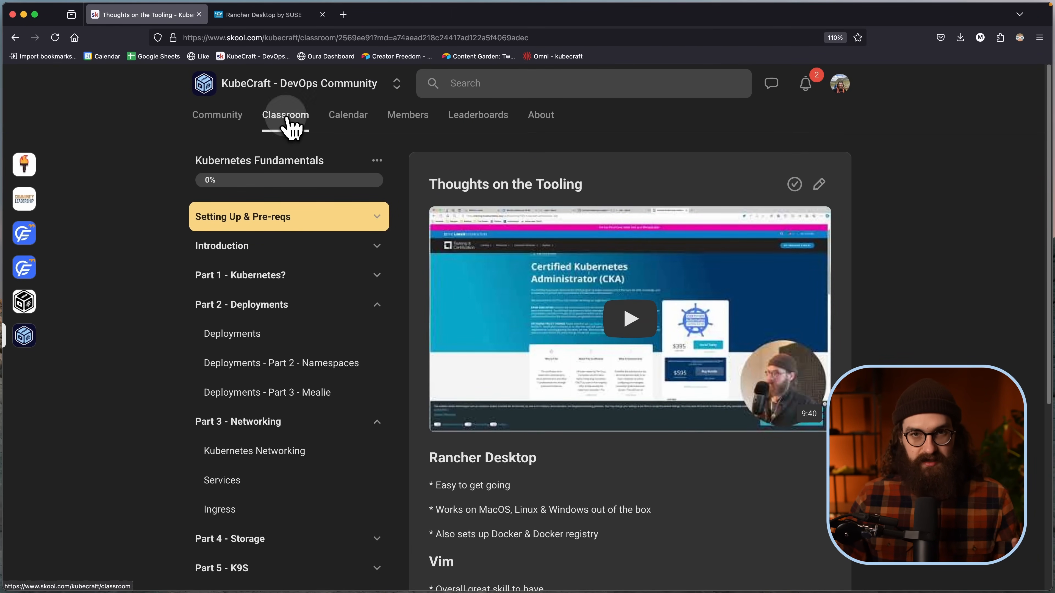
{"action": "left_click", "coordinate": [285, 114]}
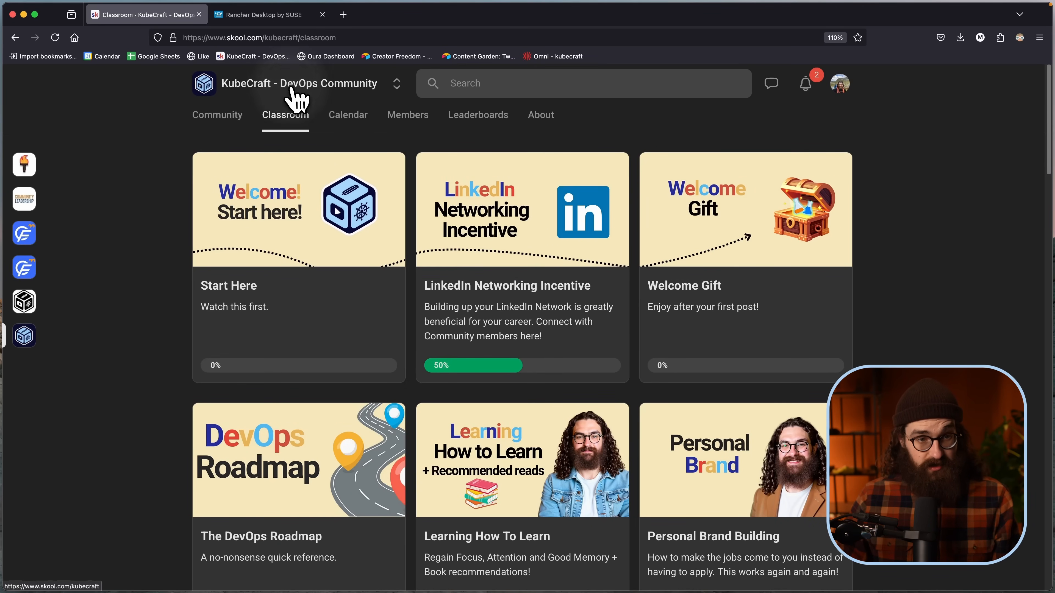
{"action": "left_click", "coordinate": [216, 114]}
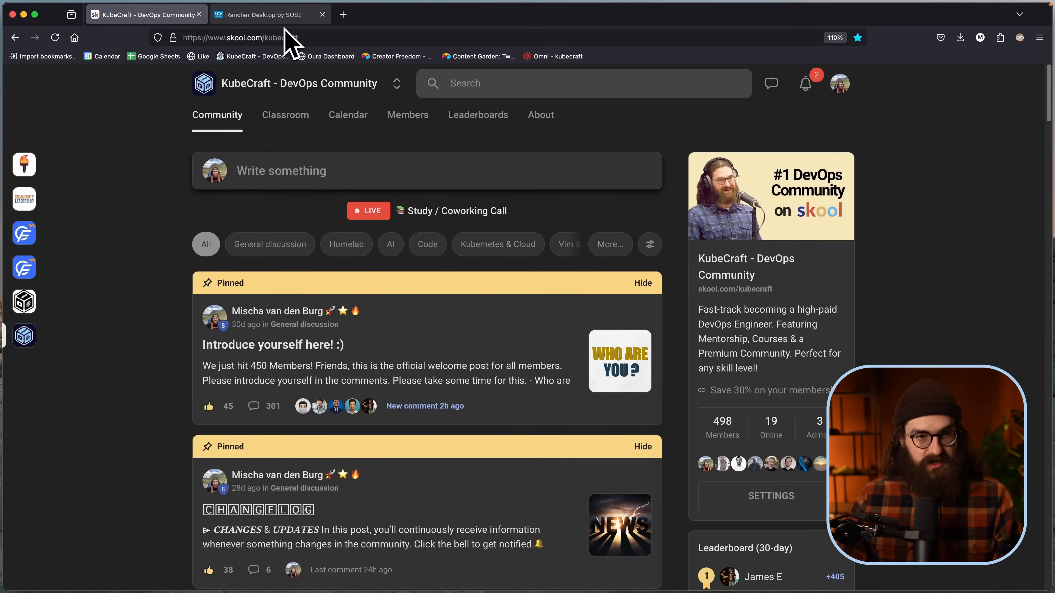
Step: Switch to the Neovim video notes and scroll down to the MacOS tools section
{"action": "left_click", "coordinate": [269, 14]}
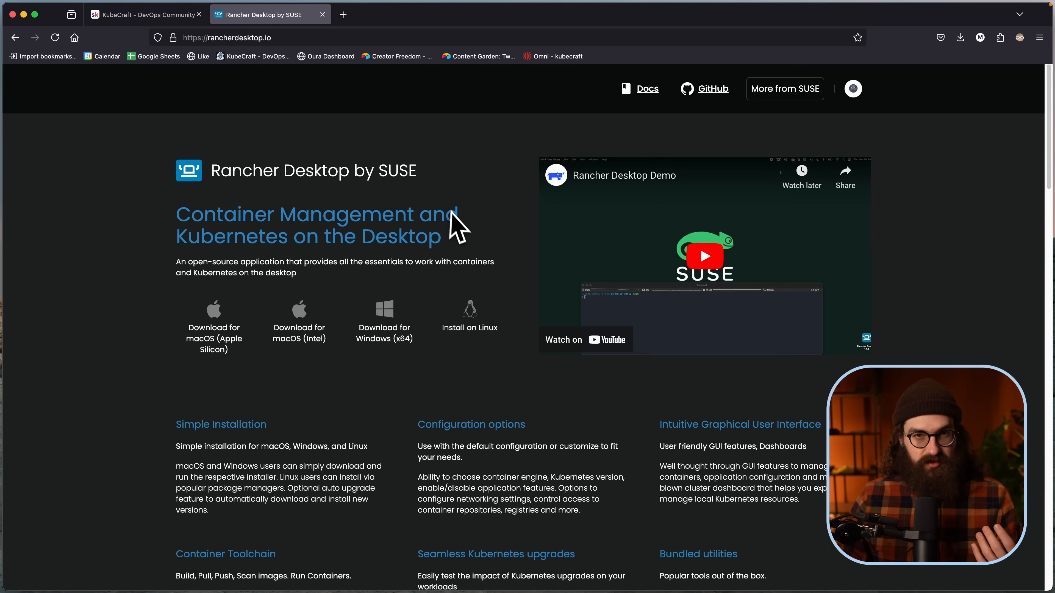
{"action": "key", "text": "cmd+3"}
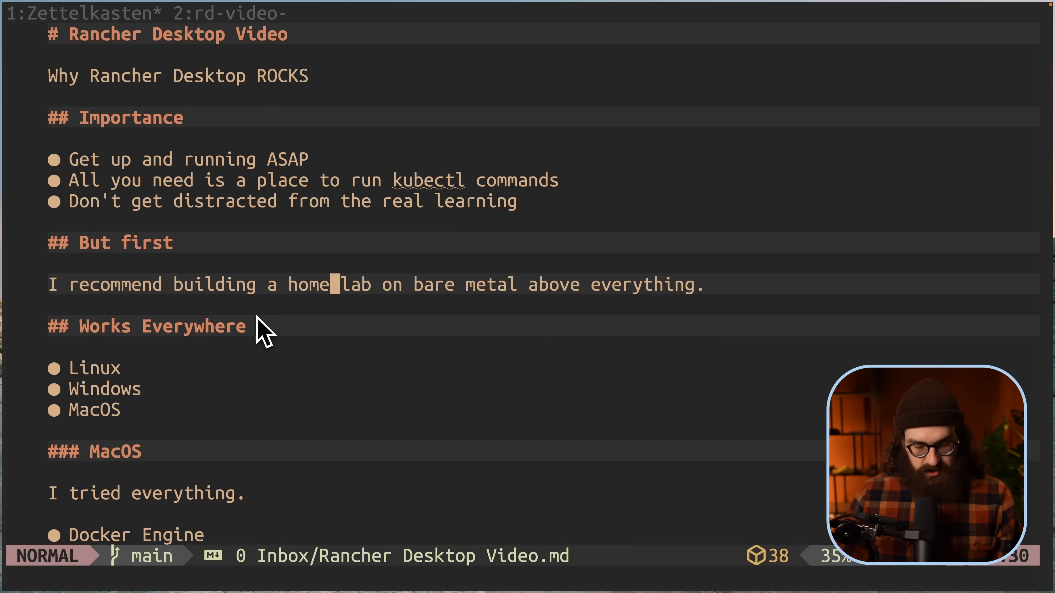
{"action": "scroll", "scroll_direction": "down", "scroll_amount": 3}
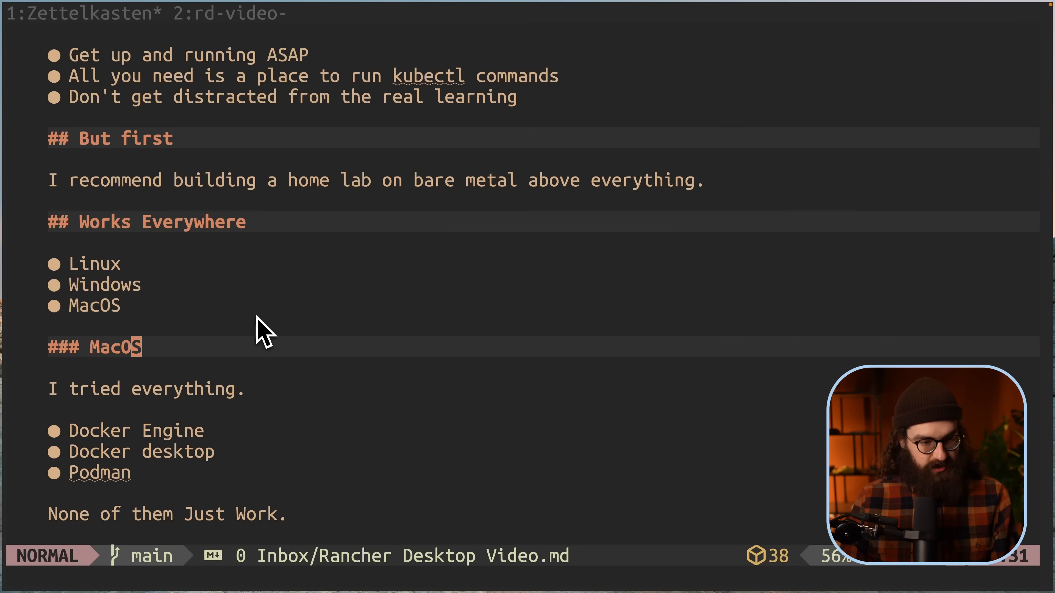
{"action": "scroll", "scroll_direction": "down", "scroll_amount": 3}
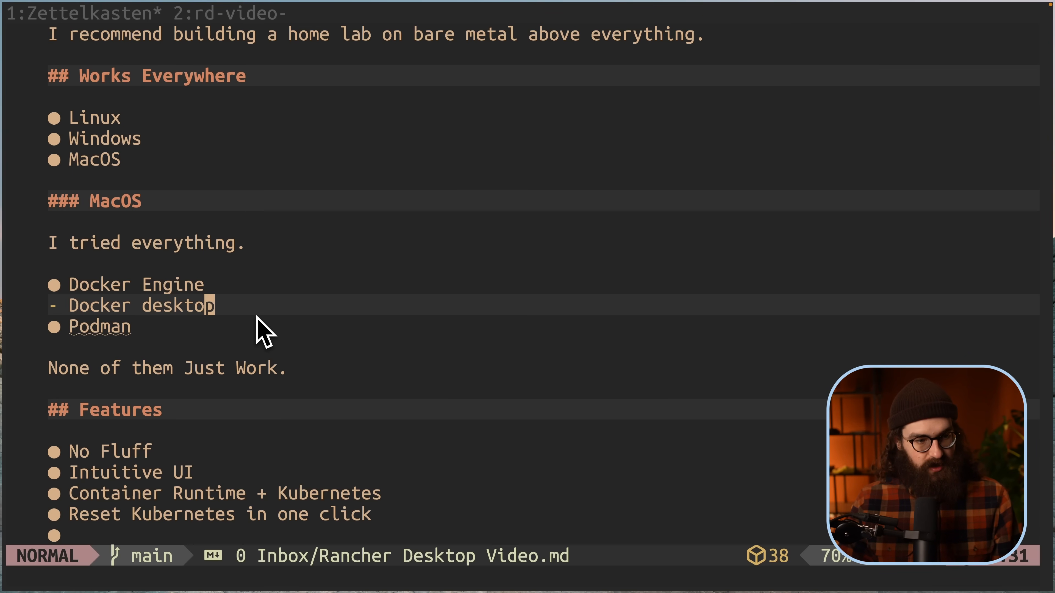
Step: Add a Minikube item below Docker desktop in the MacOS tools list and save the notes
{"action": "key", "text": "o"}
{"action": "type", "text": "Minikube"}
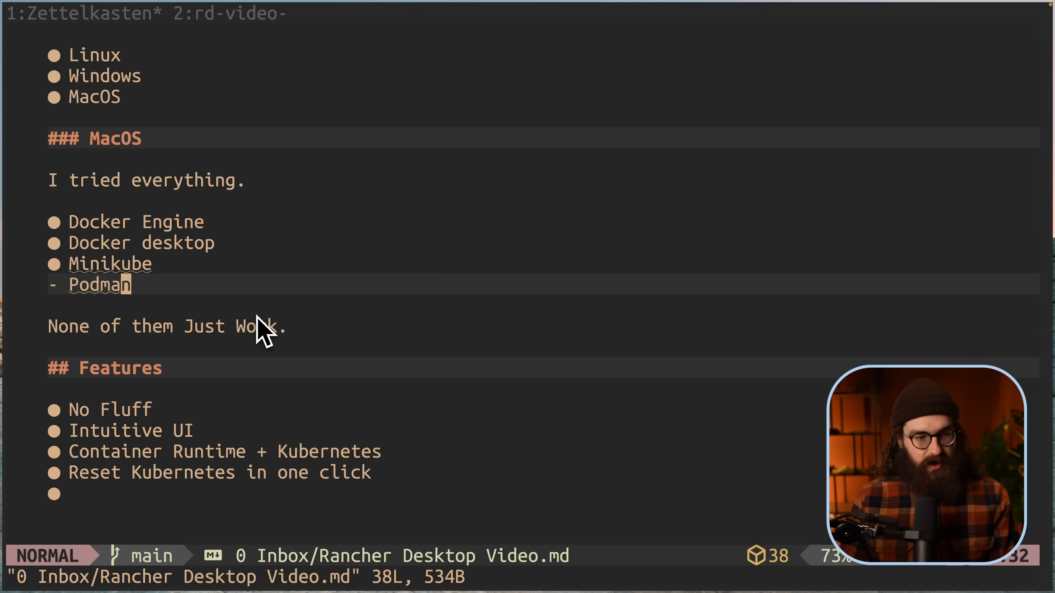
{"action": "key", "text": "cmd+t"}
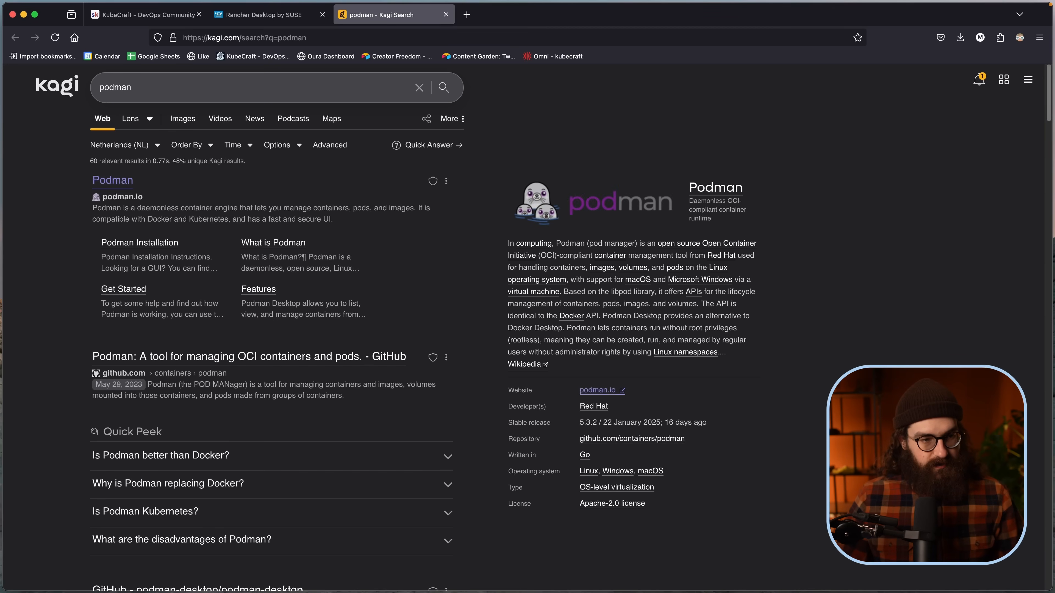
Step: Open podman.io from the Kagi results for podman and look over the homepage
{"action": "left_click", "coordinate": [112, 180]}
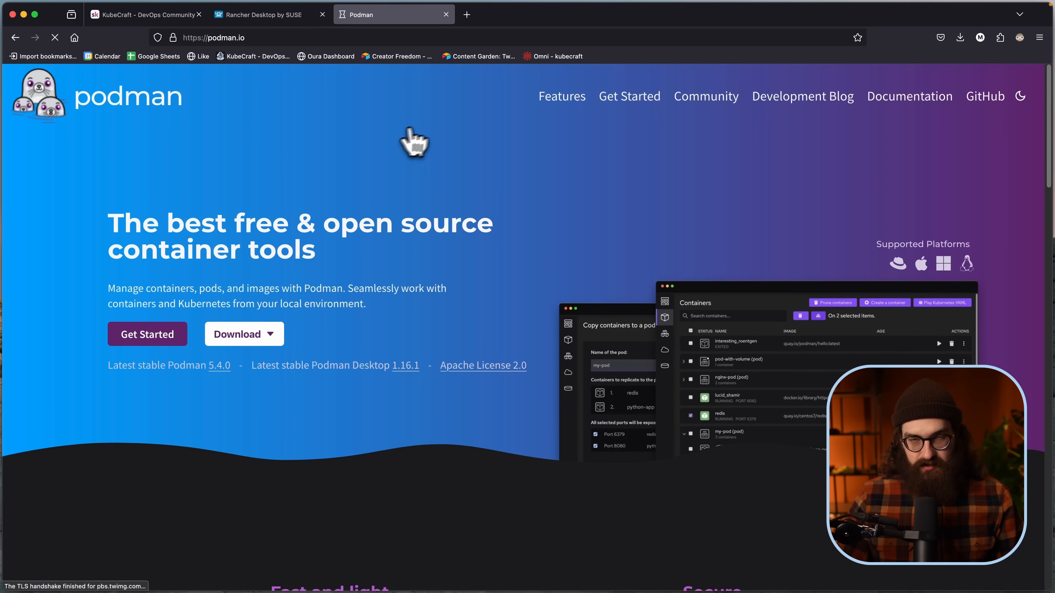
{"action": "mouse_move", "coordinate": [501, 132]}
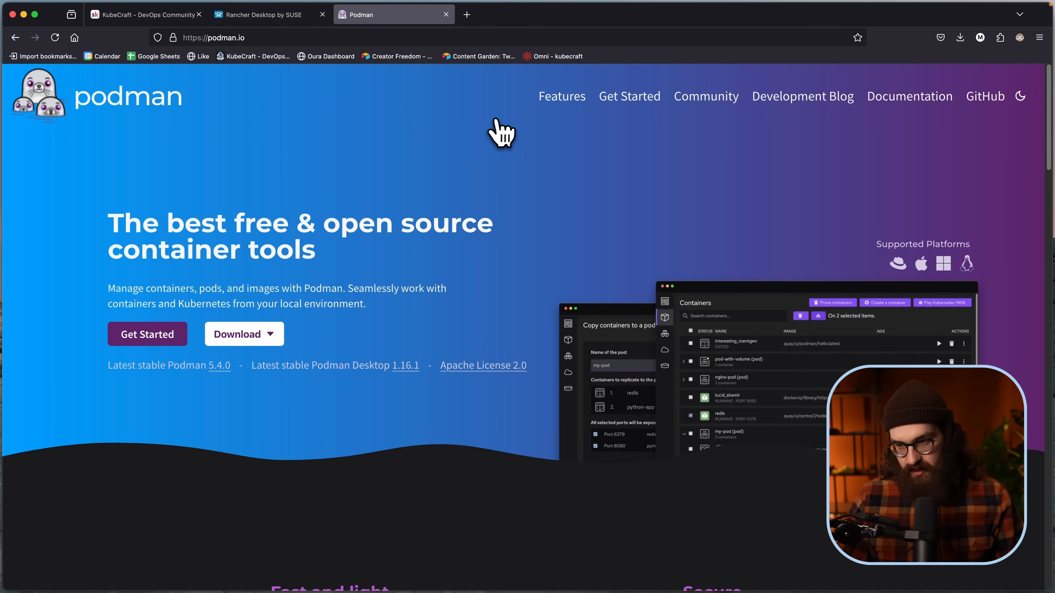
{"action": "scroll", "scroll_direction": "down", "scroll_amount": 3}
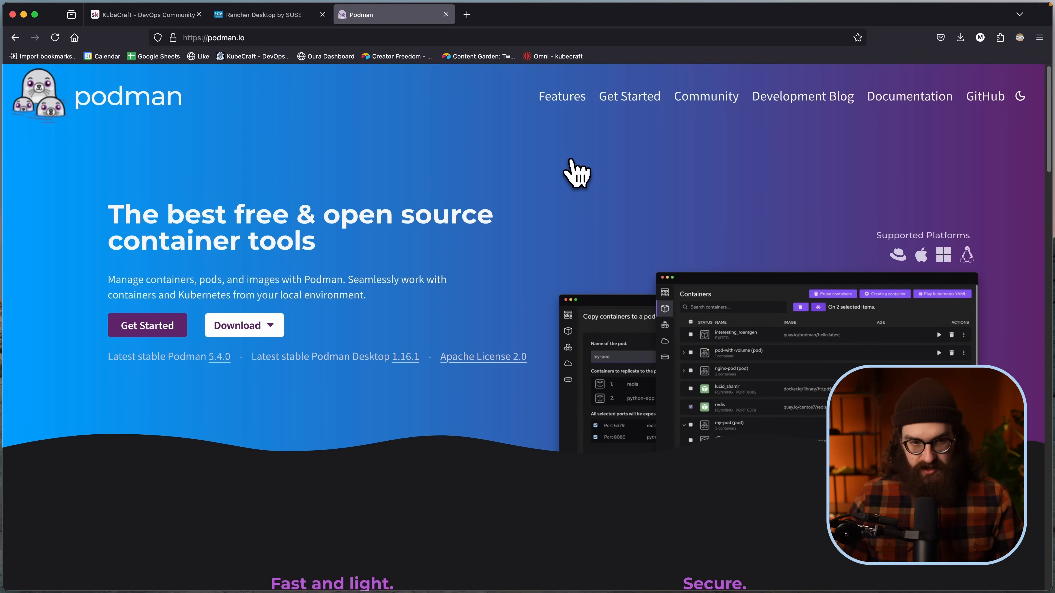
{"action": "mouse_move", "coordinate": [236, 172]}
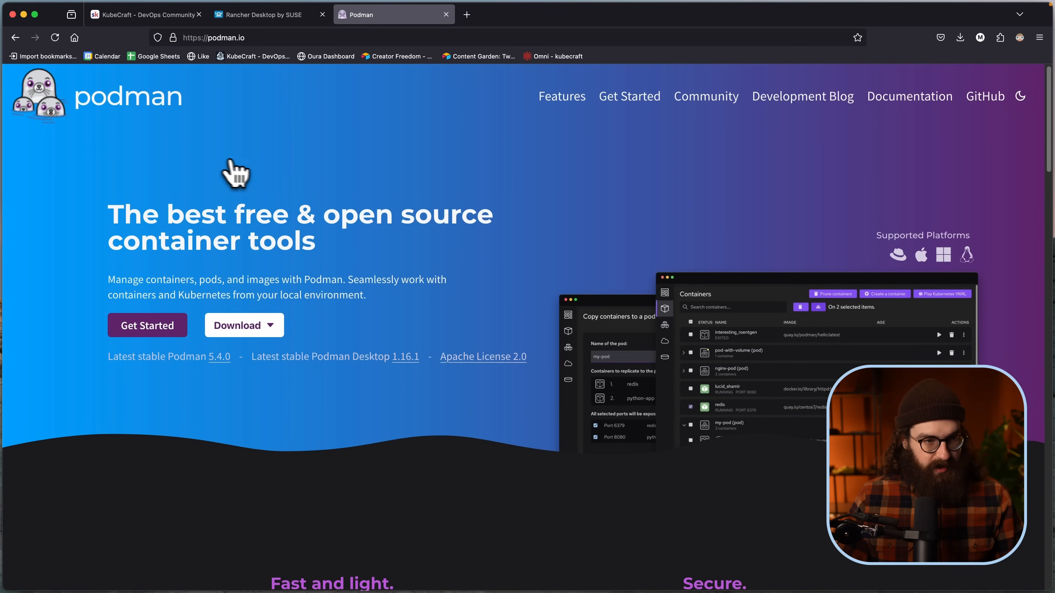
{"action": "mouse_move", "coordinate": [369, 123]}
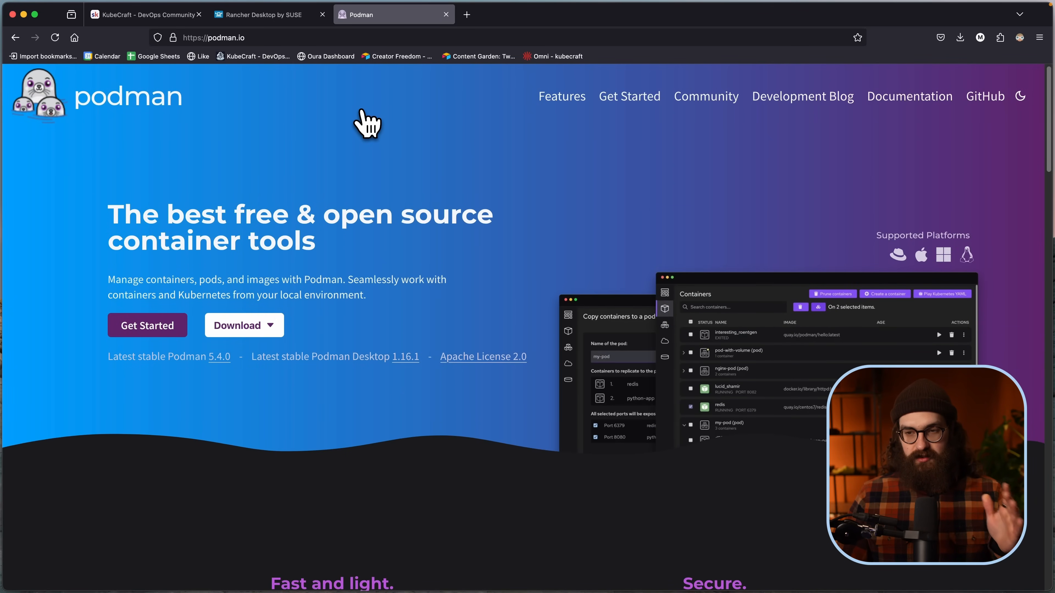
{"action": "mouse_move", "coordinate": [361, 123]}
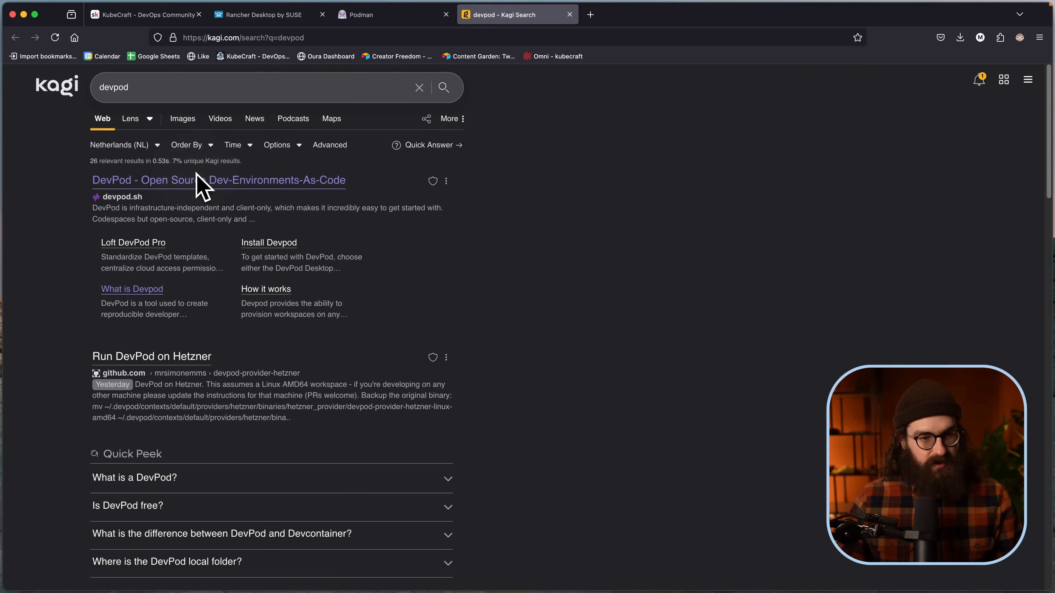
Step: Open the DevPod site from the Kagi results for devpod in its own tab
{"action": "left_click", "coordinate": [143, 180]}
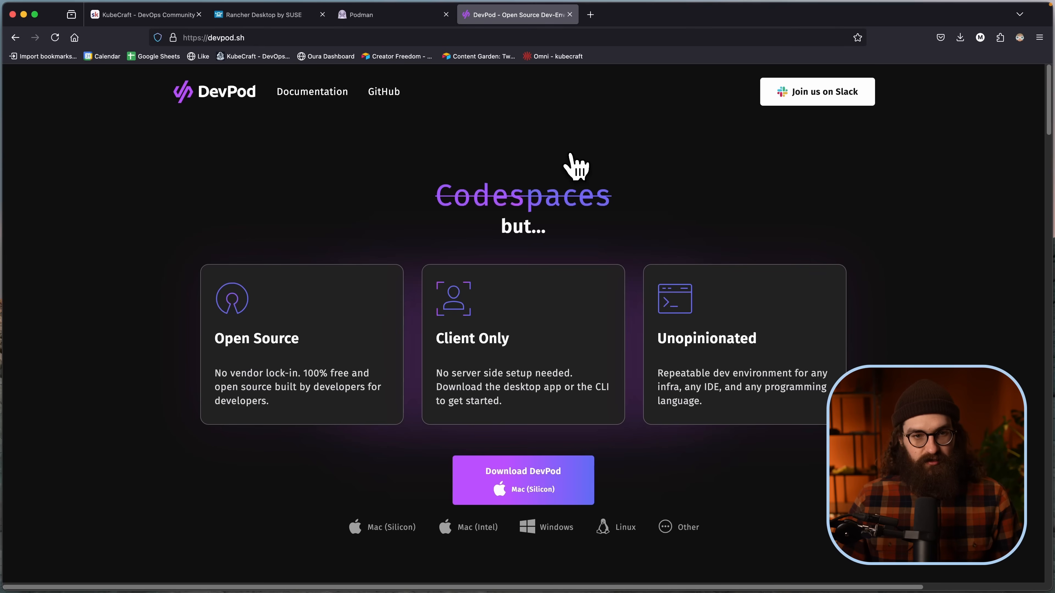
{"action": "left_click", "coordinate": [393, 14]}
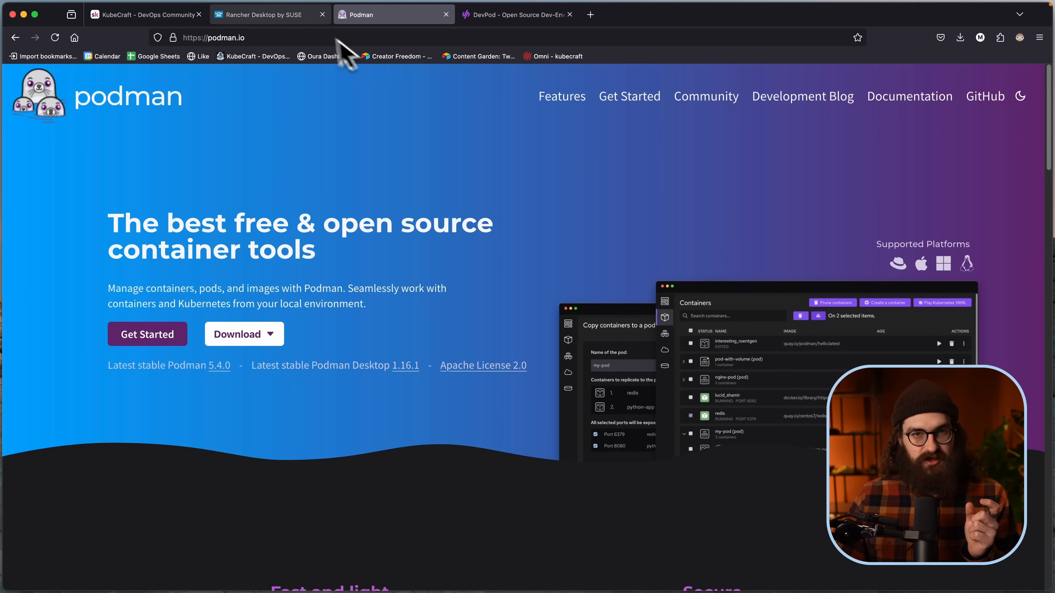
{"action": "mouse_move", "coordinate": [427, 125]}
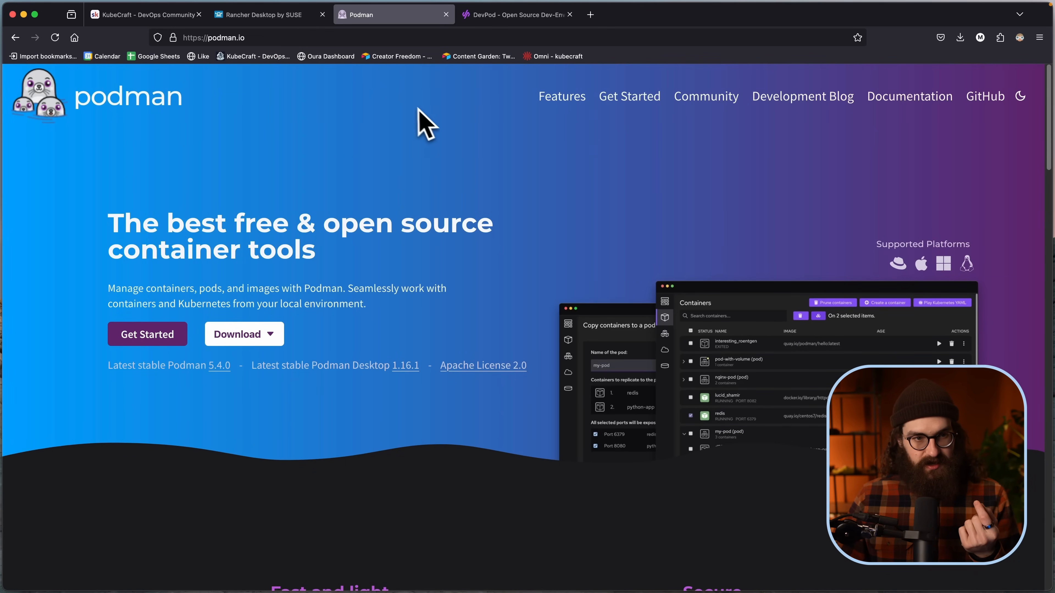
{"action": "mouse_move", "coordinate": [396, 27]}
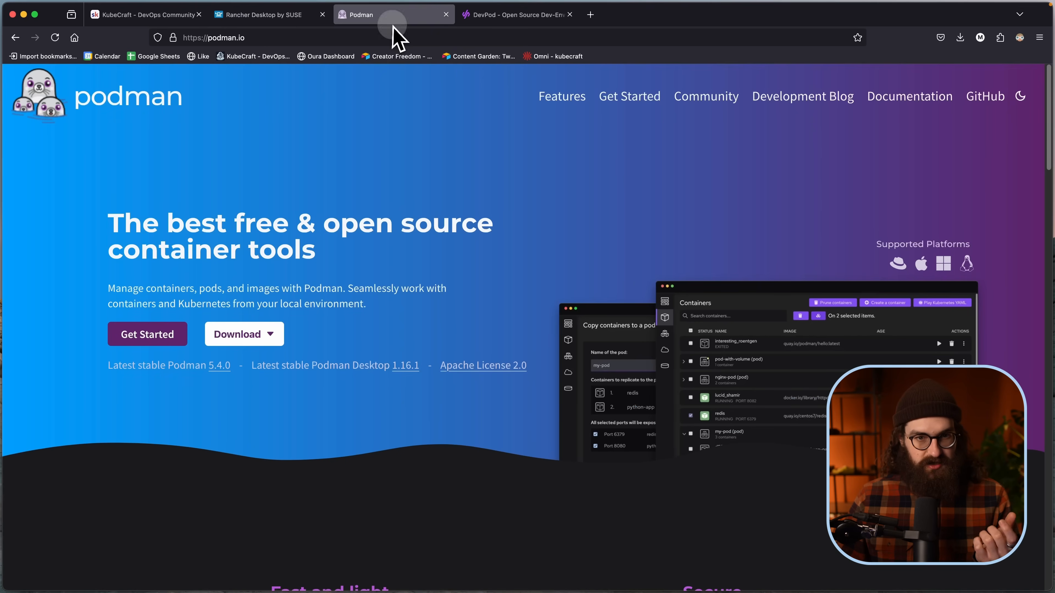
{"action": "mouse_move", "coordinate": [513, 15]}
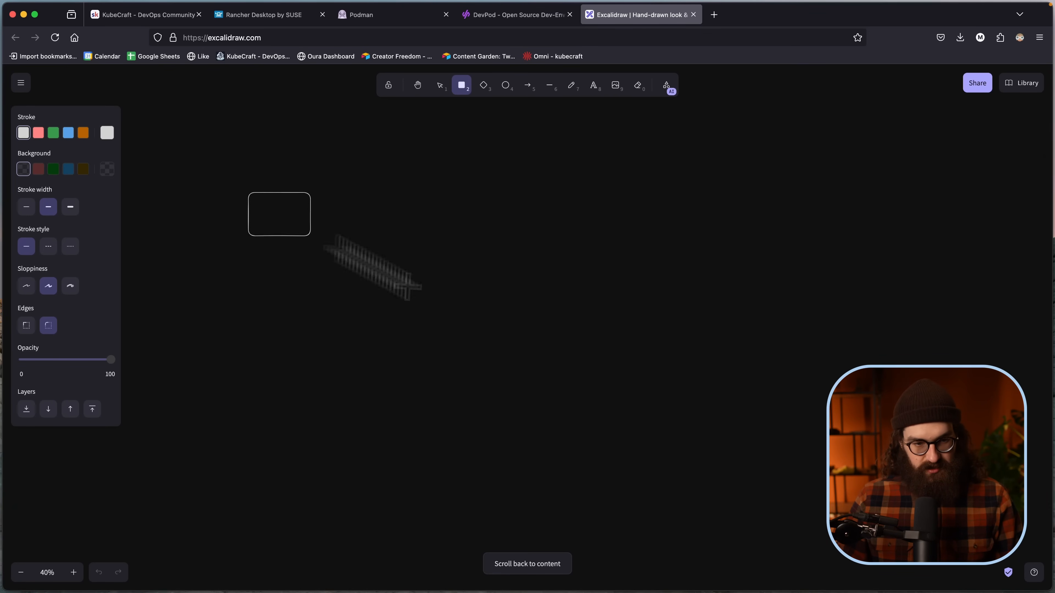
Step: Draw the outer frame and inner box, pasting small squares into place inside
{"action": "left_click", "coordinate": [440, 86]}
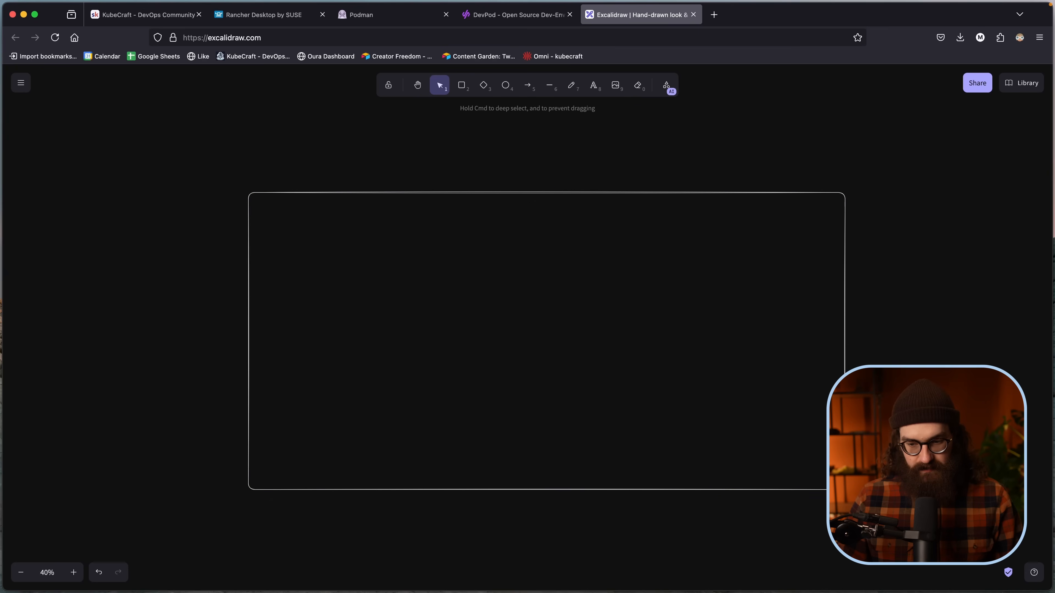
{"action": "left_click", "coordinate": [461, 86]}
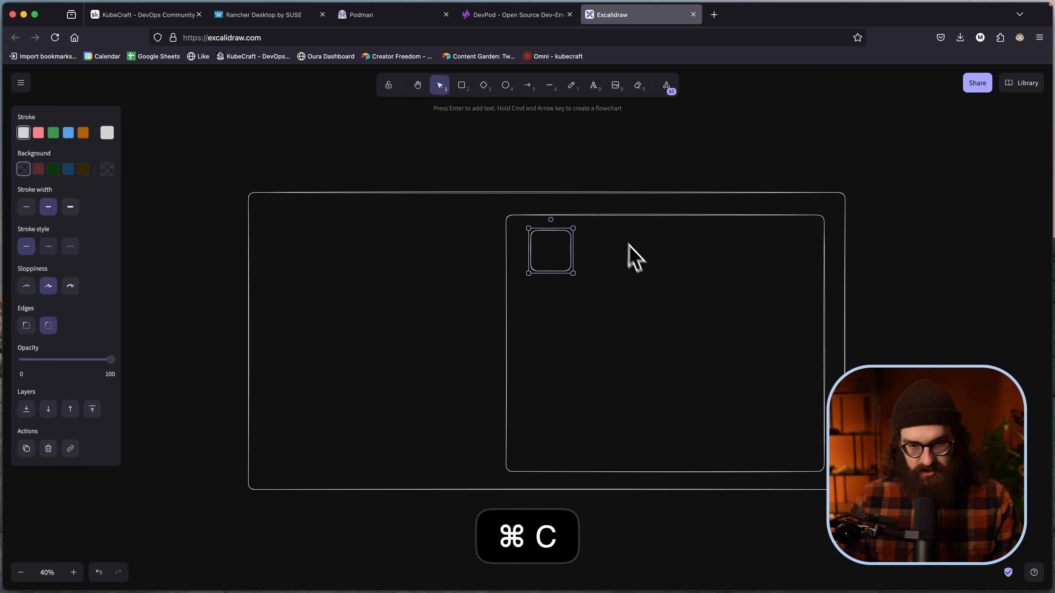
{"action": "key", "text": "cmd+v"}
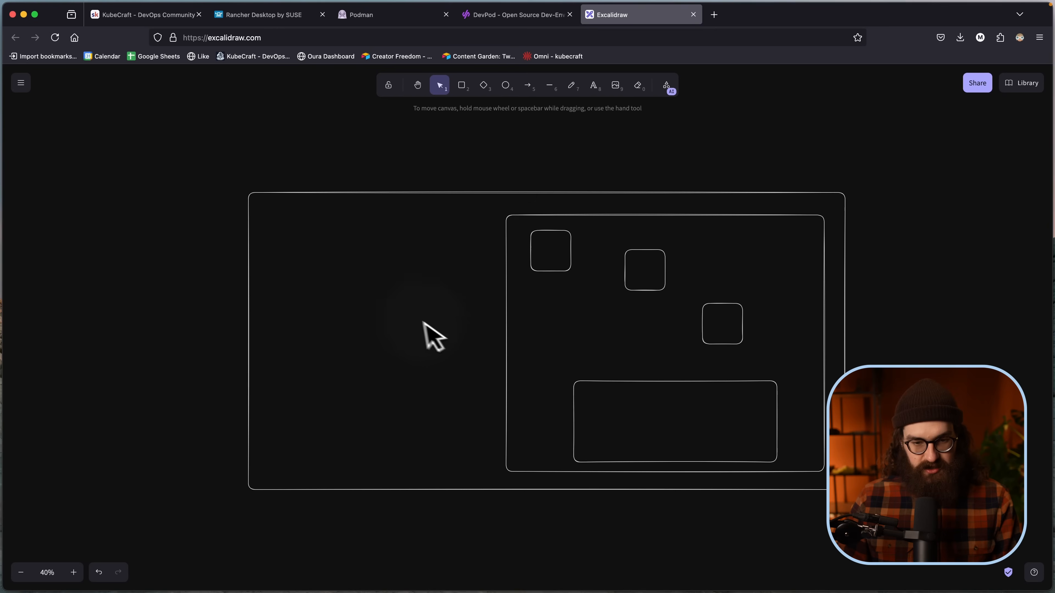
{"action": "mouse_move", "coordinate": [534, 234]}
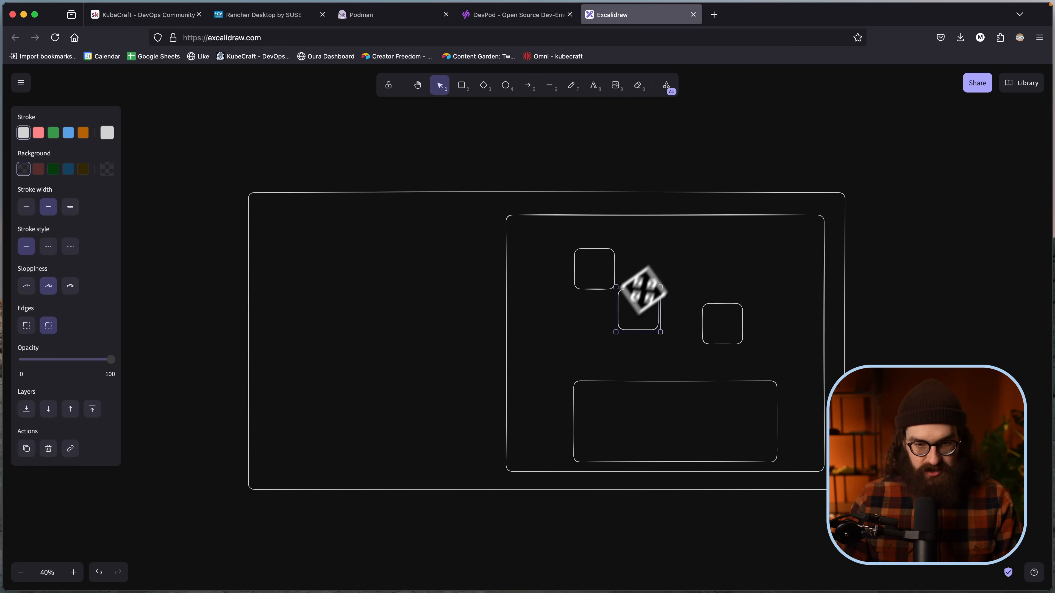
{"action": "left_click", "coordinate": [478, 232]}
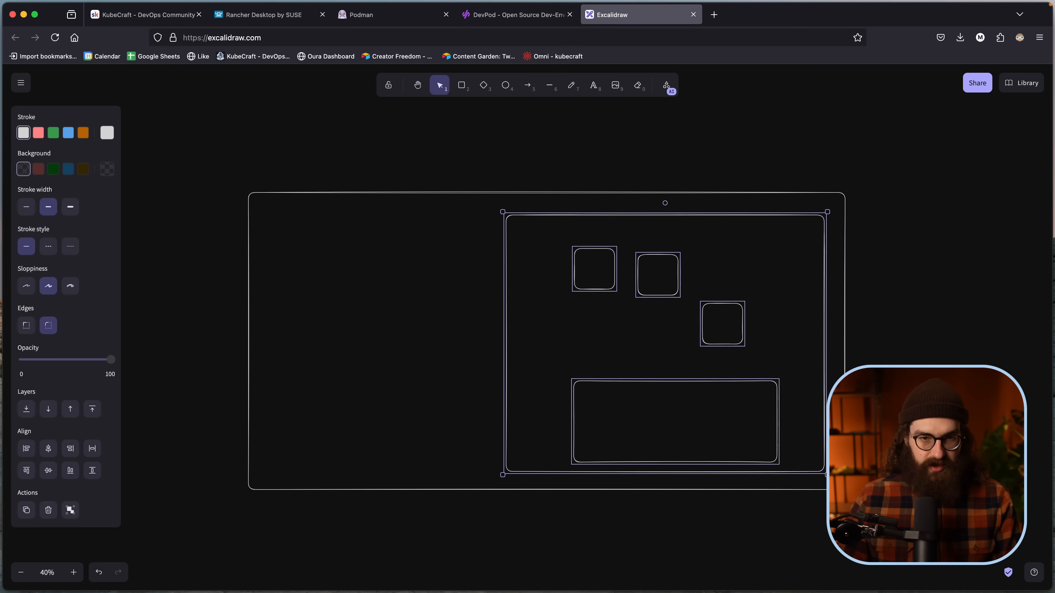
{"action": "mouse_move", "coordinate": [543, 221]}
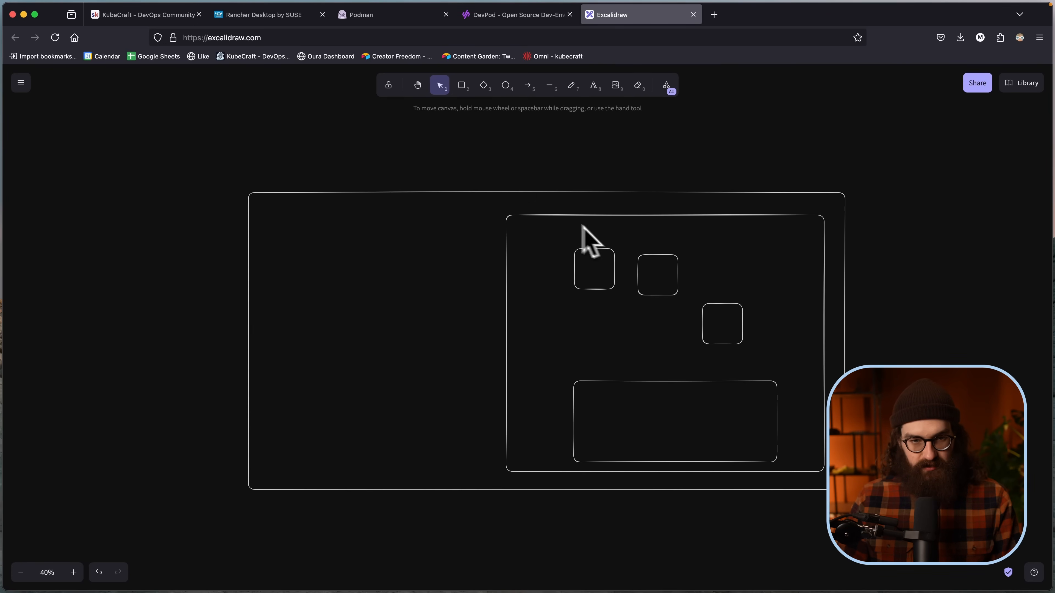
{"action": "mouse_move", "coordinate": [460, 50]}
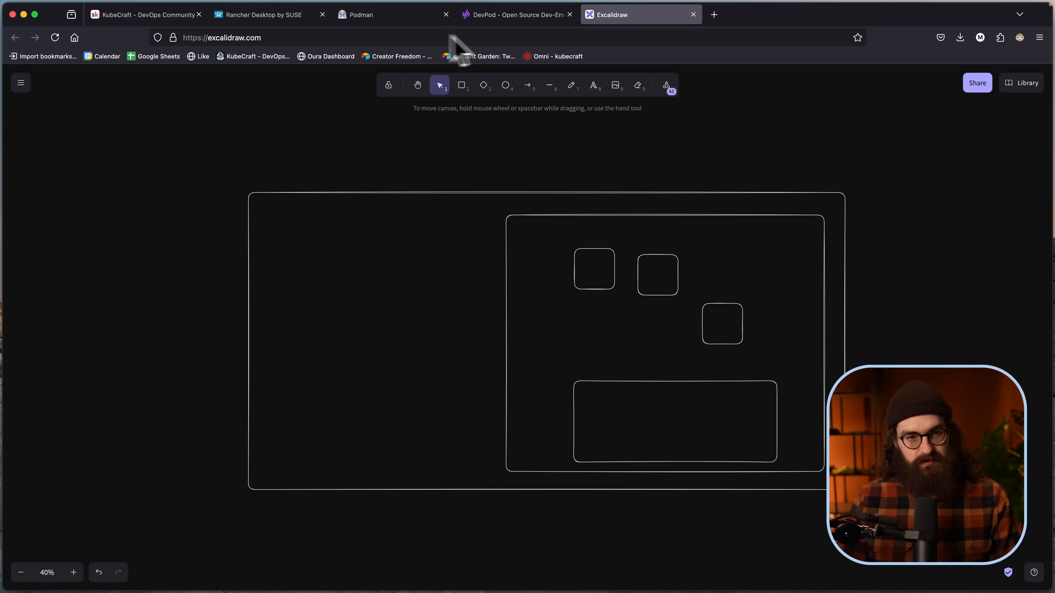
Step: Scroll the Podman homepage through its Fast and light, Secure, Open and Compatible highlights, then return to the Rancher Desktop site
{"action": "left_click", "coordinate": [394, 15]}
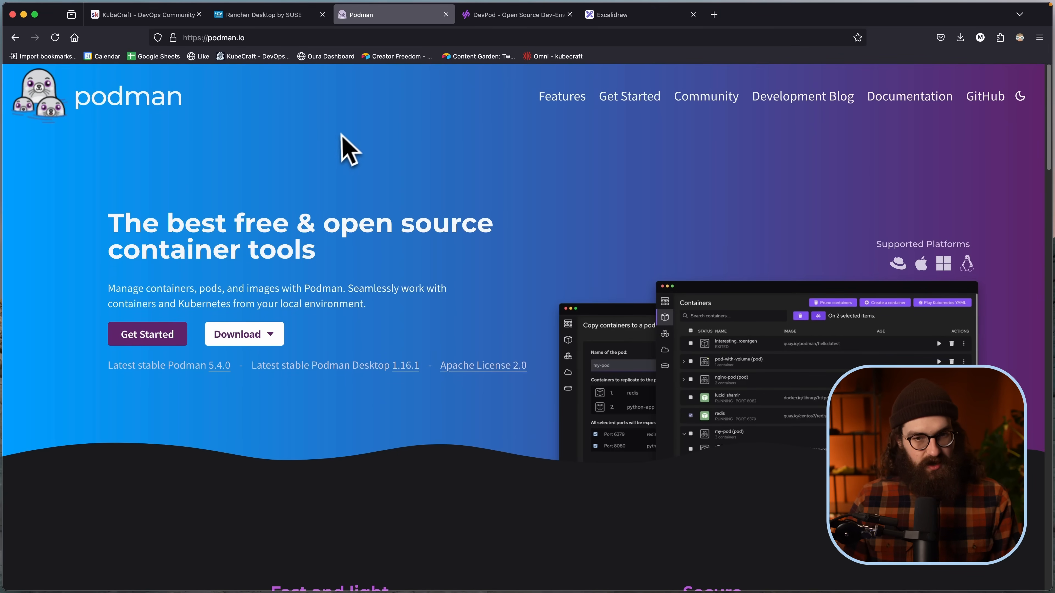
{"action": "scroll", "scroll_direction": "down", "scroll_amount": 3}
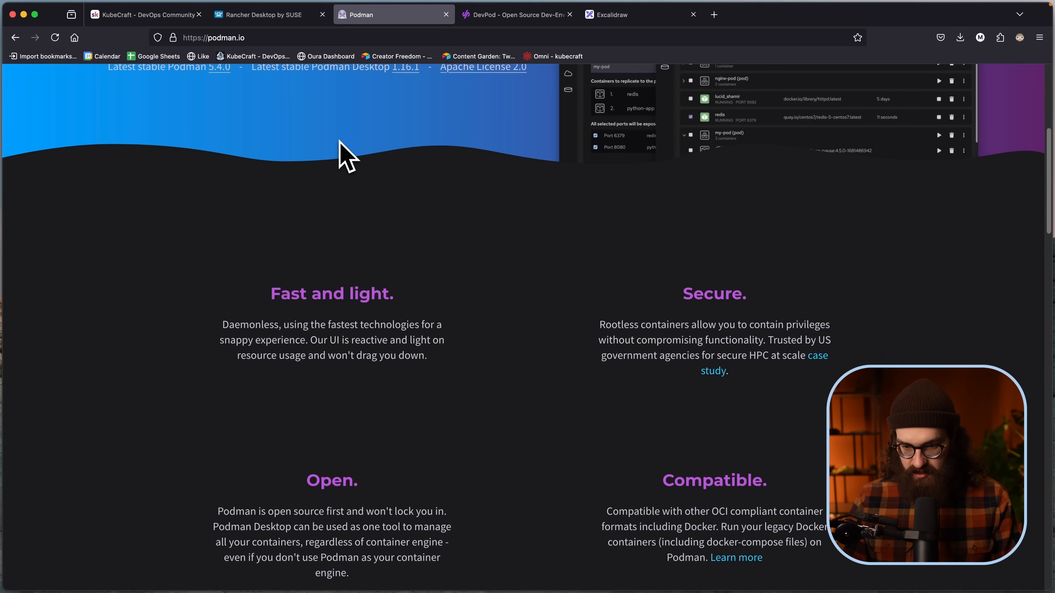
{"action": "scroll", "scroll_direction": "down", "scroll_amount": 3}
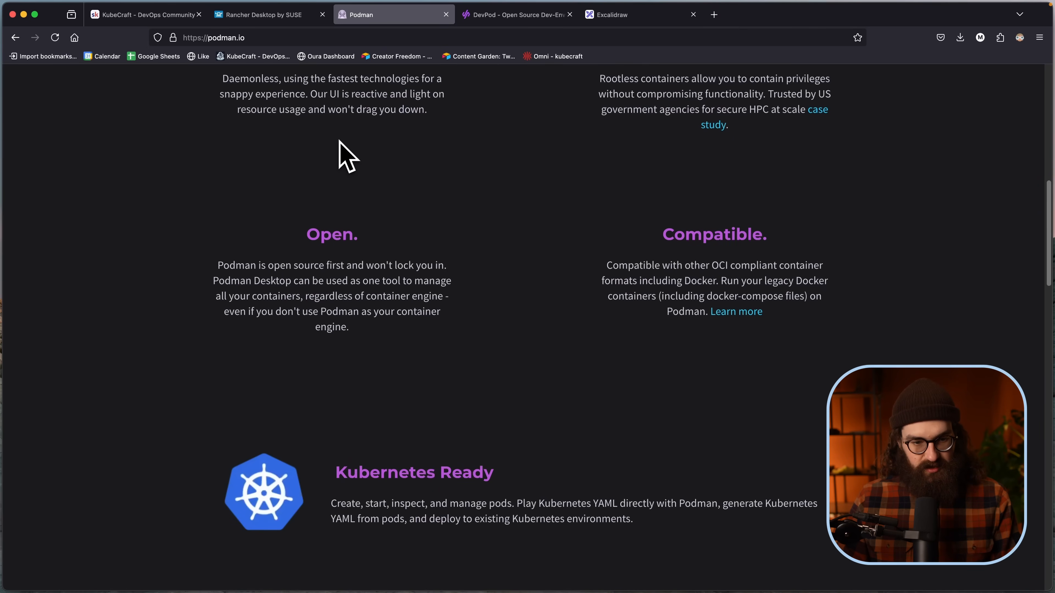
{"action": "scroll", "scroll_direction": "up", "scroll_amount": 3}
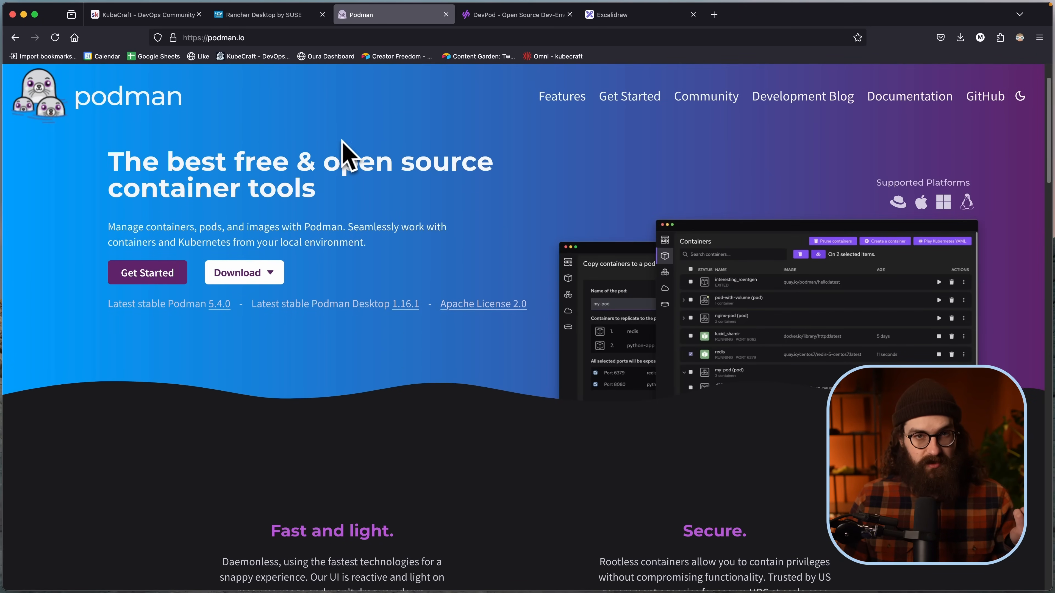
{"action": "mouse_move", "coordinate": [416, 167]}
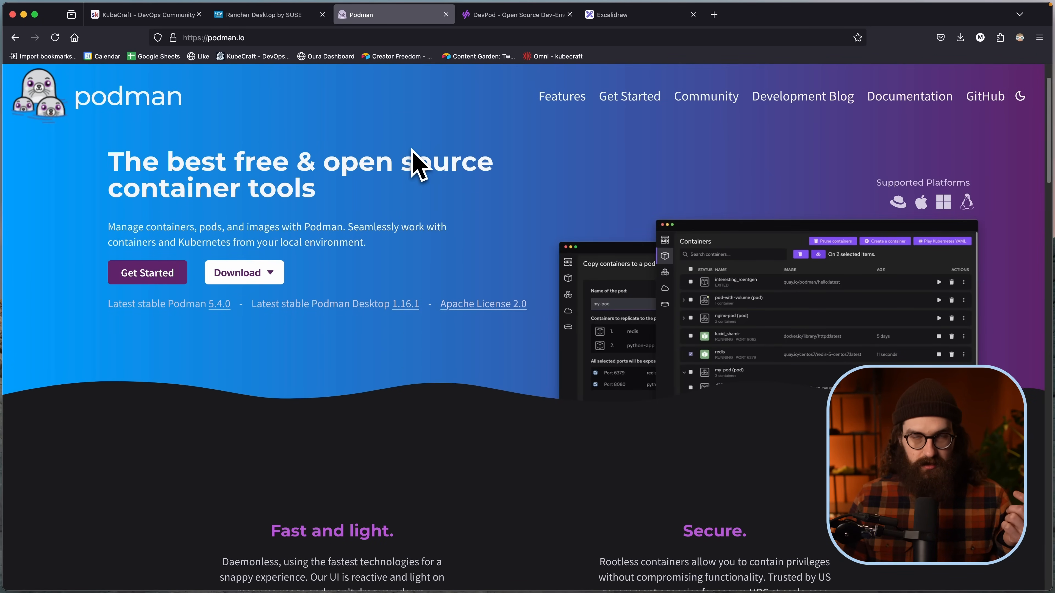
{"action": "scroll", "scroll_direction": "down", "scroll_amount": 3}
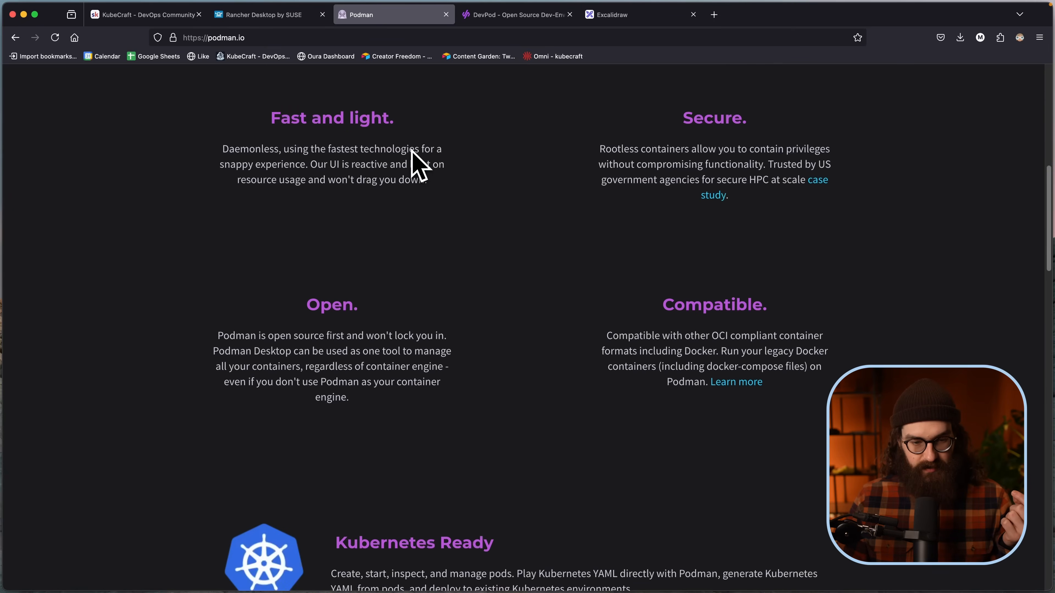
{"action": "left_click", "coordinate": [263, 14]}
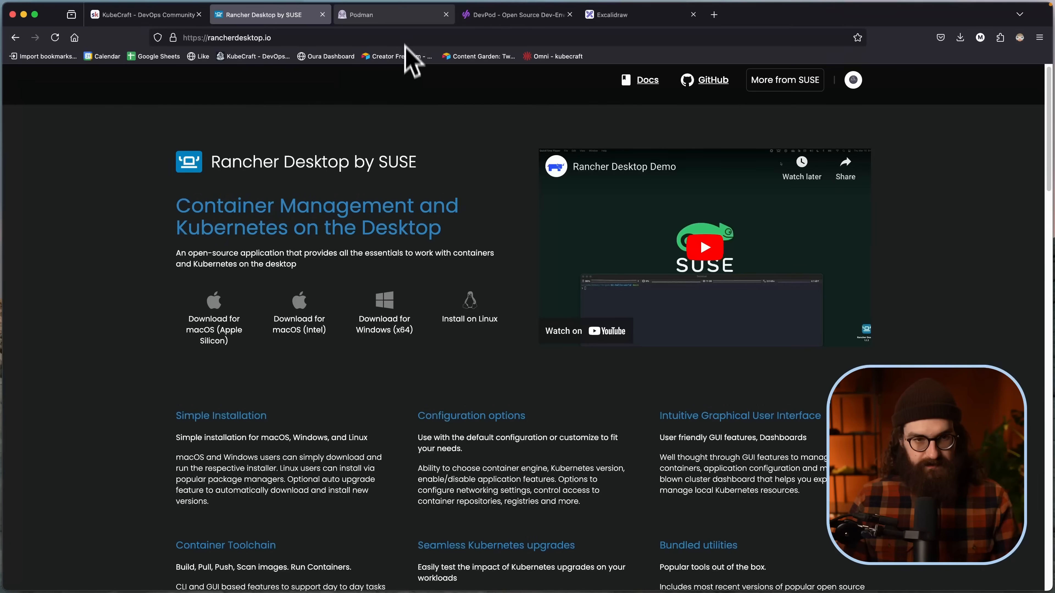
Step: Check the Neovim notes, review the Rancher Desktop homepage back to the top, and bring up the Rancher Desktop app
{"action": "key", "text": "cmd+3"}
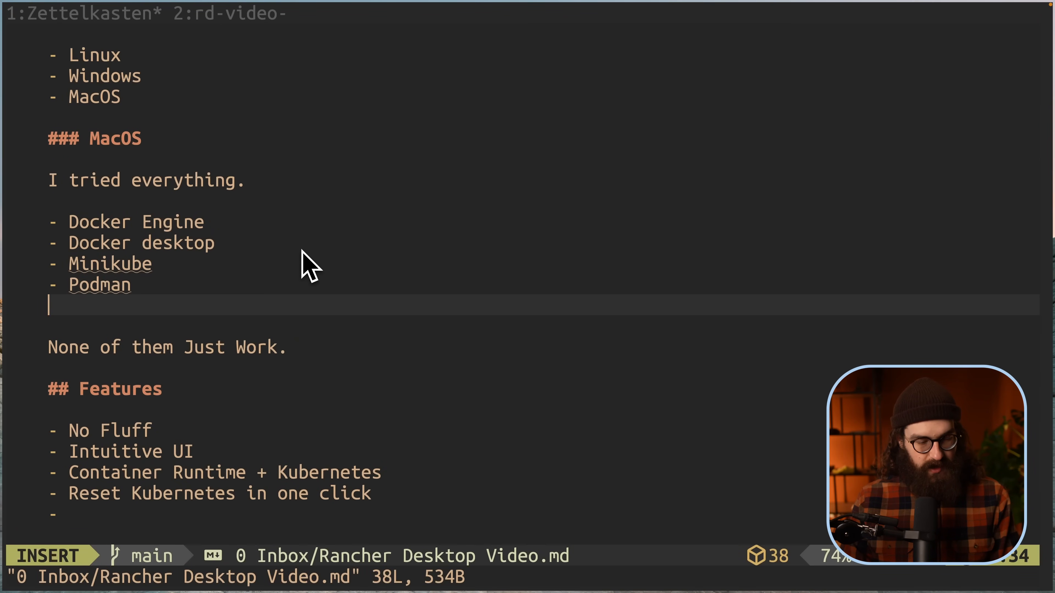
{"action": "key", "text": "Escape"}
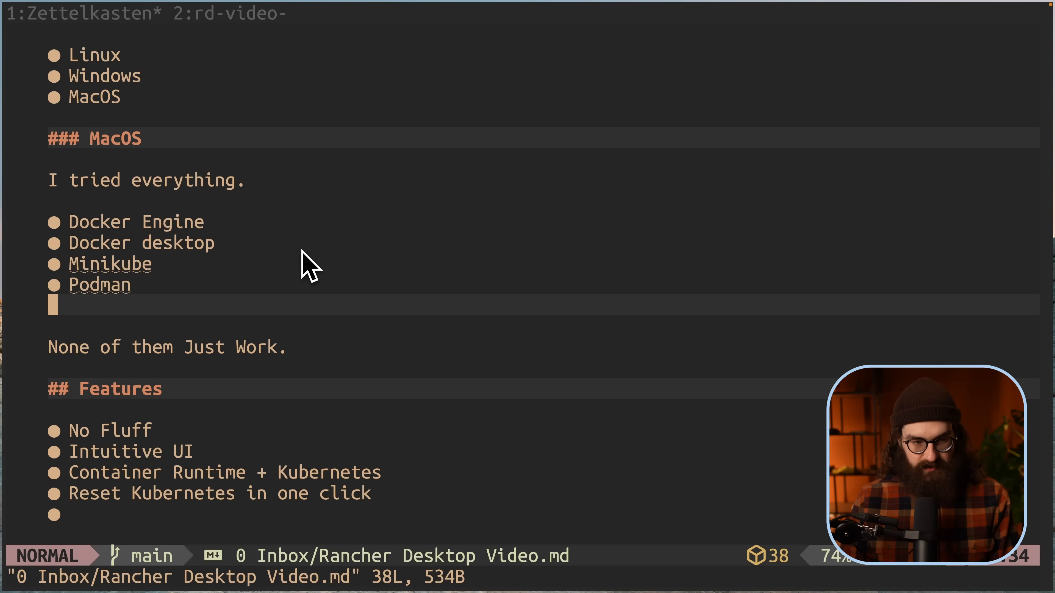
{"action": "key", "text": "cmd+1"}
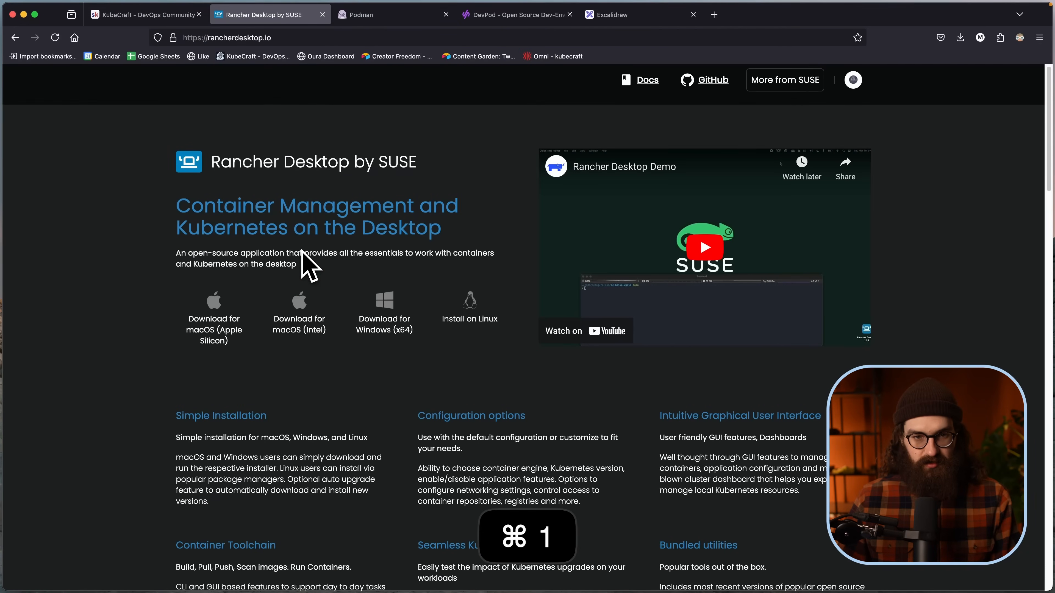
{"action": "mouse_move", "coordinate": [394, 14]}
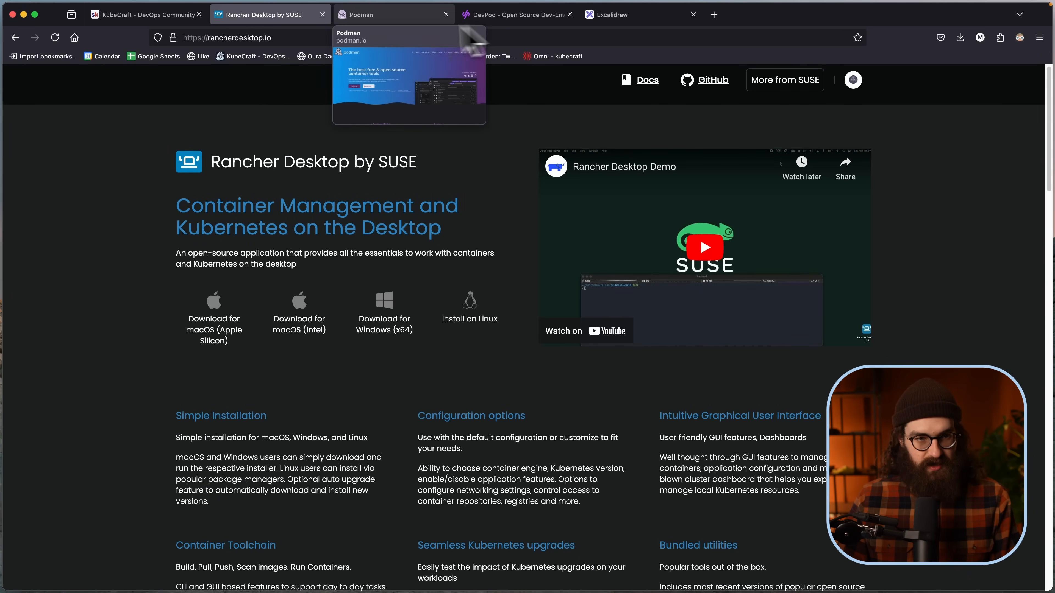
{"action": "mouse_move", "coordinate": [377, 40]}
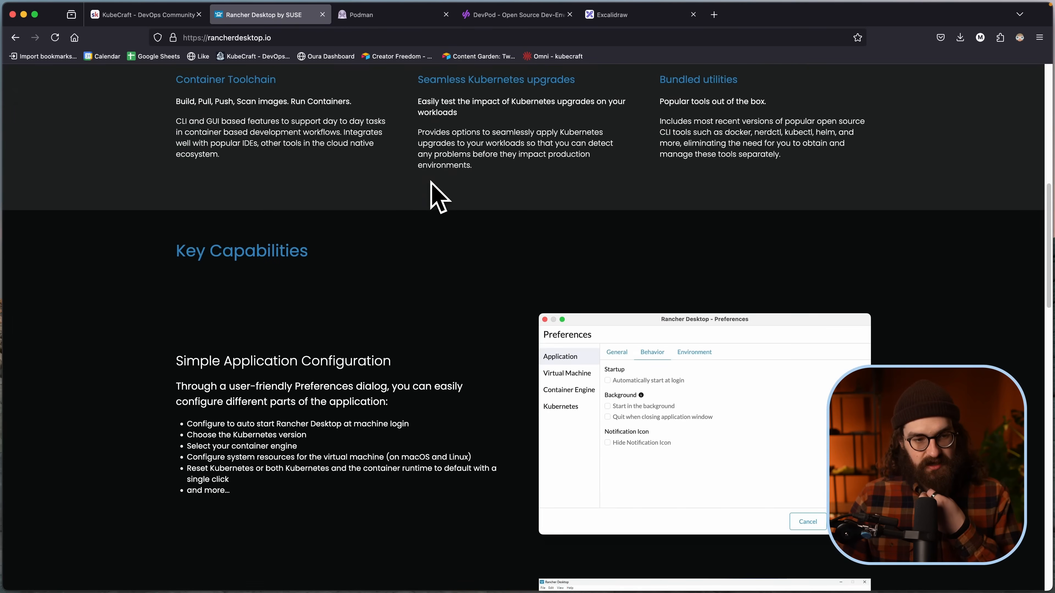
{"action": "scroll", "scroll_direction": "up", "scroll_amount": 3}
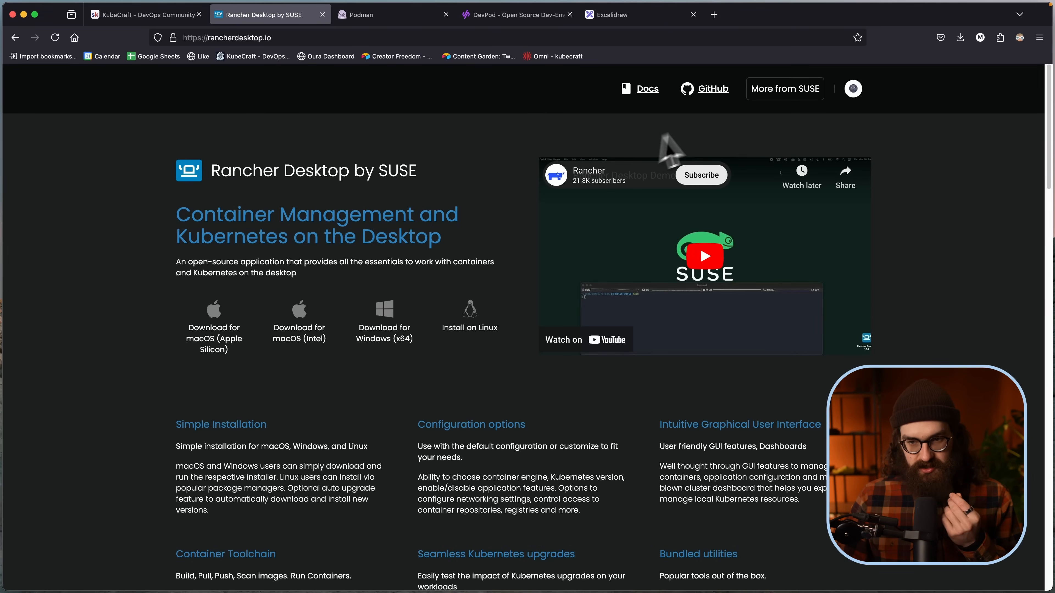
{"action": "key", "text": "cmd+3"}
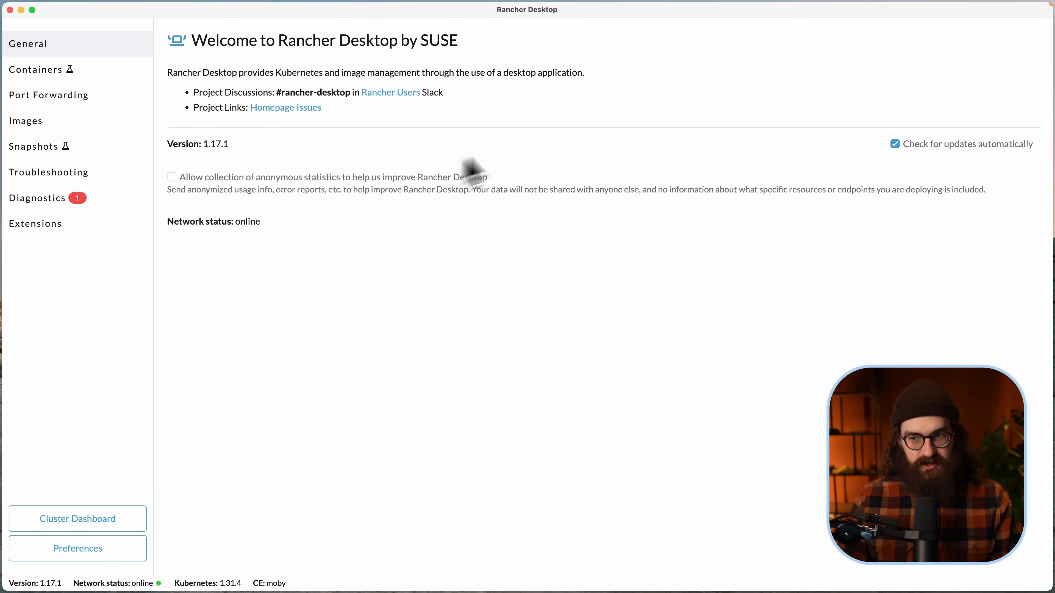
Step: Glance through the Containers, Images and Troubleshooting pages, returning to the welcome overview
{"action": "left_click", "coordinate": [36, 69]}
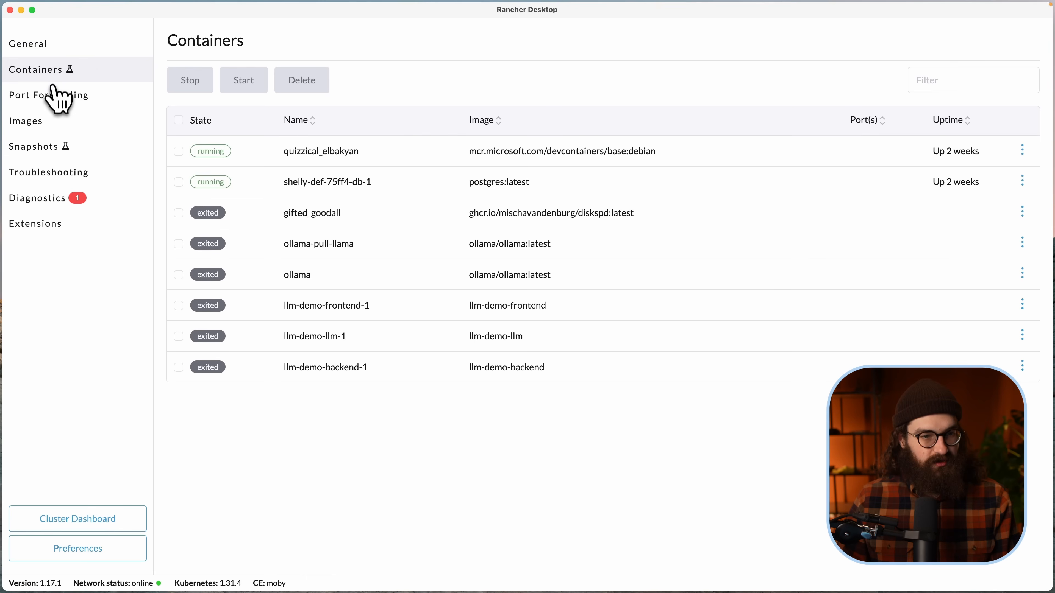
{"action": "left_click", "coordinate": [26, 120]}
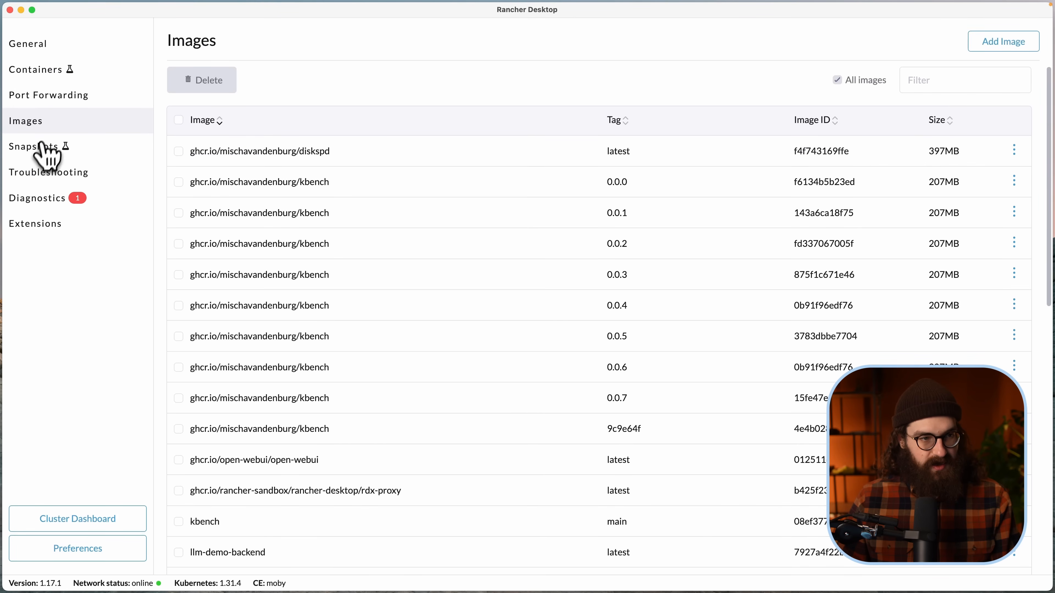
{"action": "left_click", "coordinate": [47, 172]}
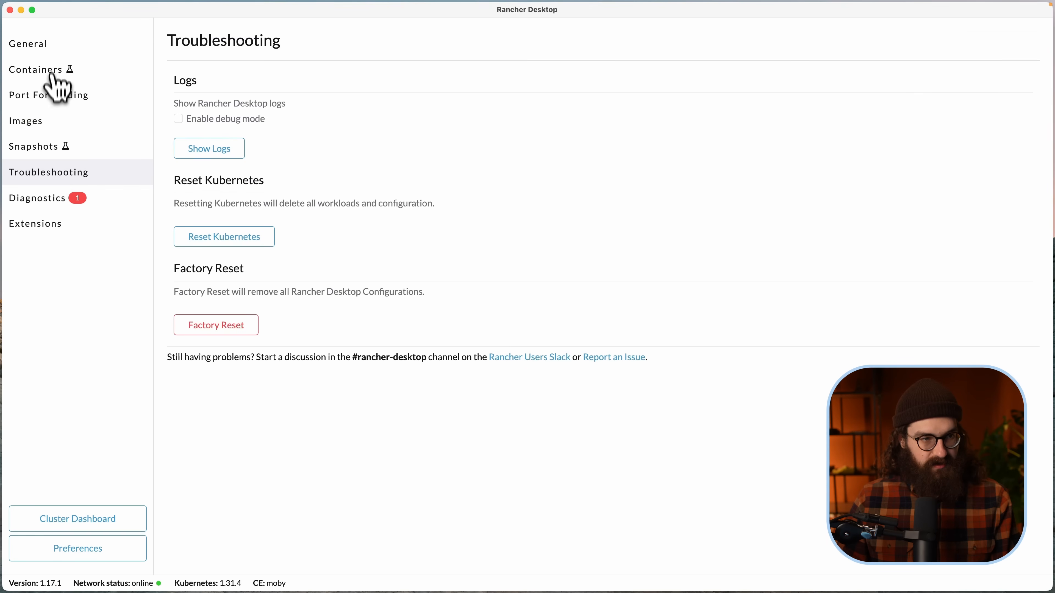
{"action": "left_click", "coordinate": [27, 43]}
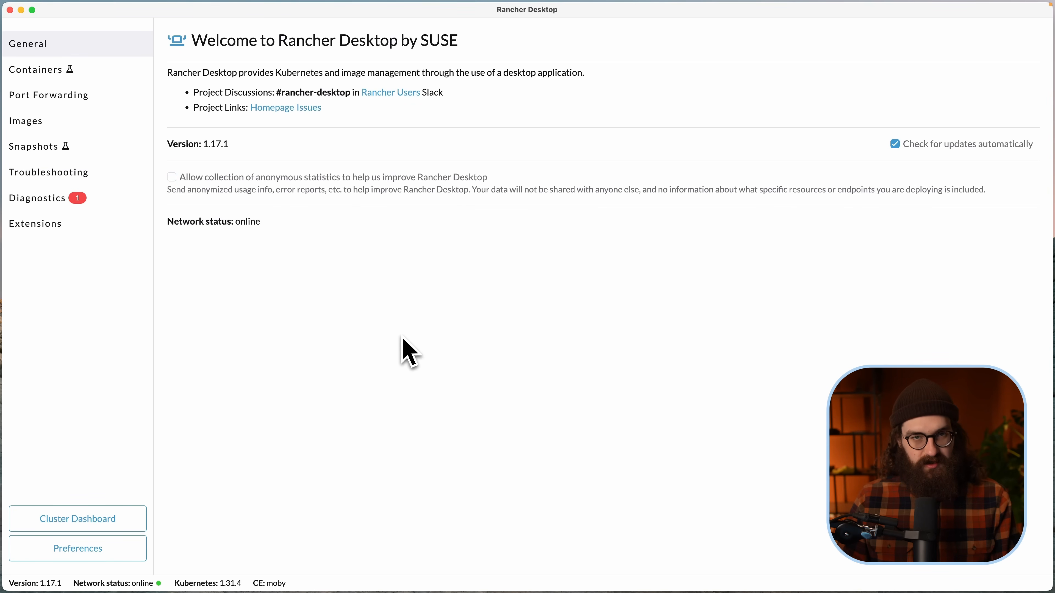
{"action": "mouse_move", "coordinate": [421, 320]}
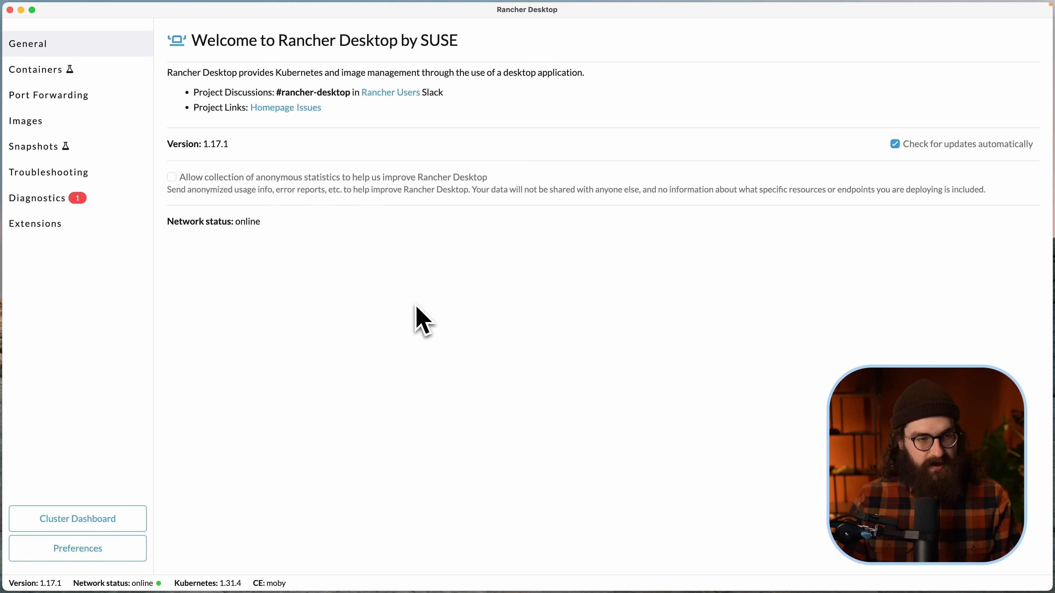
{"action": "mouse_move", "coordinate": [232, 144]}
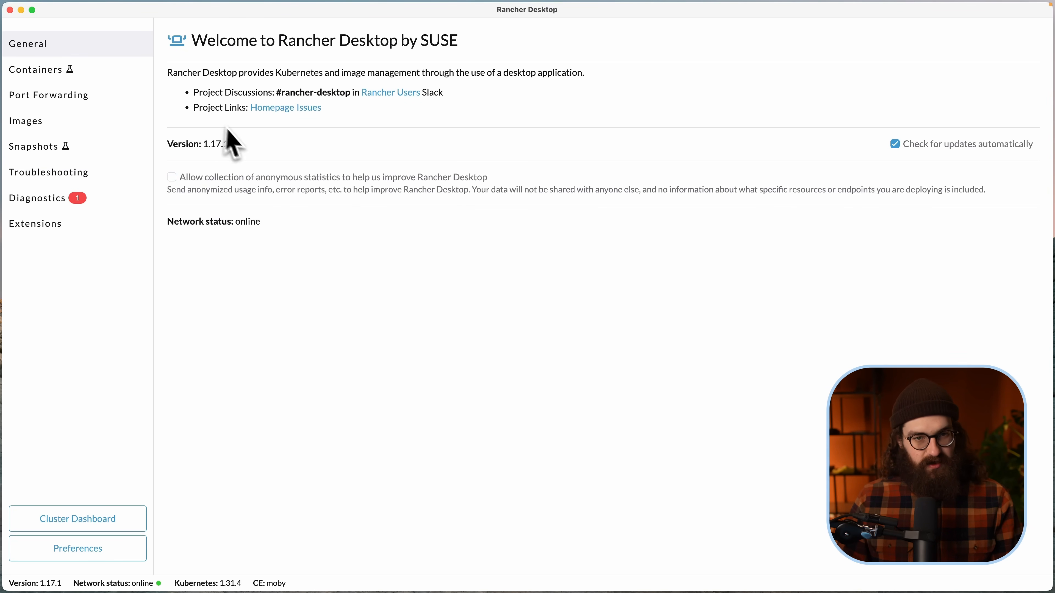
{"action": "mouse_move", "coordinate": [88, 111]}
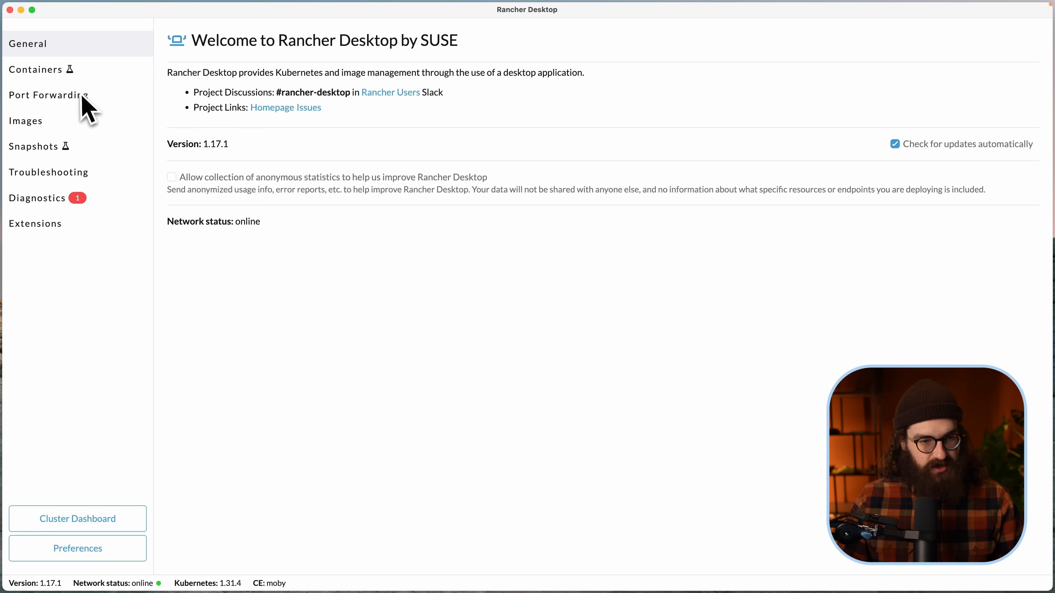
{"action": "mouse_move", "coordinate": [67, 81]}
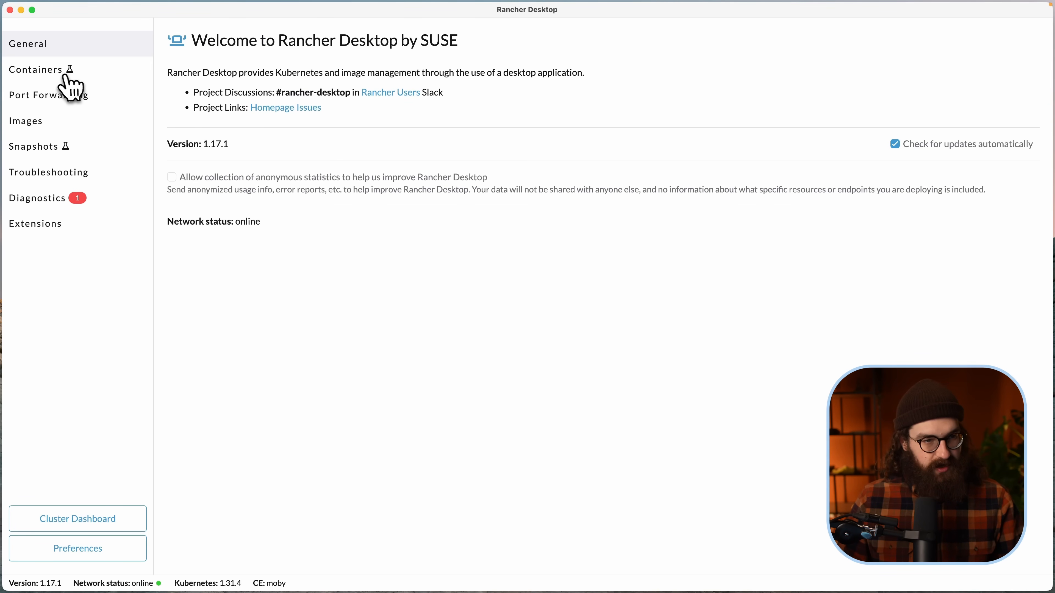
Step: Select and deselect the running postgres container, then view the empty Port Forwarding list
{"action": "left_click", "coordinate": [39, 69]}
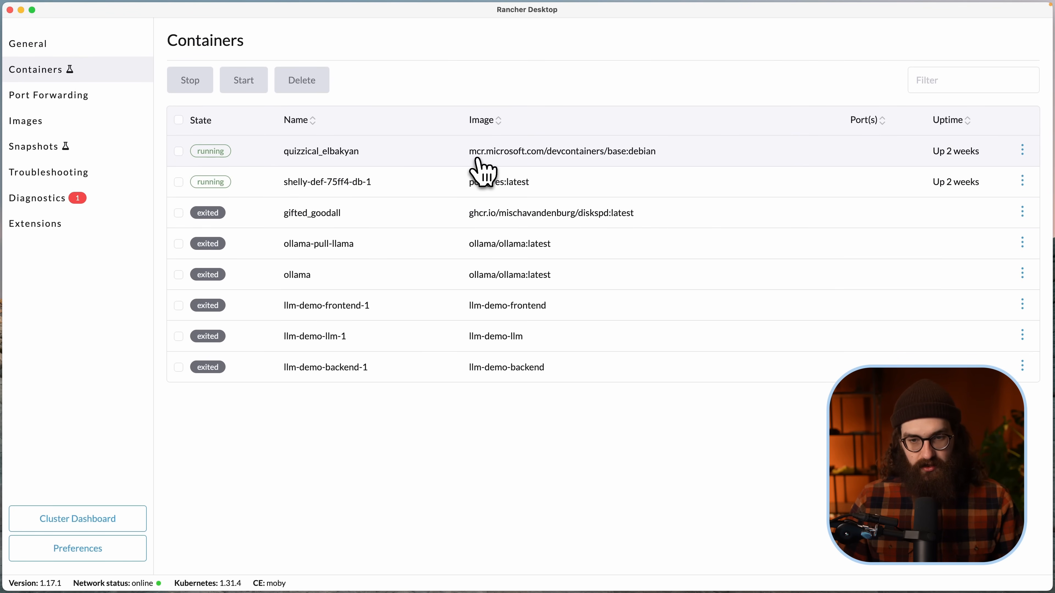
{"action": "mouse_move", "coordinate": [340, 191]}
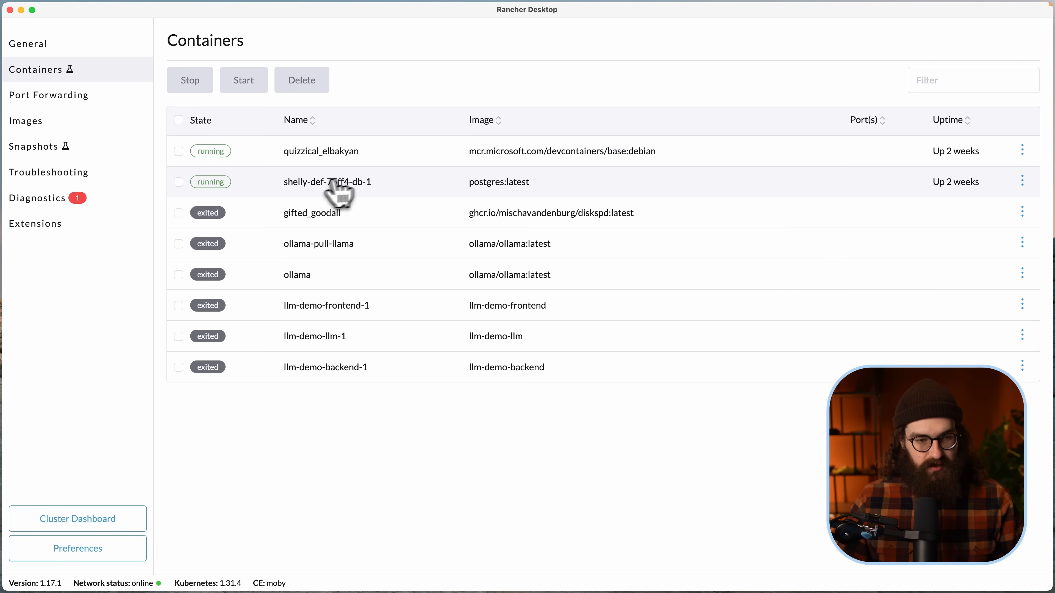
{"action": "mouse_move", "coordinate": [1042, 205]}
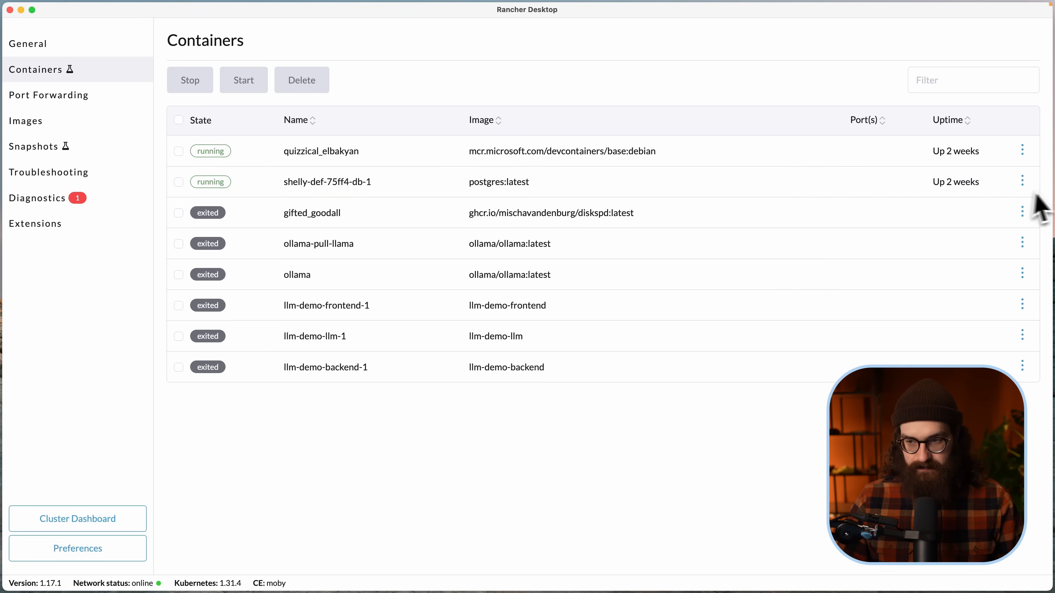
{"action": "left_click", "coordinate": [178, 182]}
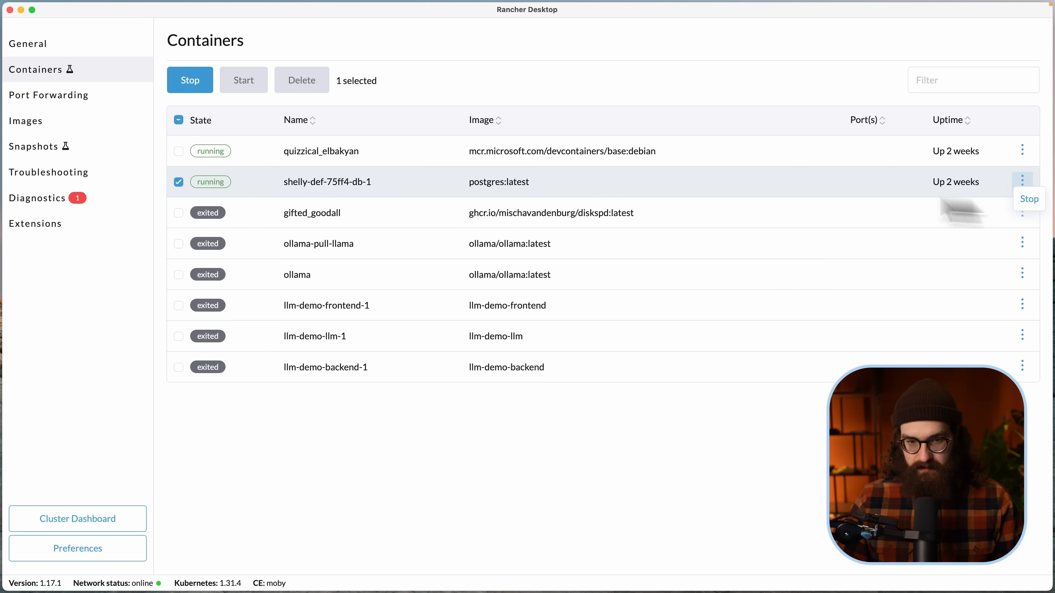
{"action": "left_click", "coordinate": [178, 182]}
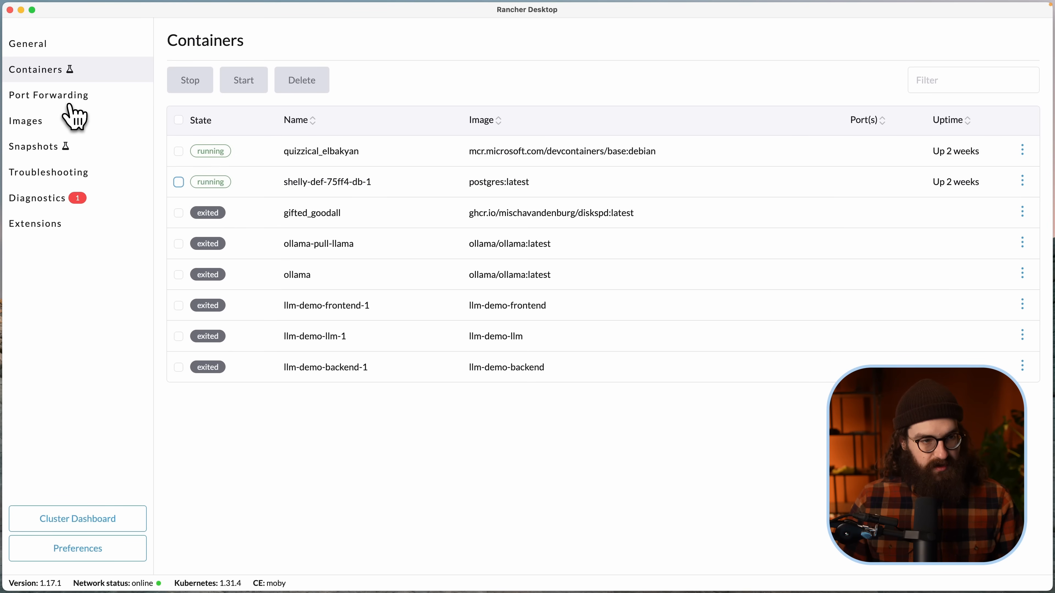
{"action": "left_click", "coordinate": [49, 95]}
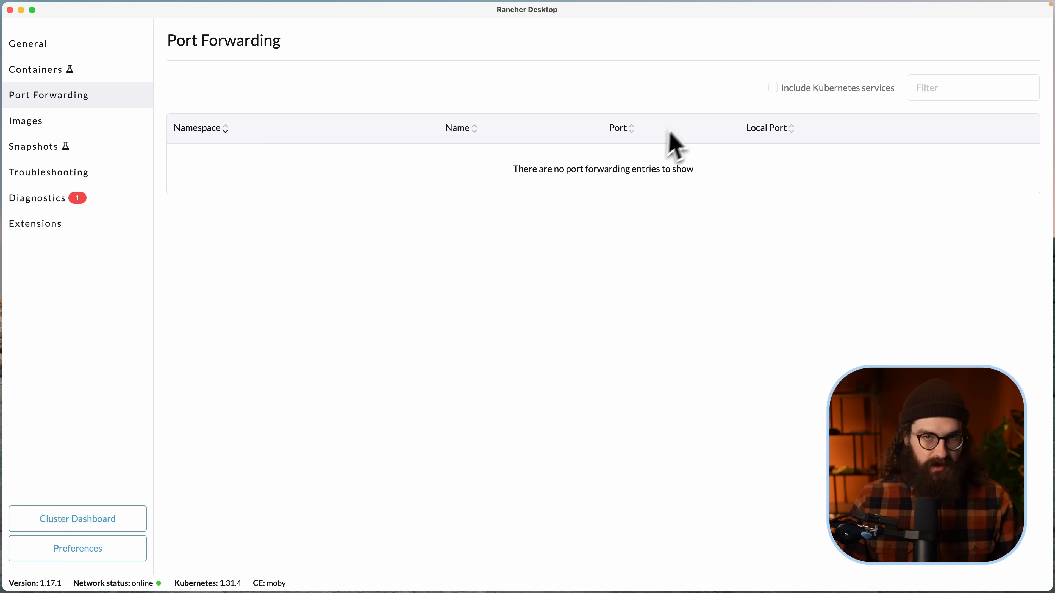
{"action": "mouse_move", "coordinate": [756, 116]}
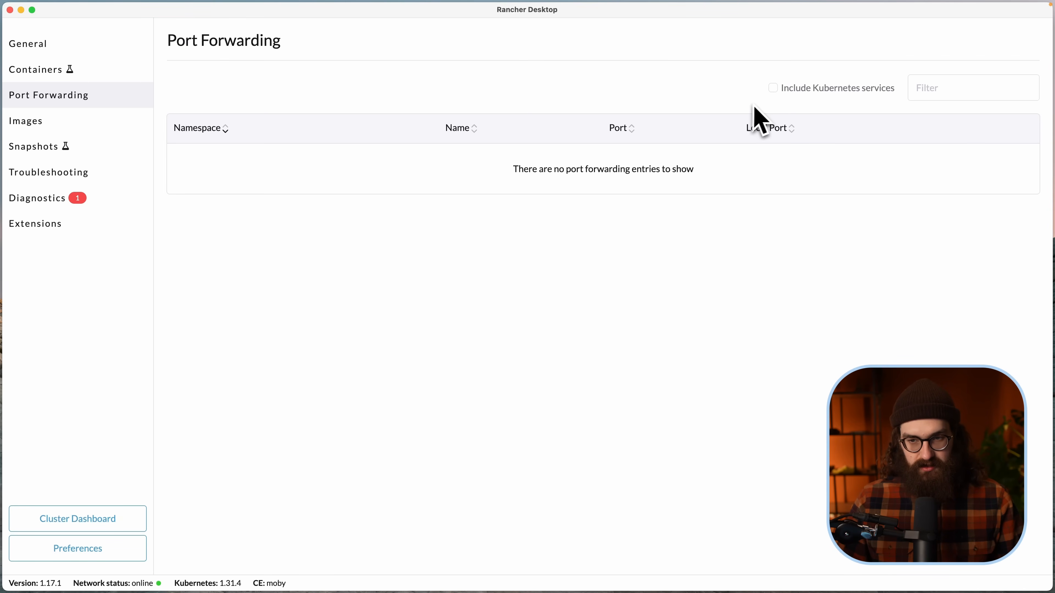
{"action": "mouse_move", "coordinate": [533, 201]}
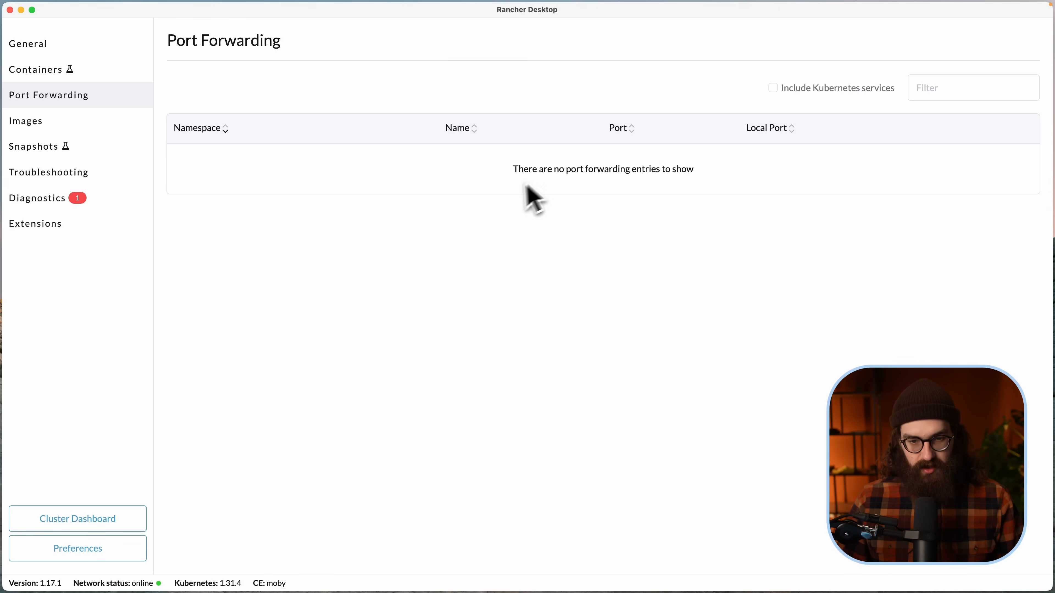
{"action": "mouse_move", "coordinate": [788, 114]}
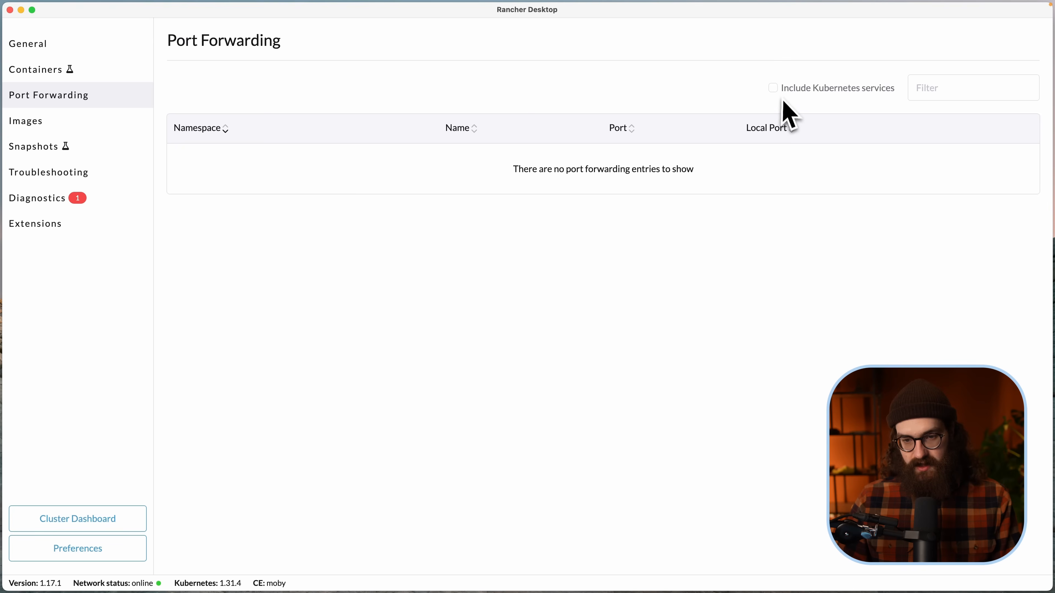
{"action": "mouse_move", "coordinate": [558, 182]}
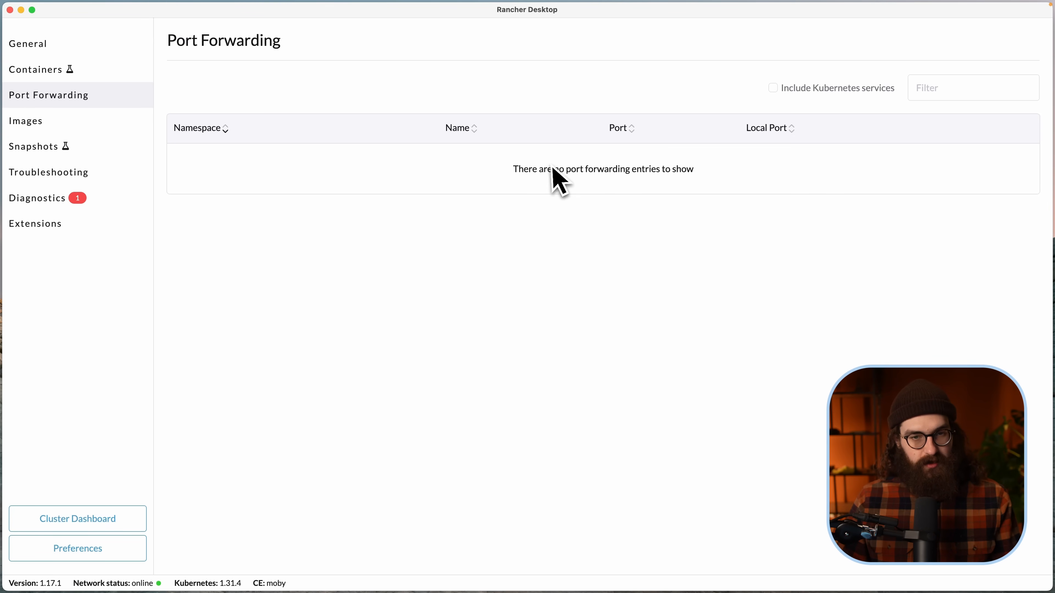
Step: Scroll the Images list and land on the Snapshots page reporting none found
{"action": "left_click", "coordinate": [25, 121]}
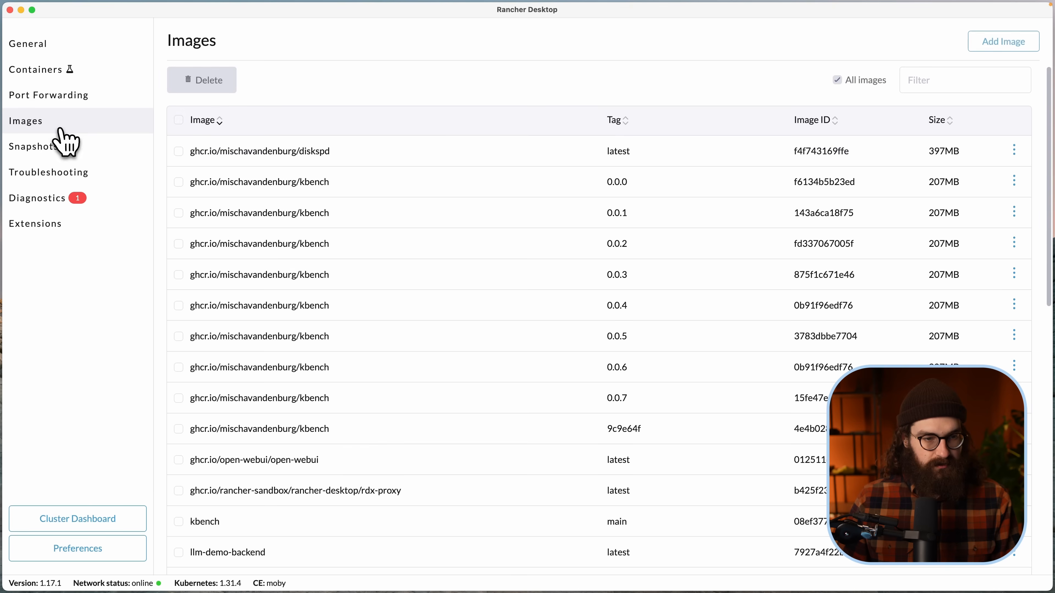
{"action": "scroll", "scroll_direction": "down", "scroll_amount": 3}
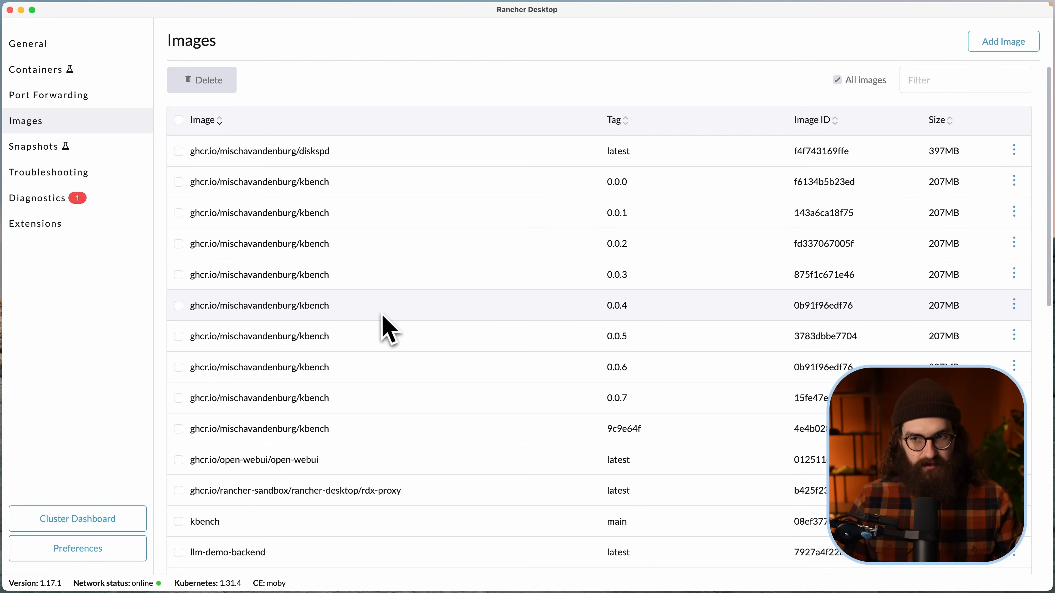
{"action": "mouse_move", "coordinate": [300, 243]}
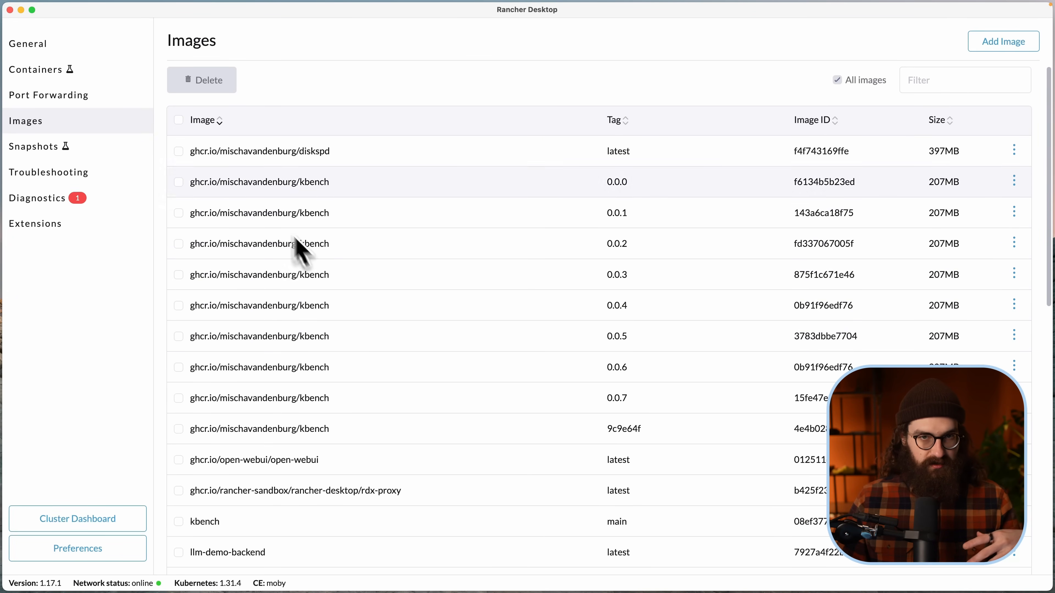
{"action": "mouse_move", "coordinate": [96, 159]}
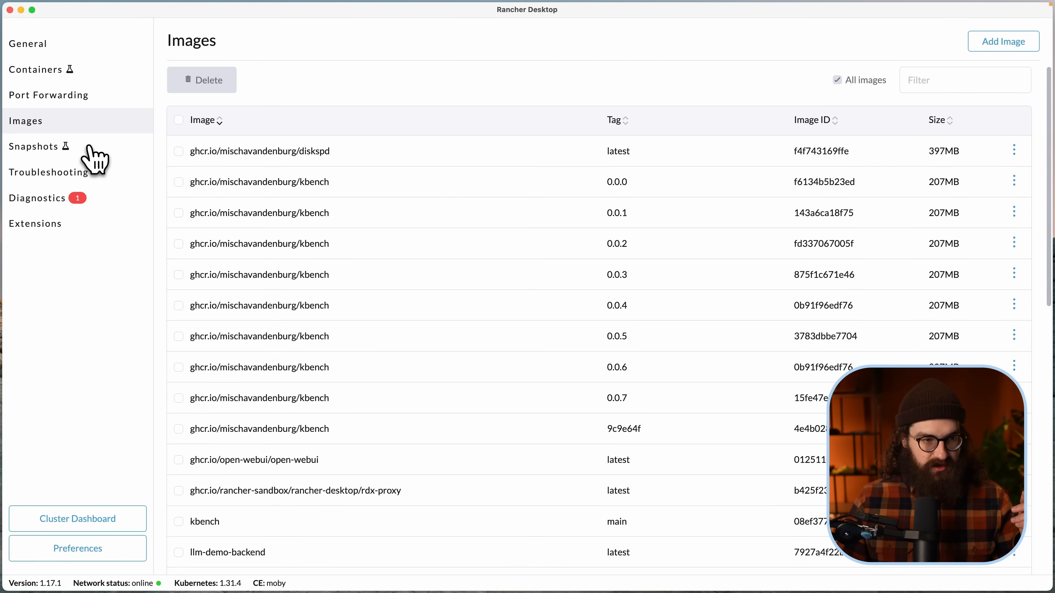
{"action": "left_click", "coordinate": [34, 146]}
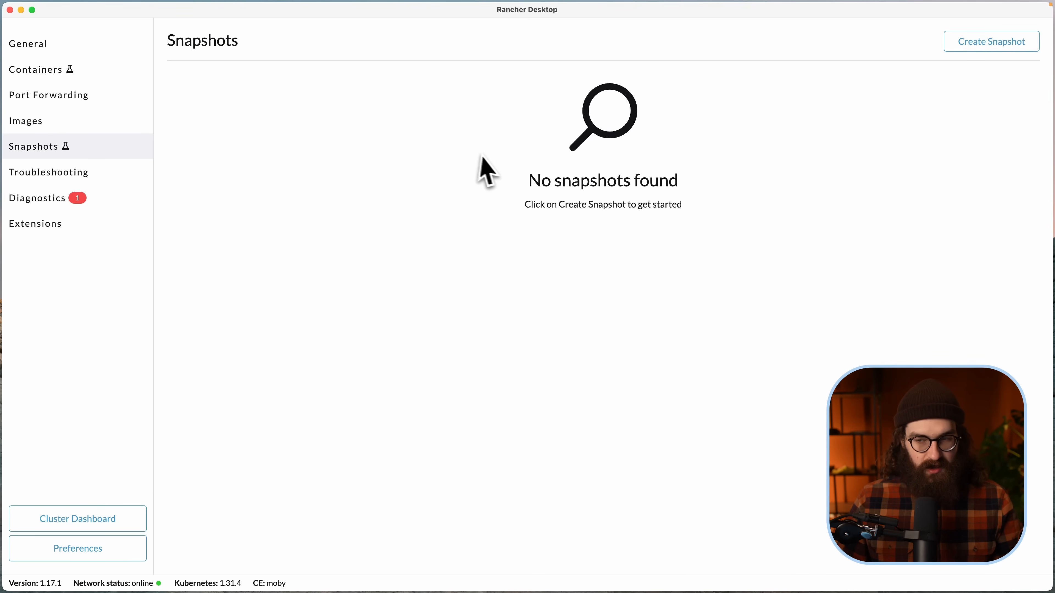
{"action": "mouse_move", "coordinate": [543, 151]}
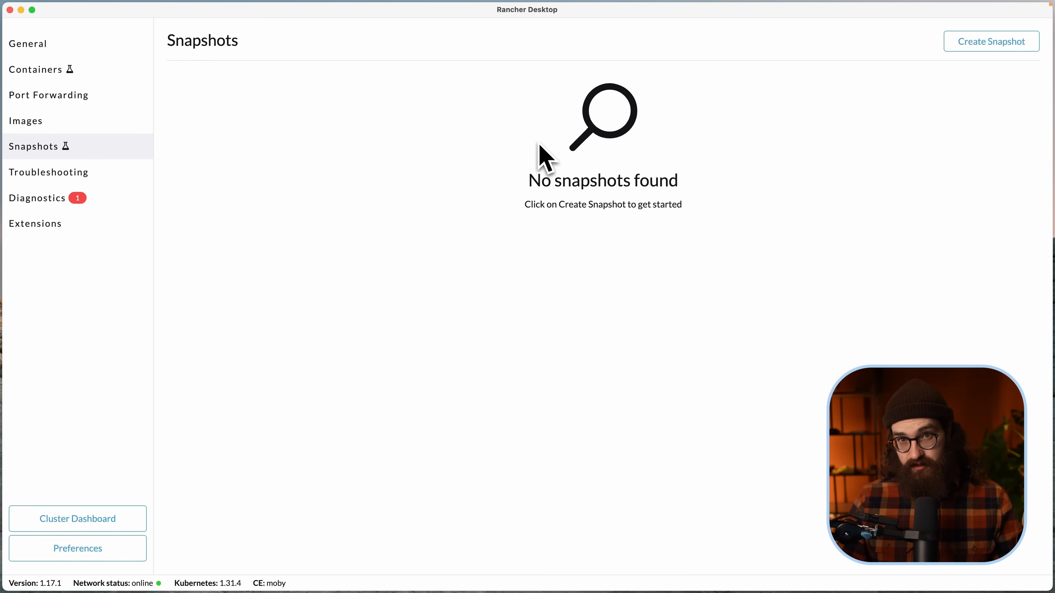
{"action": "mouse_move", "coordinate": [605, 250]}
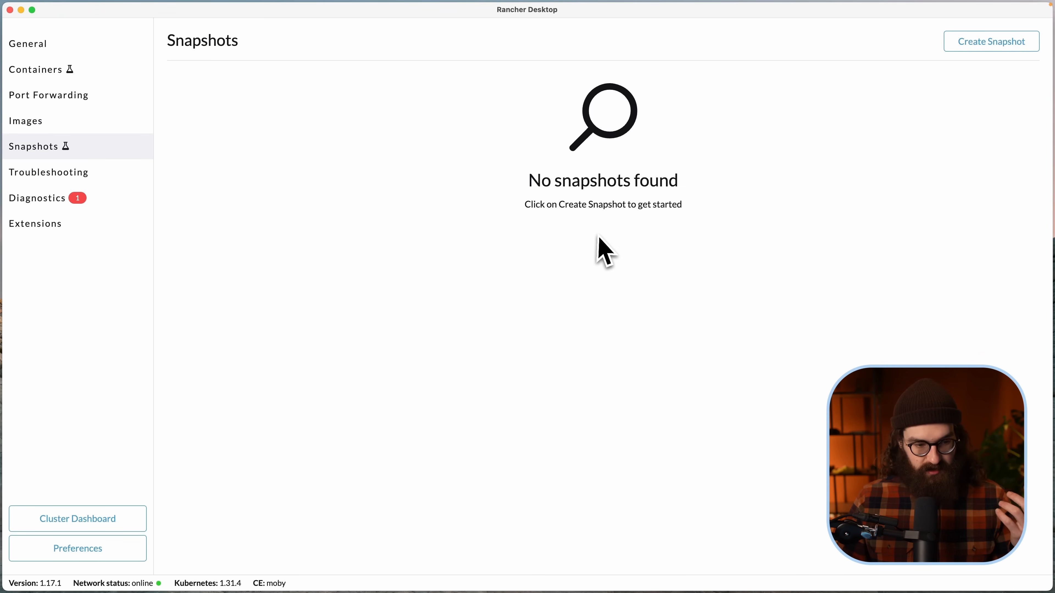
{"action": "mouse_move", "coordinate": [80, 188]}
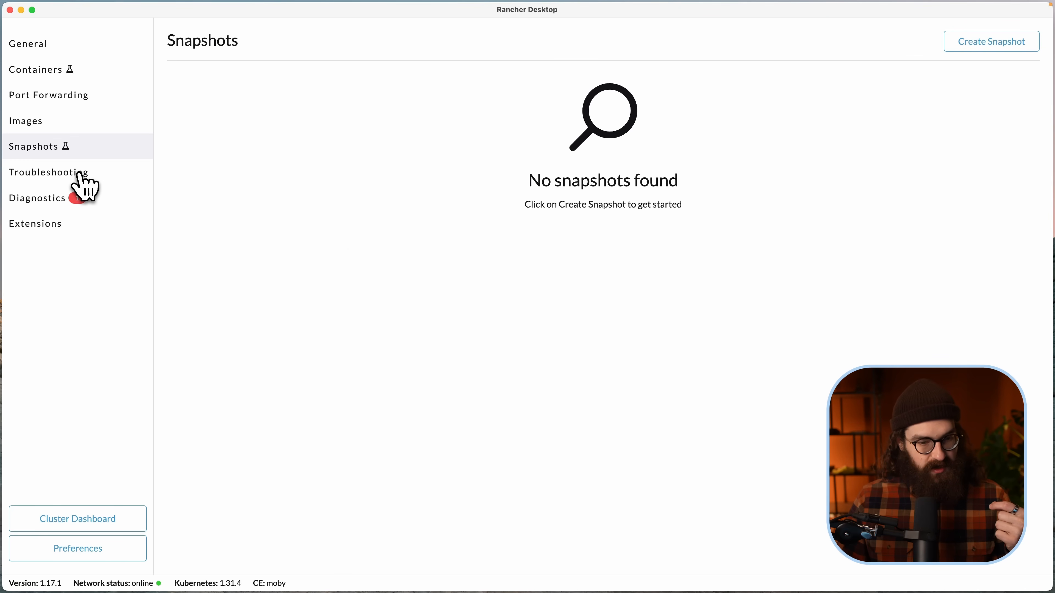
Step: Review Troubleshooting and the Diagnostics page with one failed command-line utilities check
{"action": "left_click", "coordinate": [48, 172]}
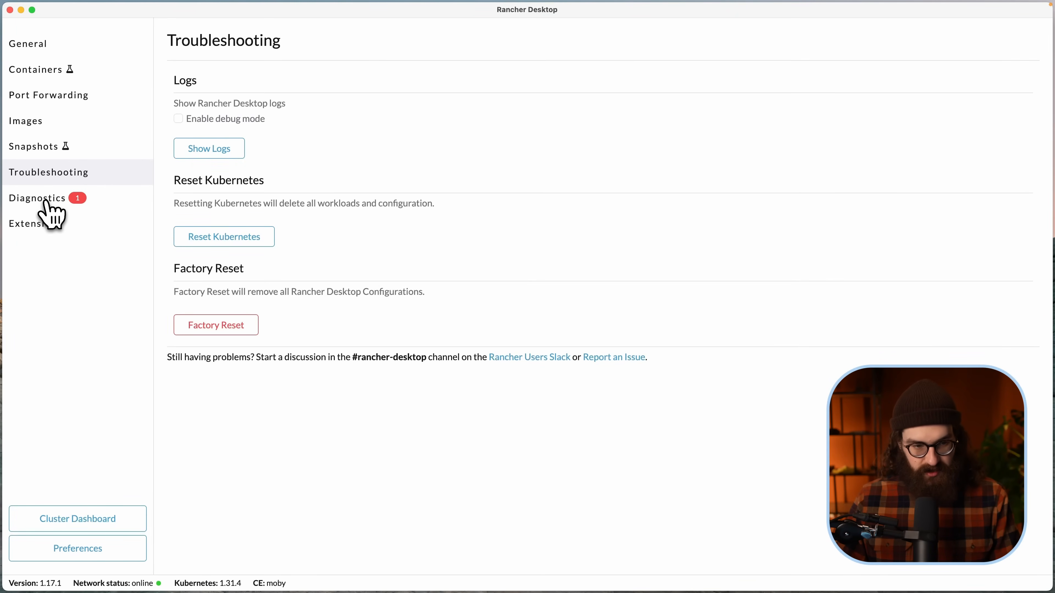
{"action": "left_click", "coordinate": [37, 198]}
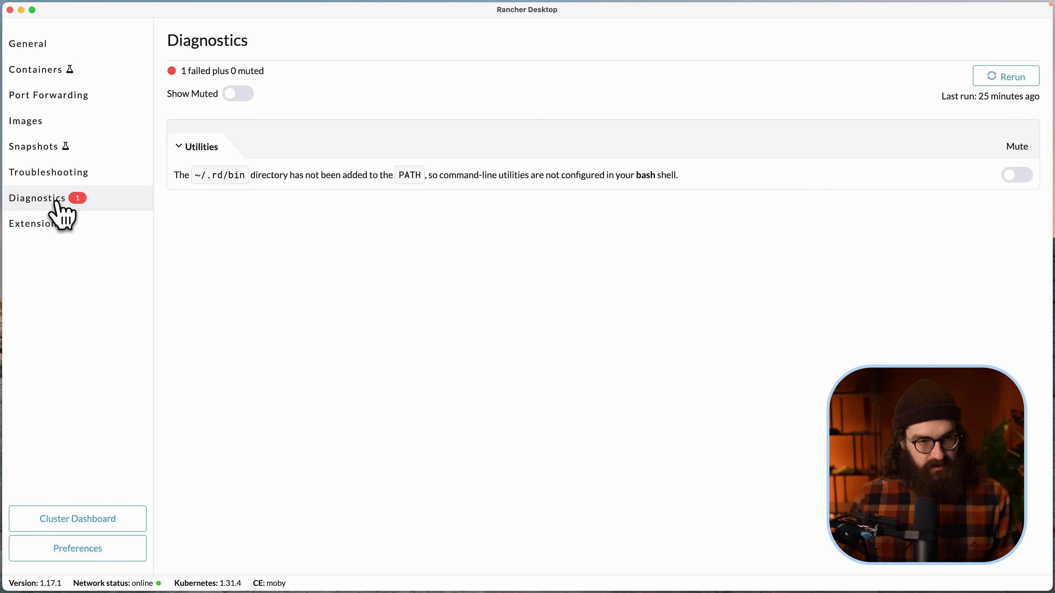
{"action": "mouse_move", "coordinate": [288, 228]}
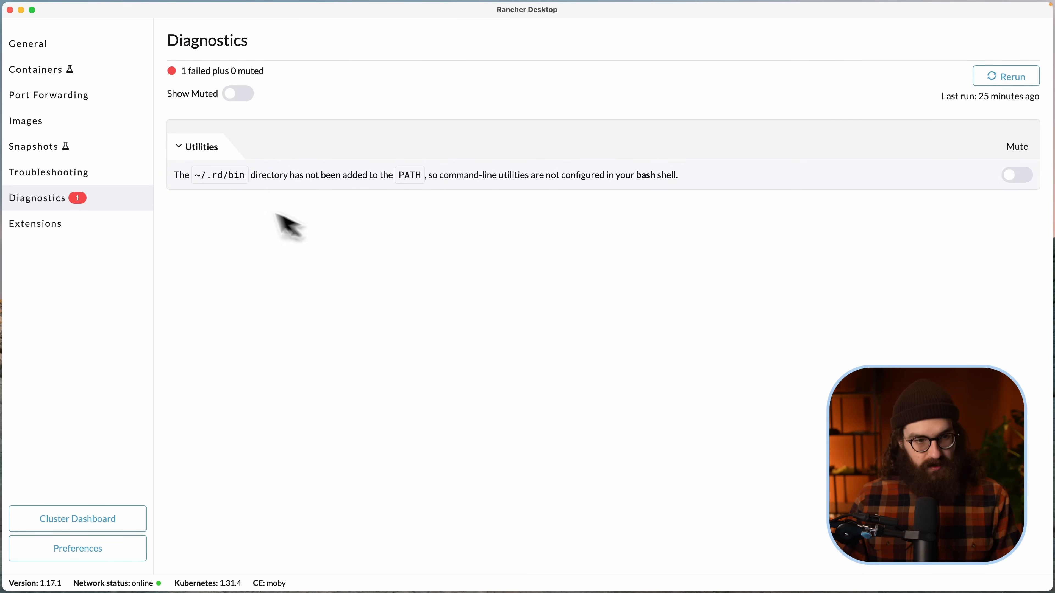
{"action": "left_click", "coordinate": [35, 223]}
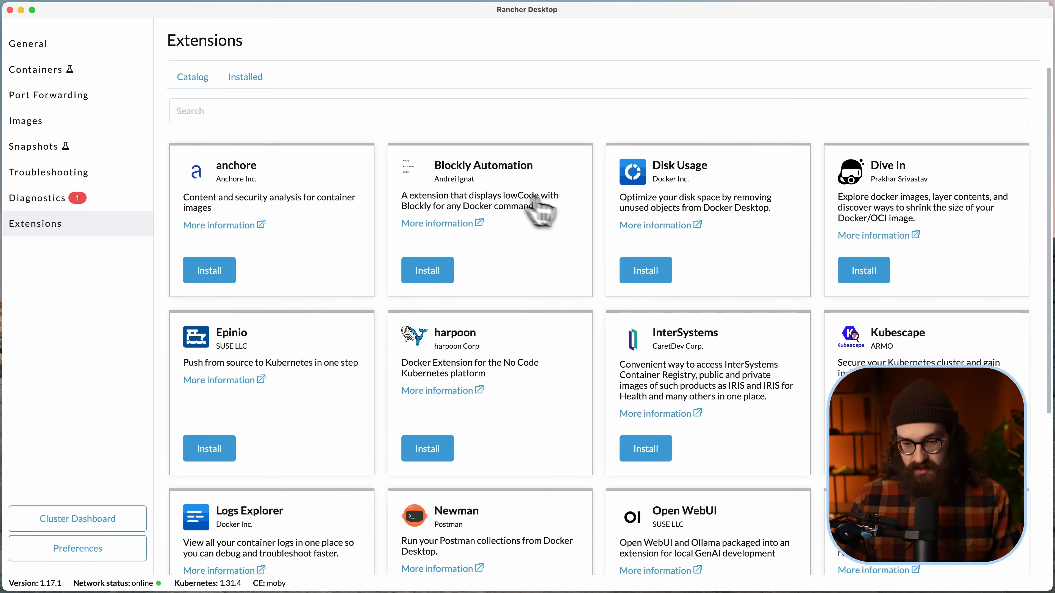
Step: Browse up and down the Extensions catalog of installable extensions
{"action": "scroll", "scroll_direction": "down", "scroll_amount": 3}
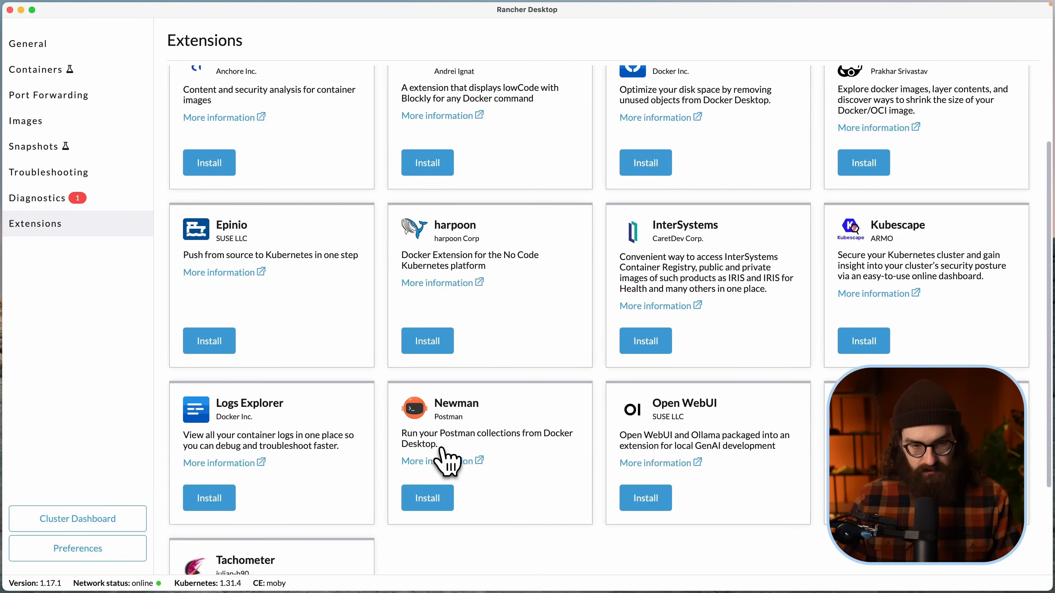
{"action": "scroll", "scroll_direction": "up", "scroll_amount": 3}
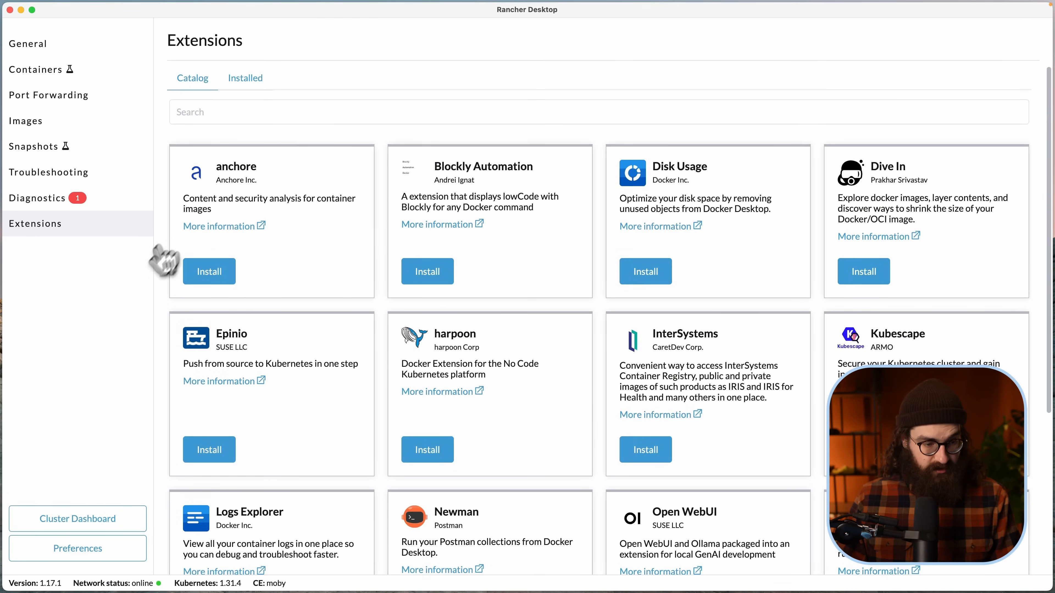
{"action": "mouse_move", "coordinate": [189, 555]}
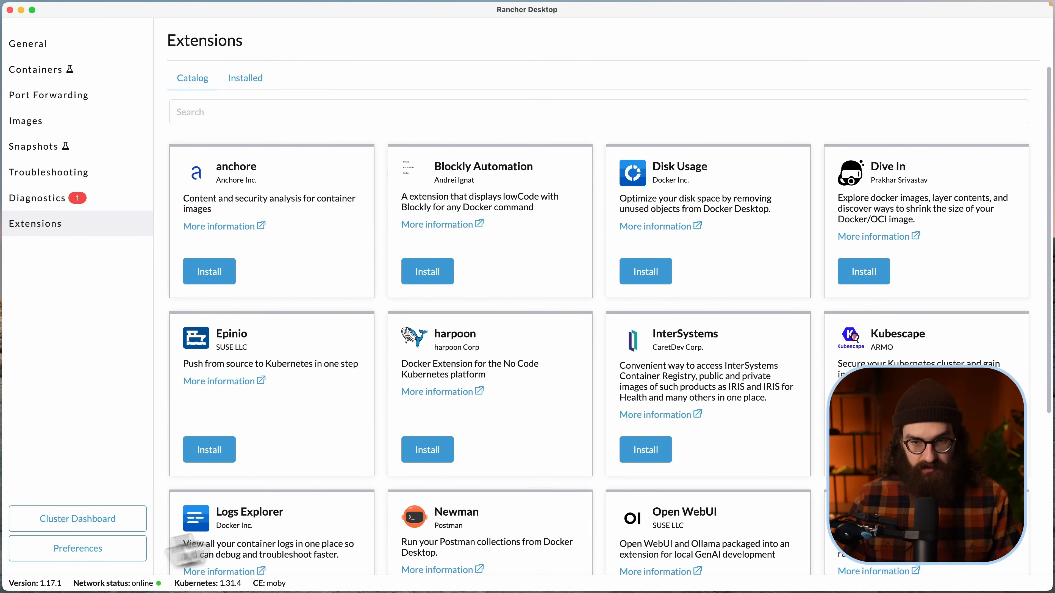
{"action": "scroll", "scroll_direction": "down", "scroll_amount": 3}
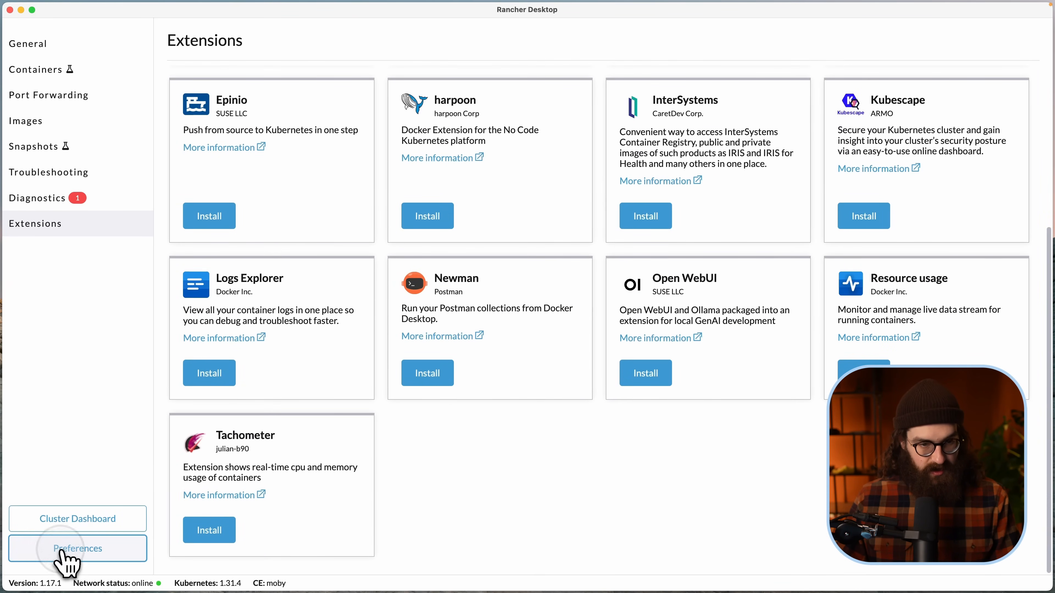
Step: Review Preferences Application General, Behavior and Environment settings, landing on Virtual Machine with QEMU emulation
{"action": "left_click", "coordinate": [77, 548]}
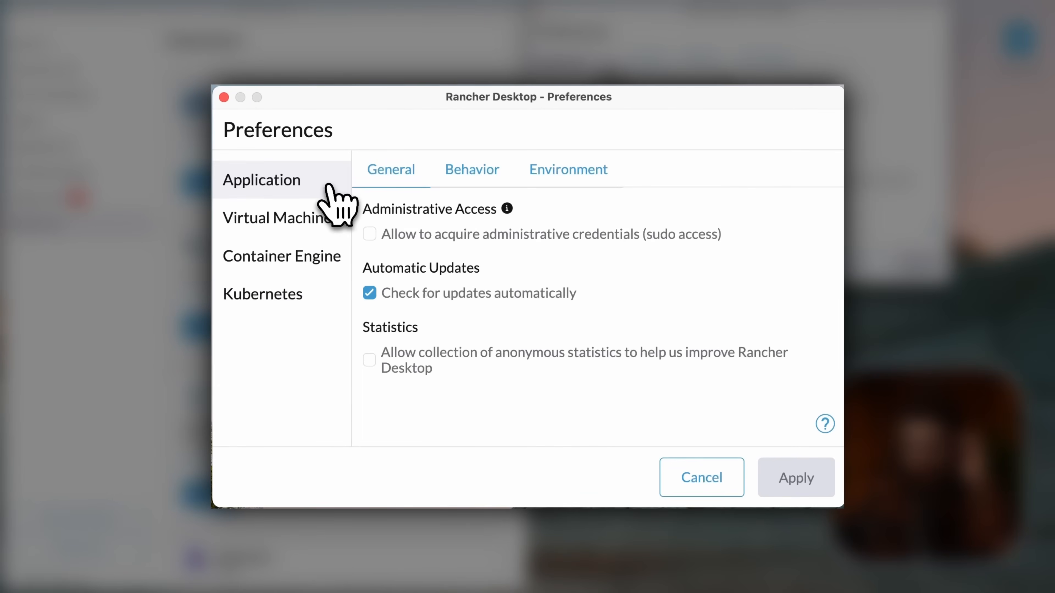
{"action": "mouse_move", "coordinate": [461, 232]}
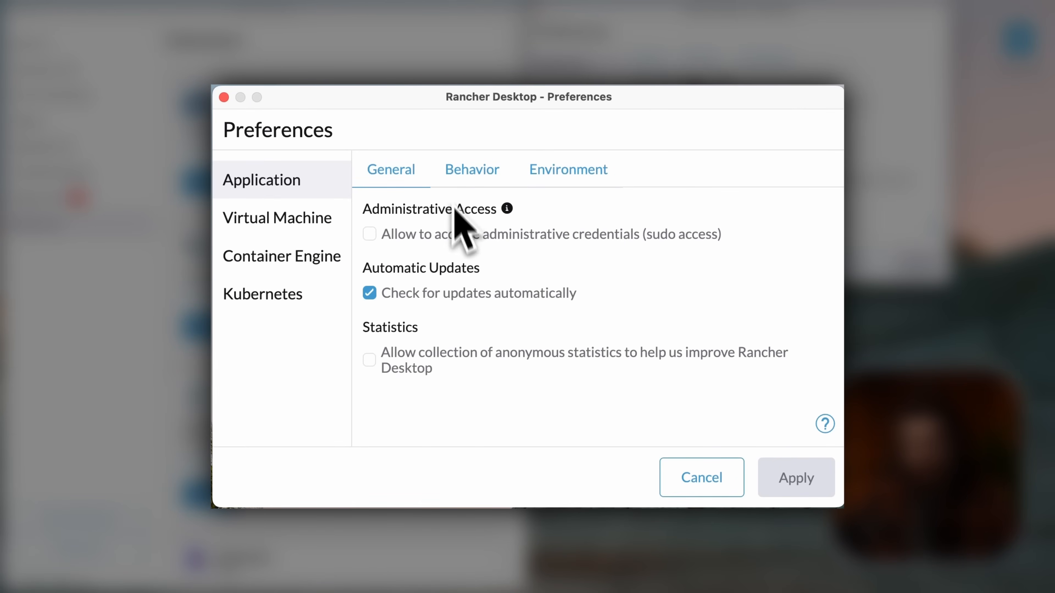
{"action": "mouse_move", "coordinate": [404, 269]}
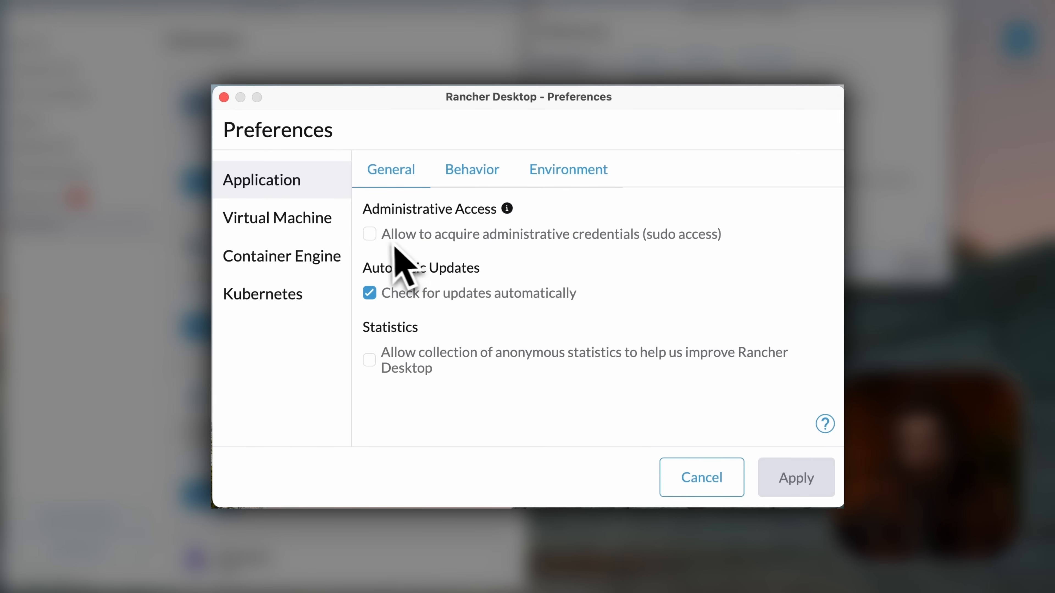
{"action": "mouse_move", "coordinate": [431, 269]}
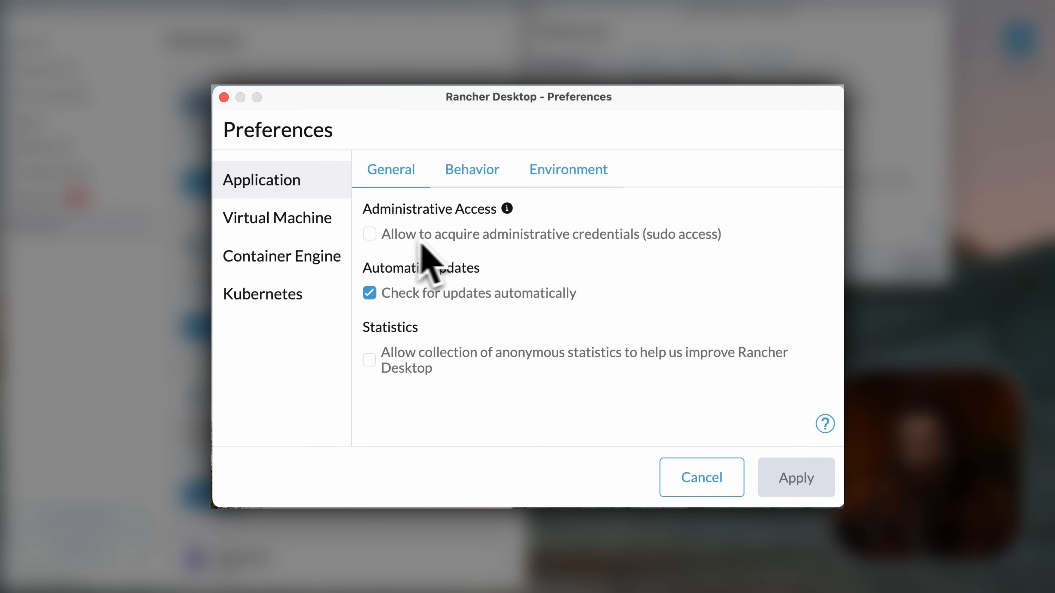
{"action": "mouse_move", "coordinate": [447, 263]}
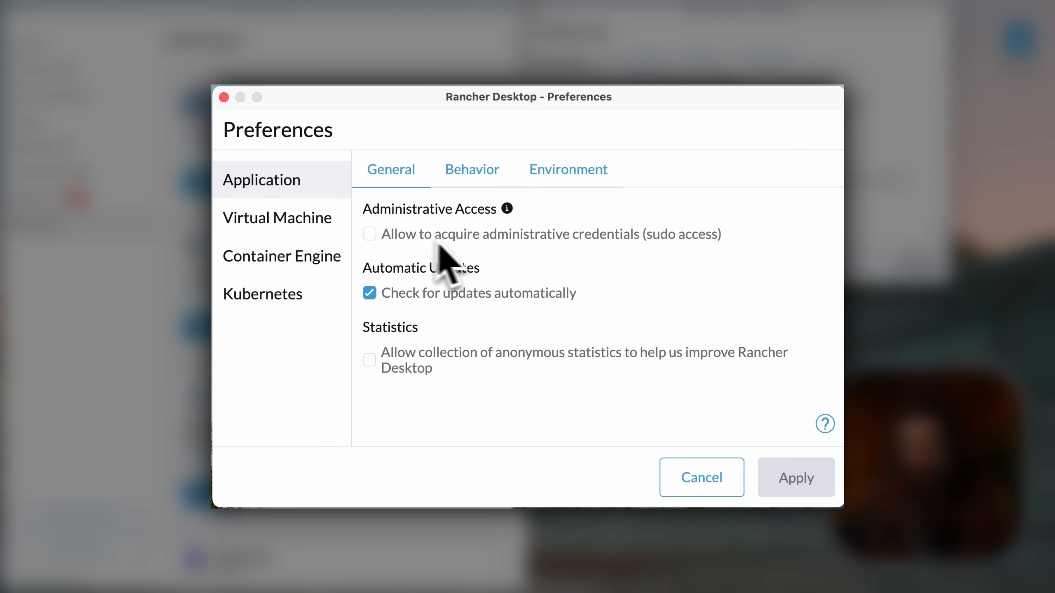
{"action": "mouse_move", "coordinate": [545, 269]}
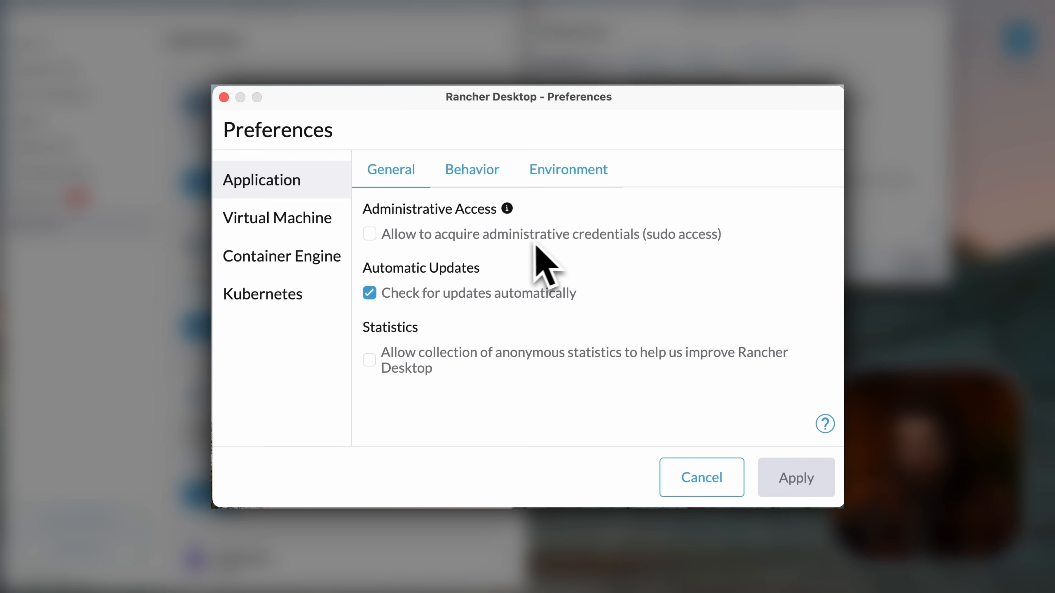
{"action": "mouse_move", "coordinate": [531, 243]}
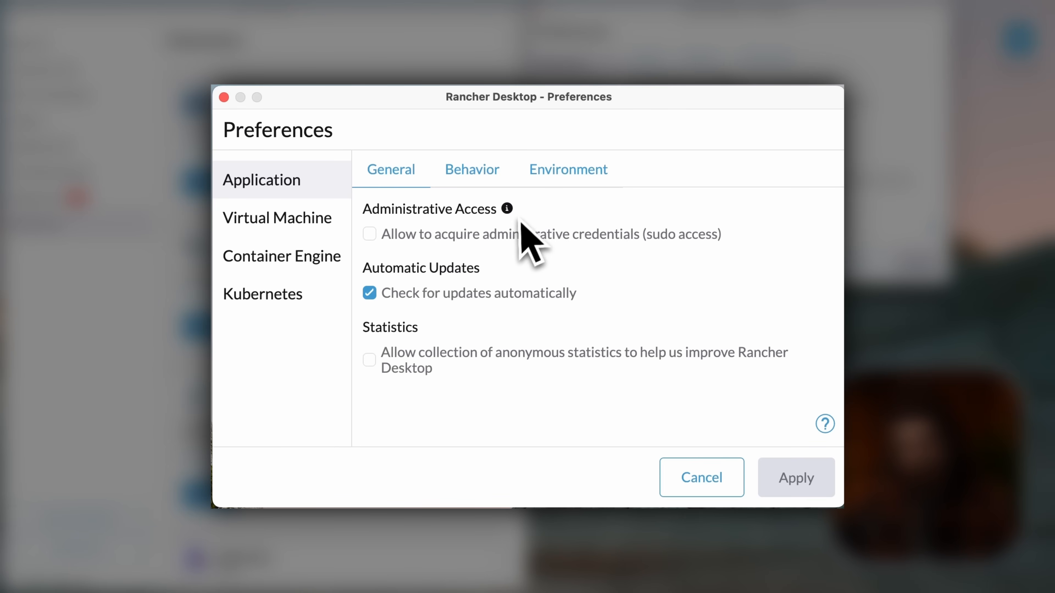
{"action": "mouse_move", "coordinate": [481, 269]}
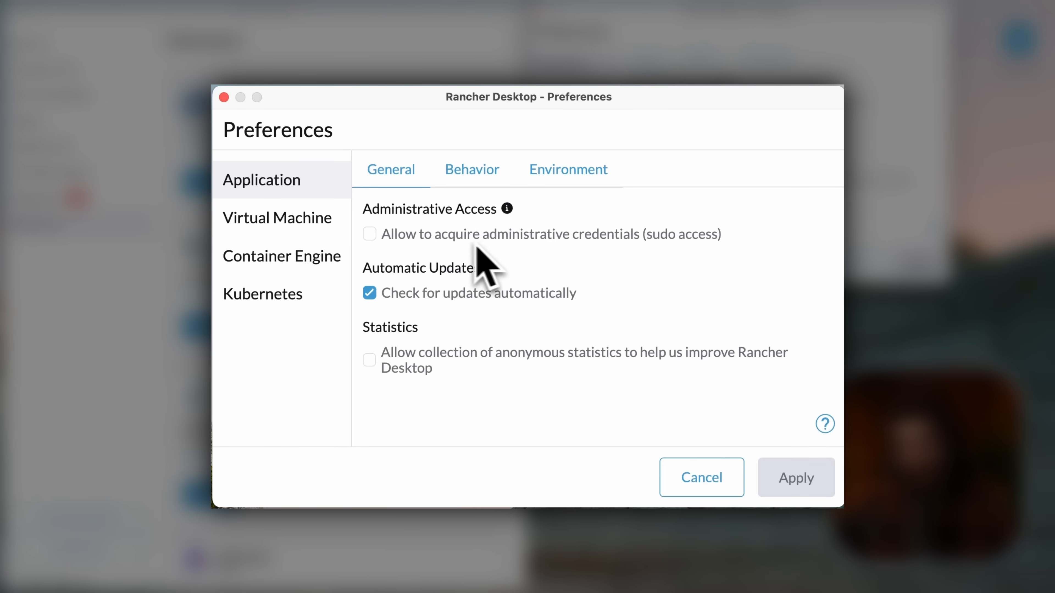
{"action": "mouse_move", "coordinate": [404, 256]}
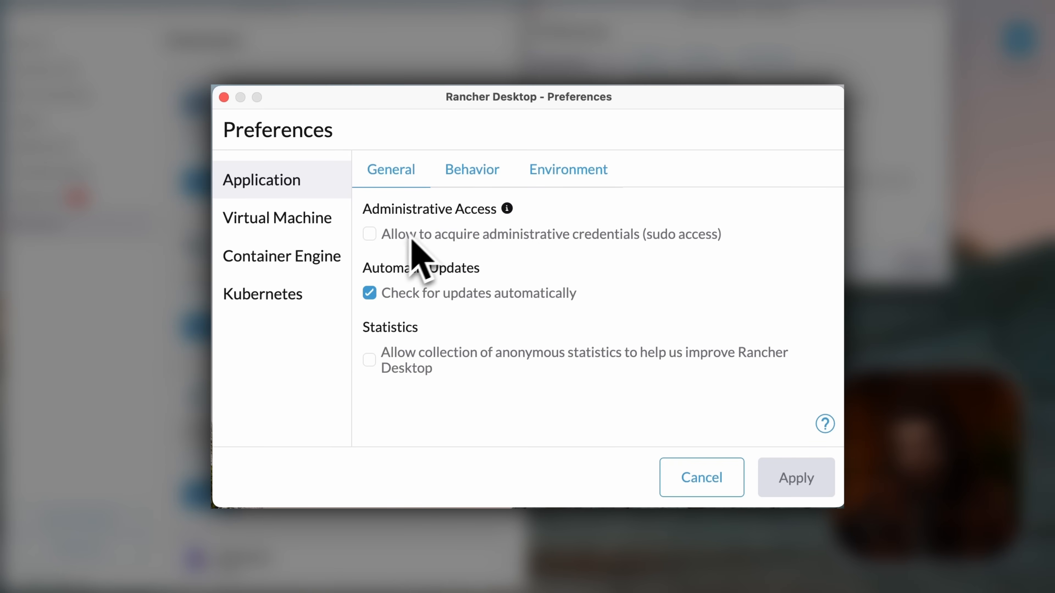
{"action": "mouse_move", "coordinate": [471, 169]}
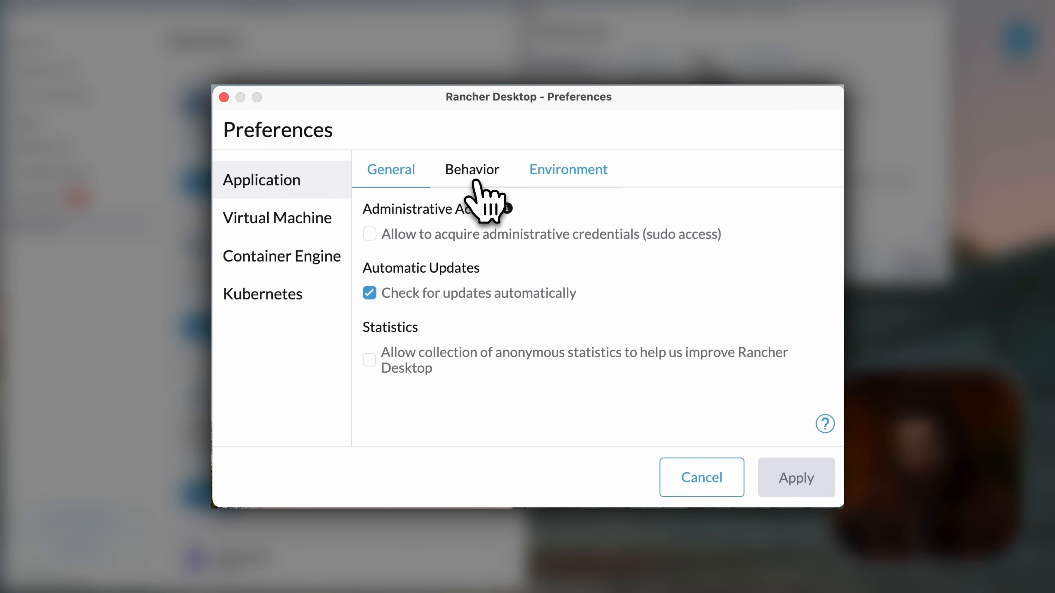
{"action": "left_click", "coordinate": [471, 169]}
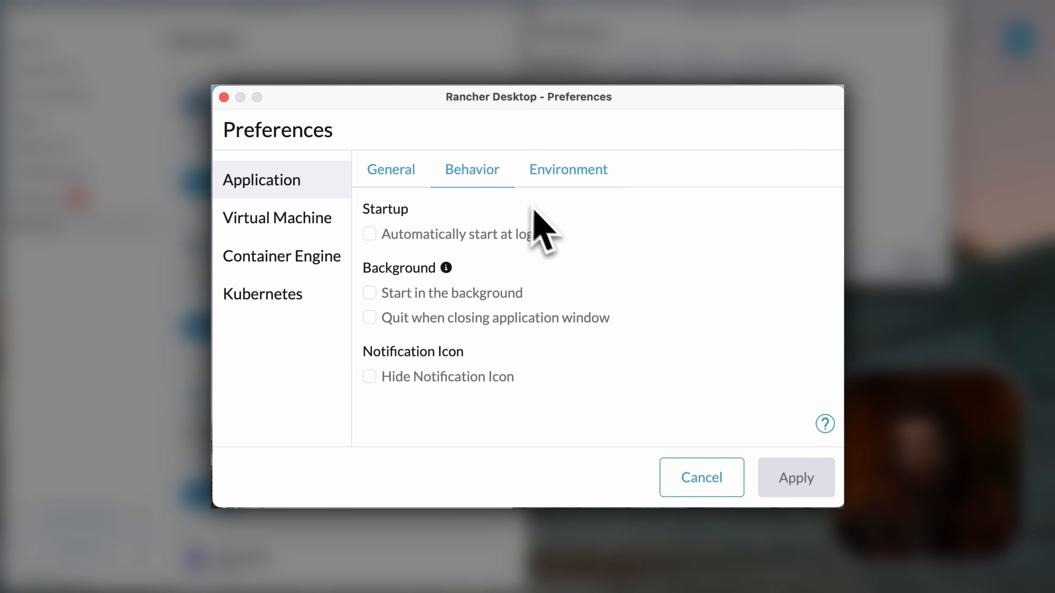
{"action": "mouse_move", "coordinate": [568, 168]}
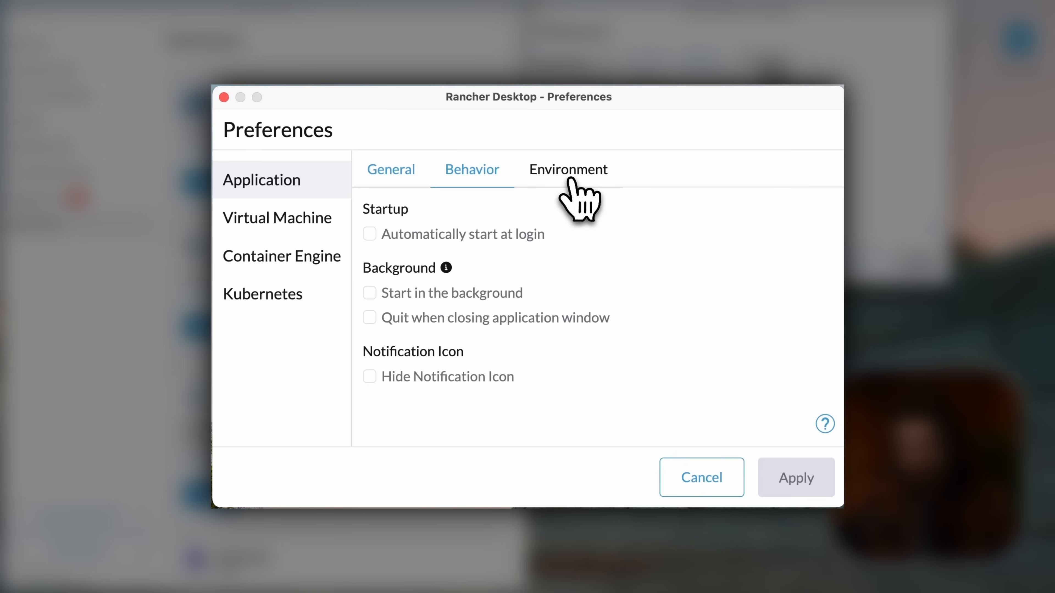
{"action": "left_click", "coordinate": [567, 168]}
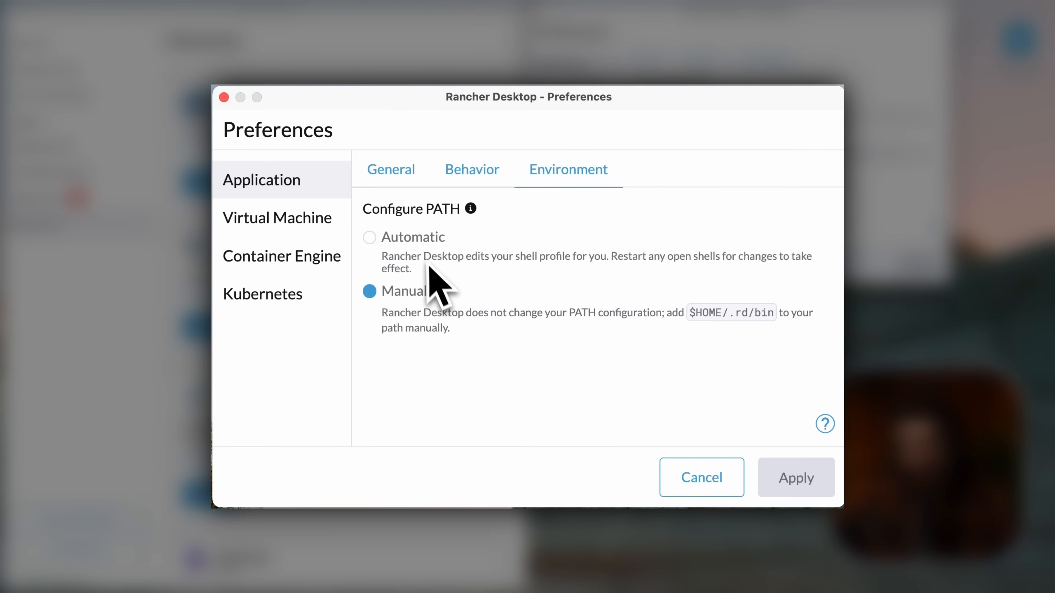
{"action": "mouse_move", "coordinate": [491, 350]}
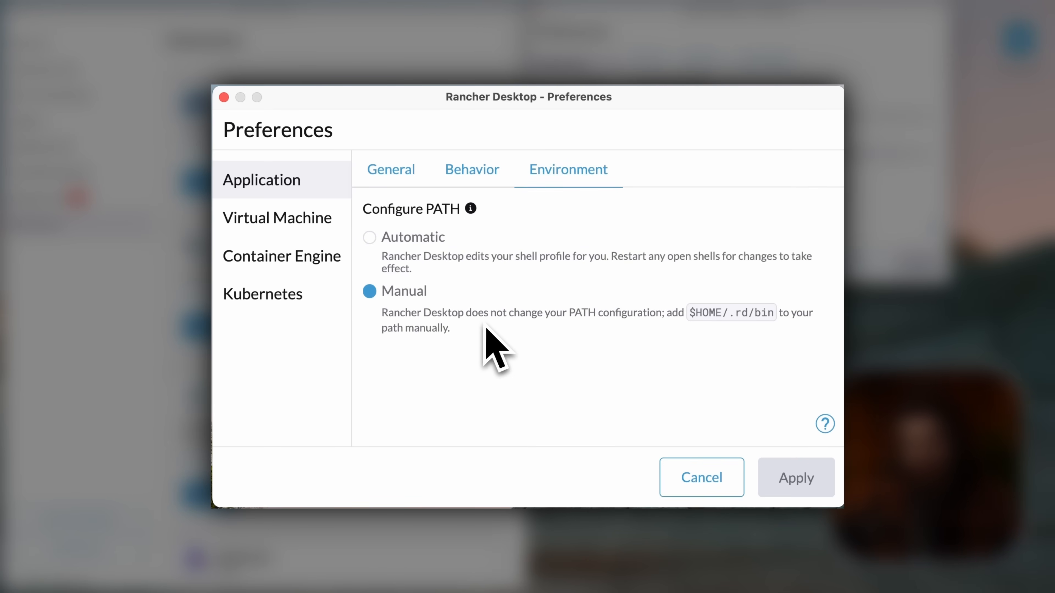
{"action": "mouse_move", "coordinate": [755, 322]}
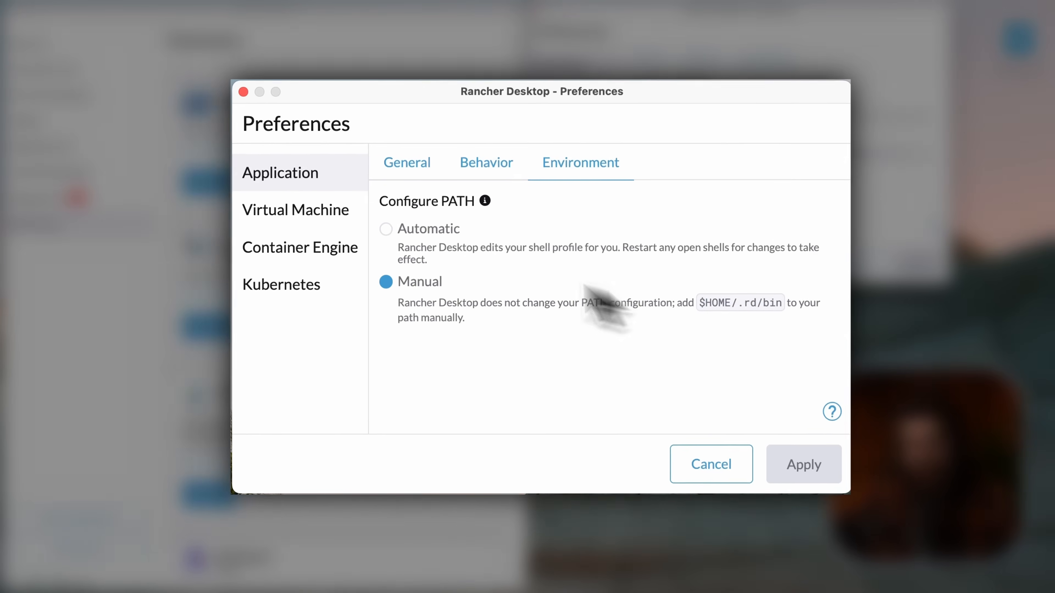
{"action": "left_click", "coordinate": [297, 209]}
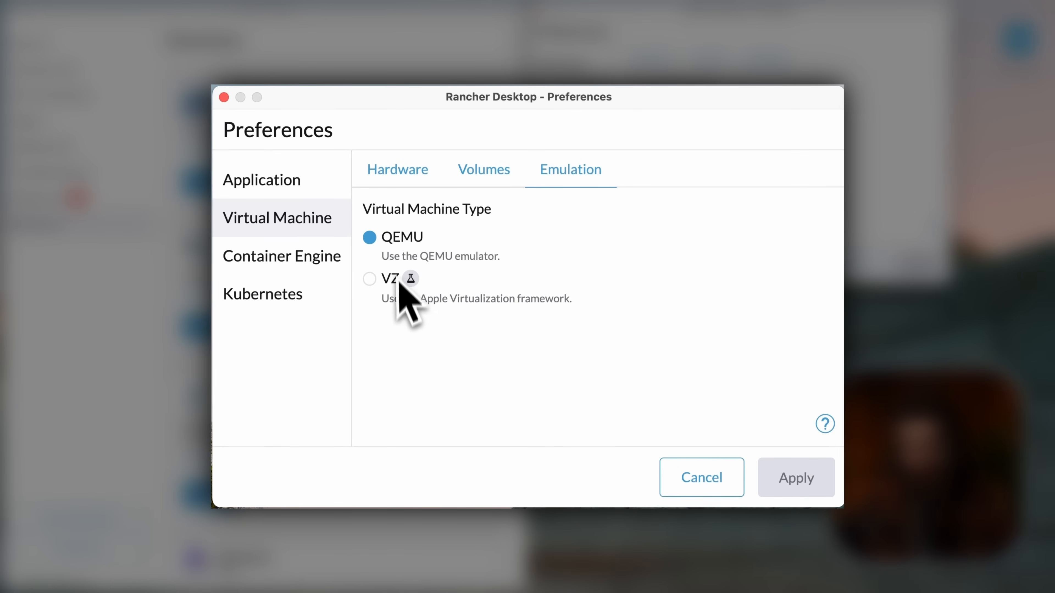
{"action": "mouse_move", "coordinate": [464, 317]}
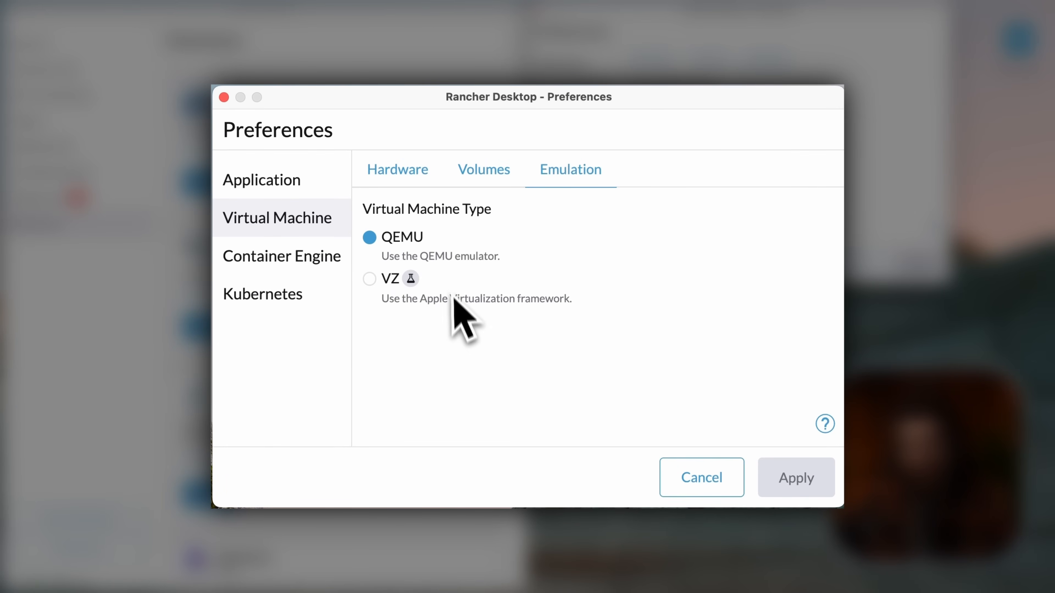
{"action": "mouse_move", "coordinate": [434, 195]}
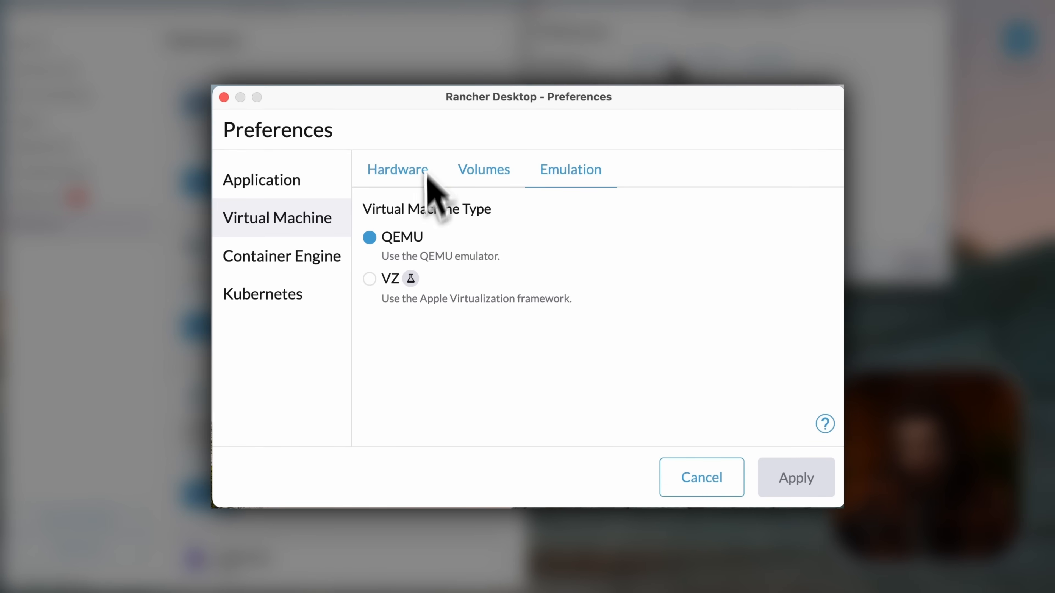
Step: Check the Volumes mount type, then return to Hardware showing 16 GB memory and 8 CPUs
{"action": "left_click", "coordinate": [483, 169]}
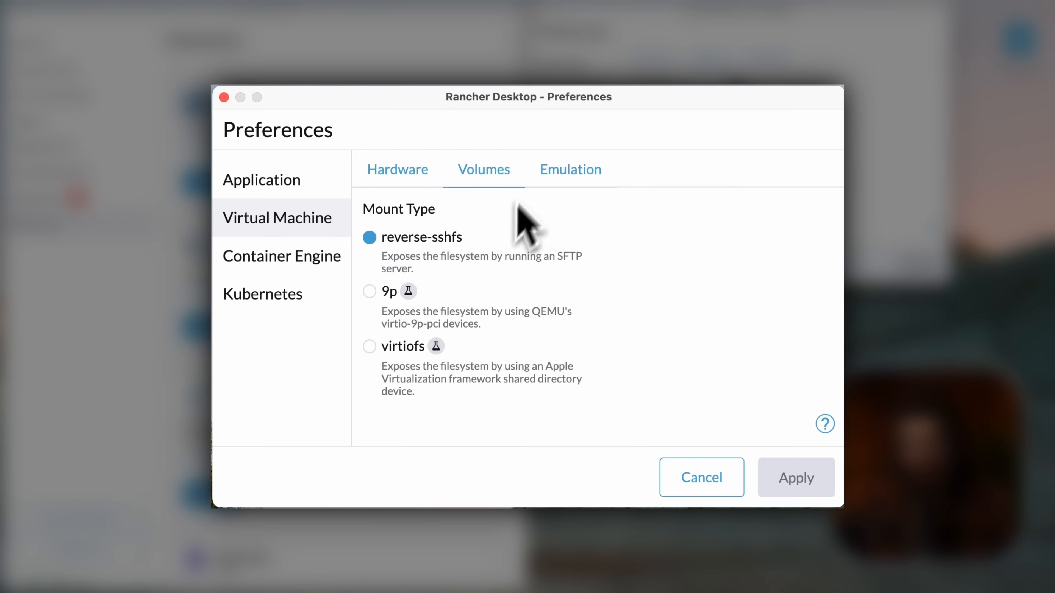
{"action": "left_click", "coordinate": [397, 169]}
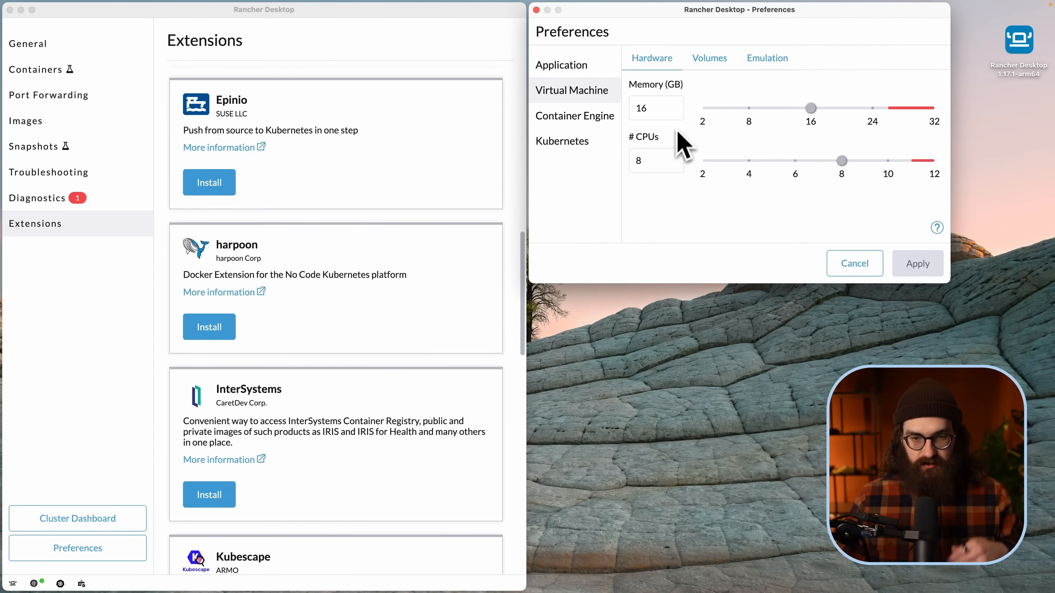
{"action": "mouse_move", "coordinate": [697, 141]}
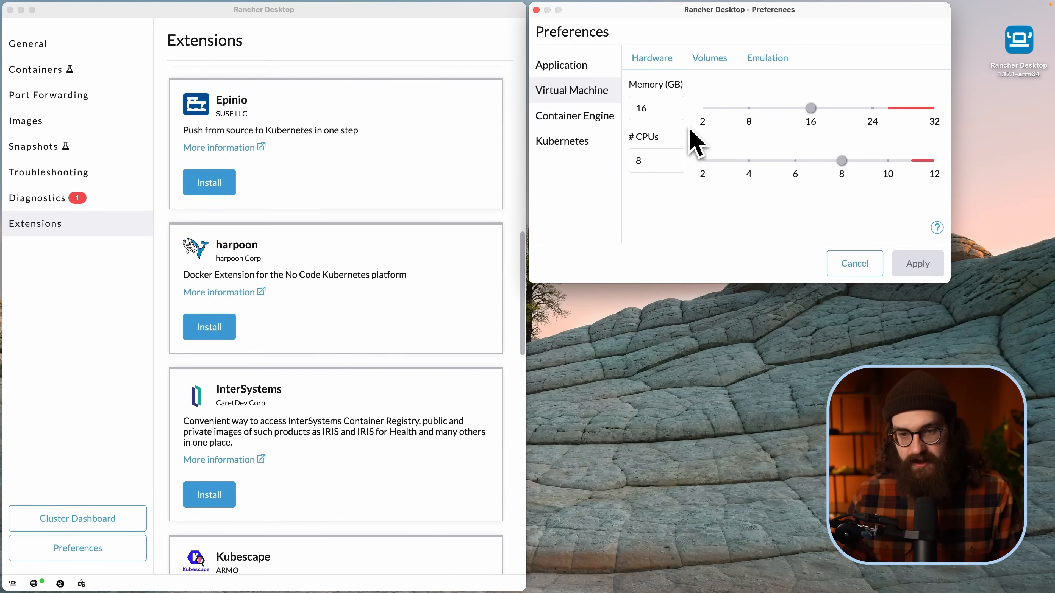
{"action": "mouse_move", "coordinate": [854, 125]}
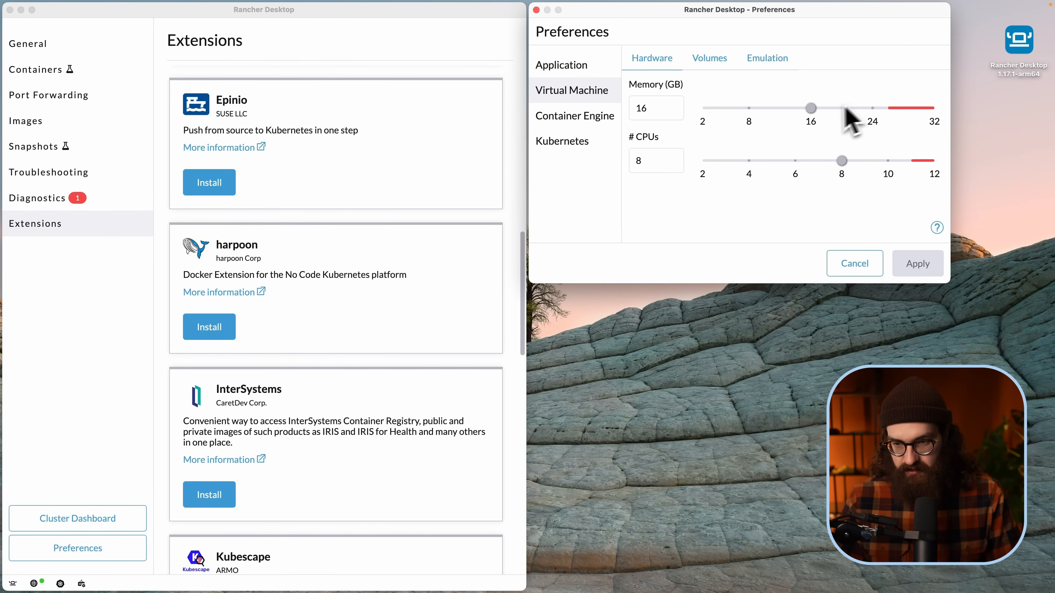
{"action": "mouse_move", "coordinate": [686, 87]}
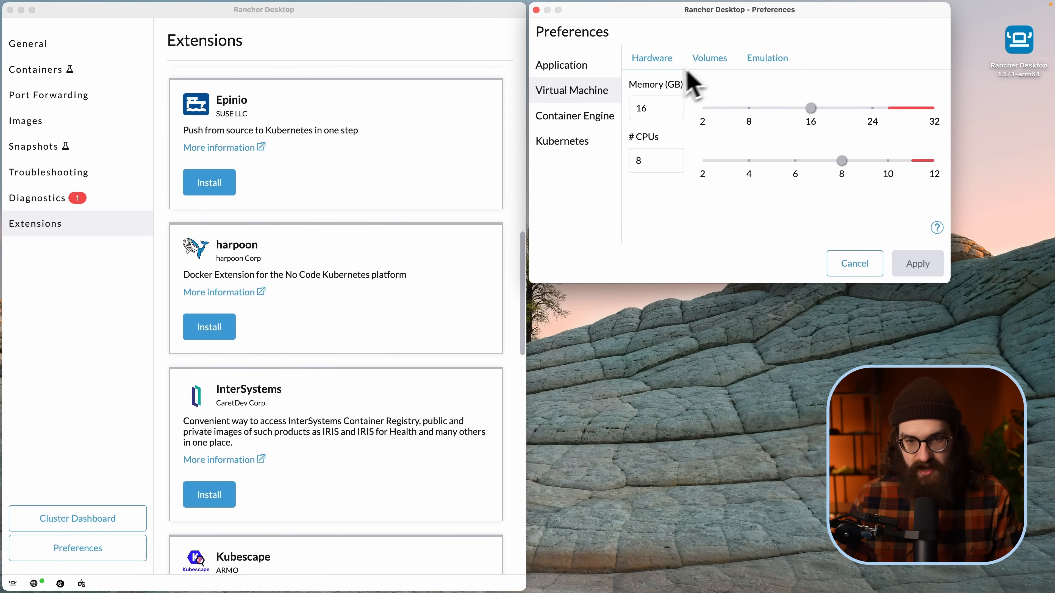
{"action": "mouse_move", "coordinate": [589, 134]}
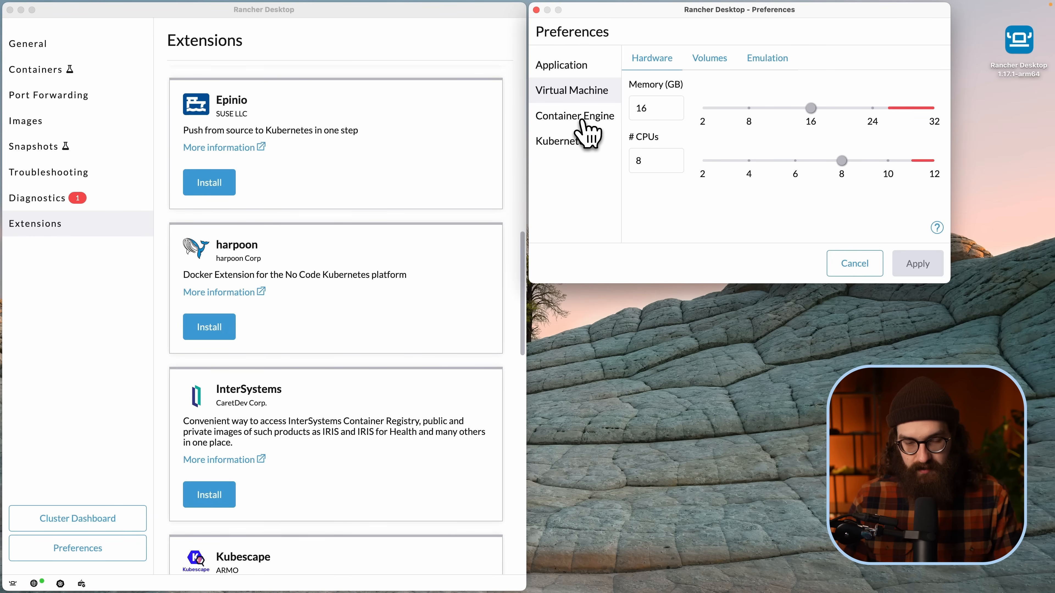
Step: Review Container Engine with dockerd (moby) and WebAssembly off, then the disabled Allowed Images patterns
{"action": "left_click", "coordinate": [576, 116]}
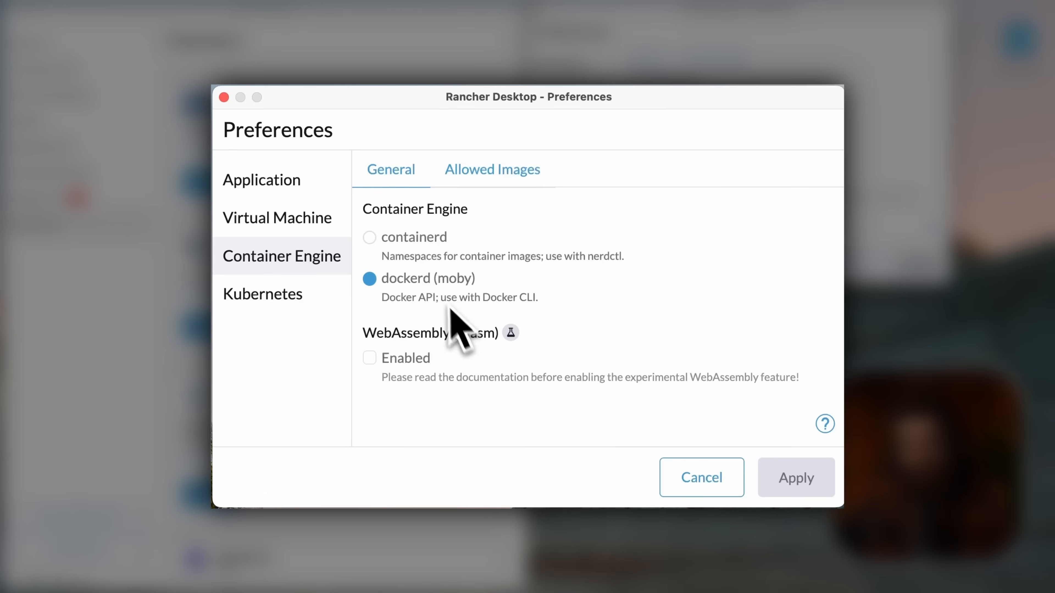
{"action": "mouse_move", "coordinate": [482, 232]}
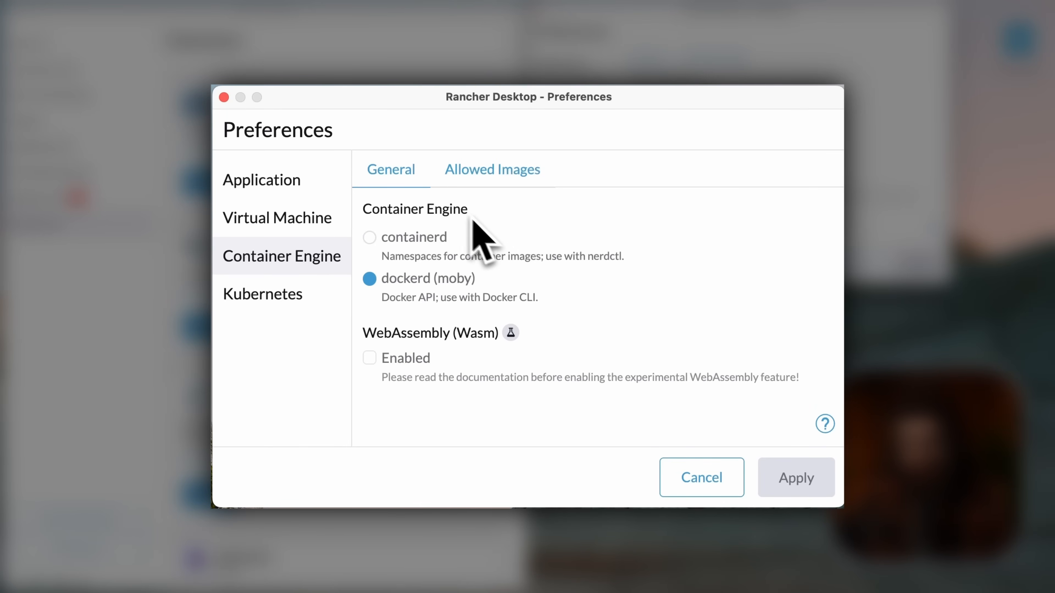
{"action": "mouse_move", "coordinate": [434, 266]}
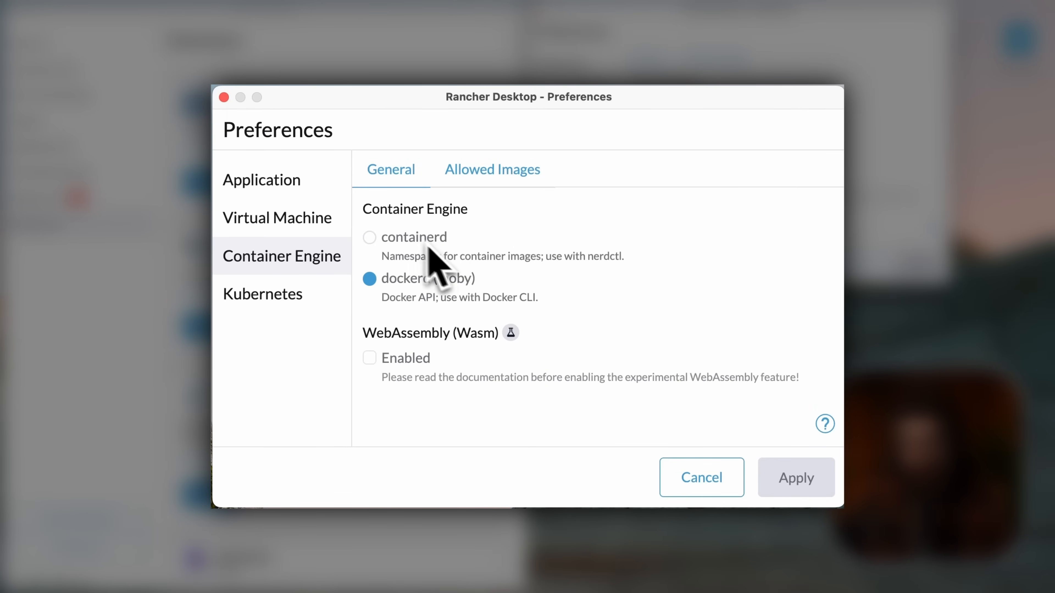
{"action": "mouse_move", "coordinate": [539, 363]}
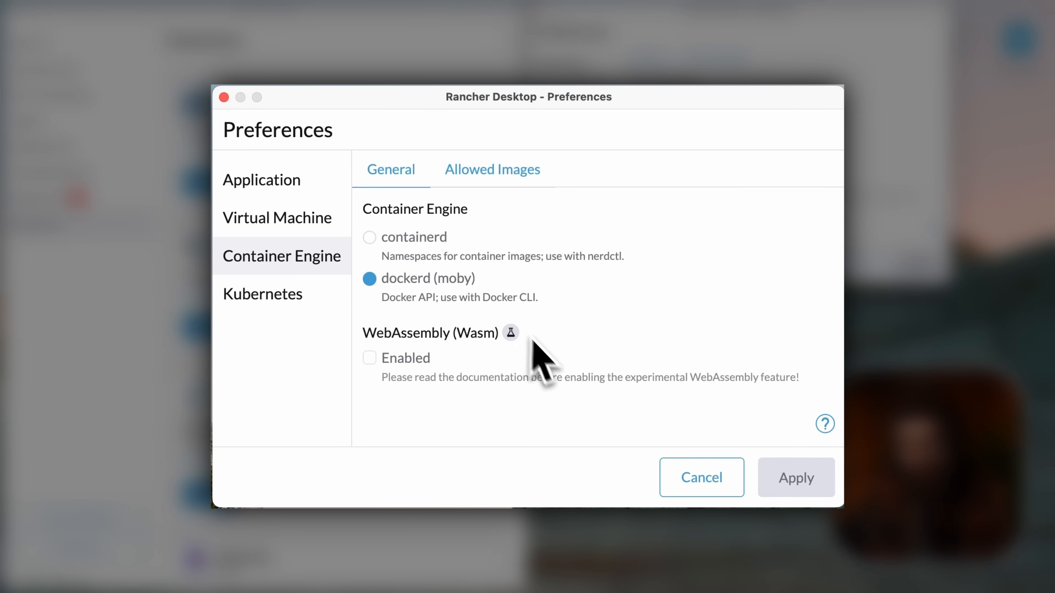
{"action": "double_click", "coordinate": [414, 209]}
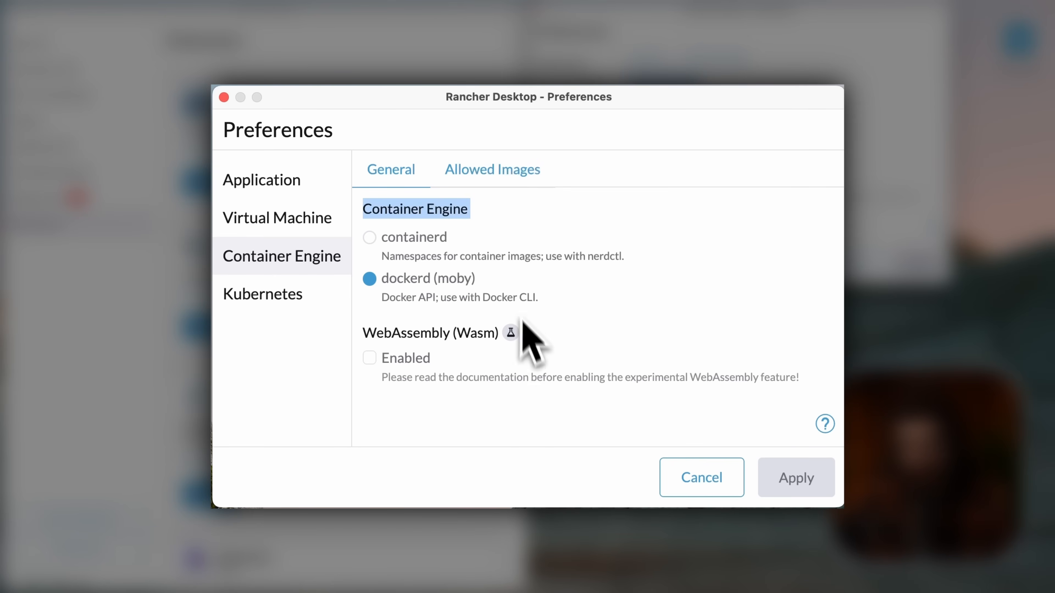
{"action": "left_click", "coordinate": [493, 170]}
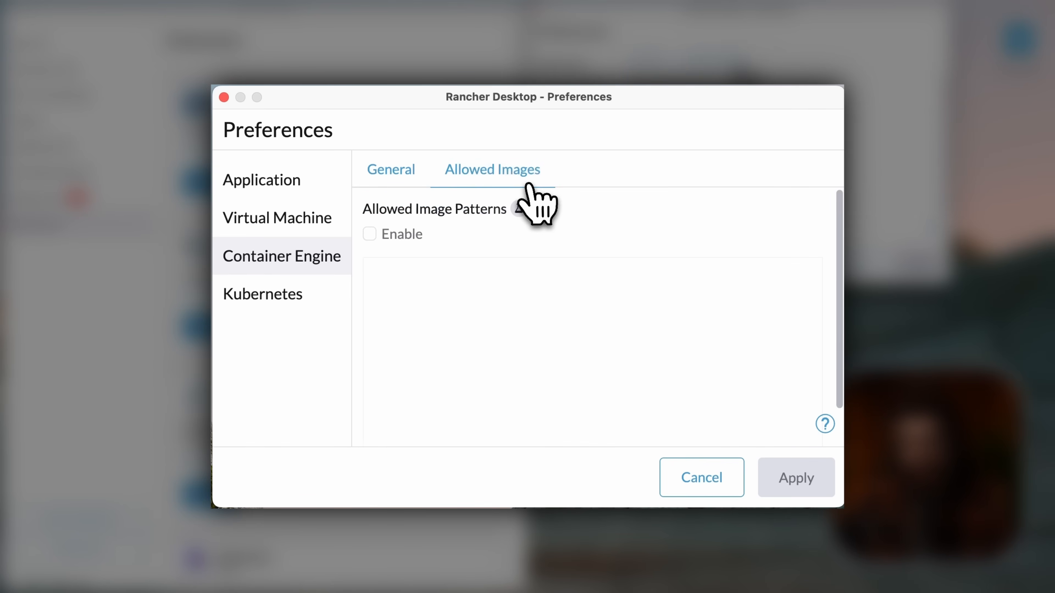
{"action": "mouse_move", "coordinate": [323, 316]}
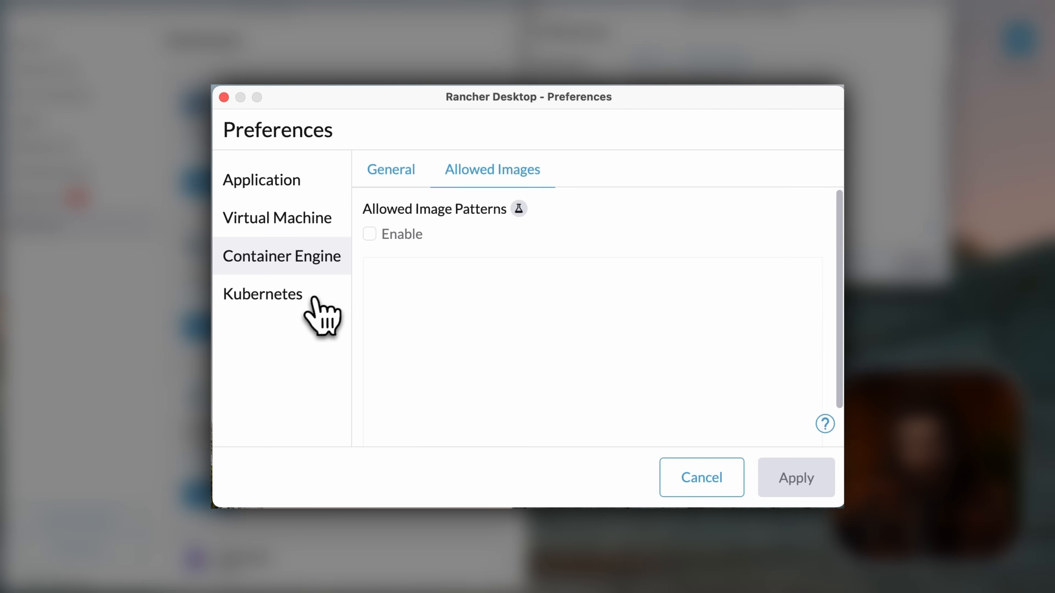
Step: Review Kubernetes preferences: v1.31.4 (stable), port 6443, Traefik enabled
{"action": "left_click", "coordinate": [263, 294]}
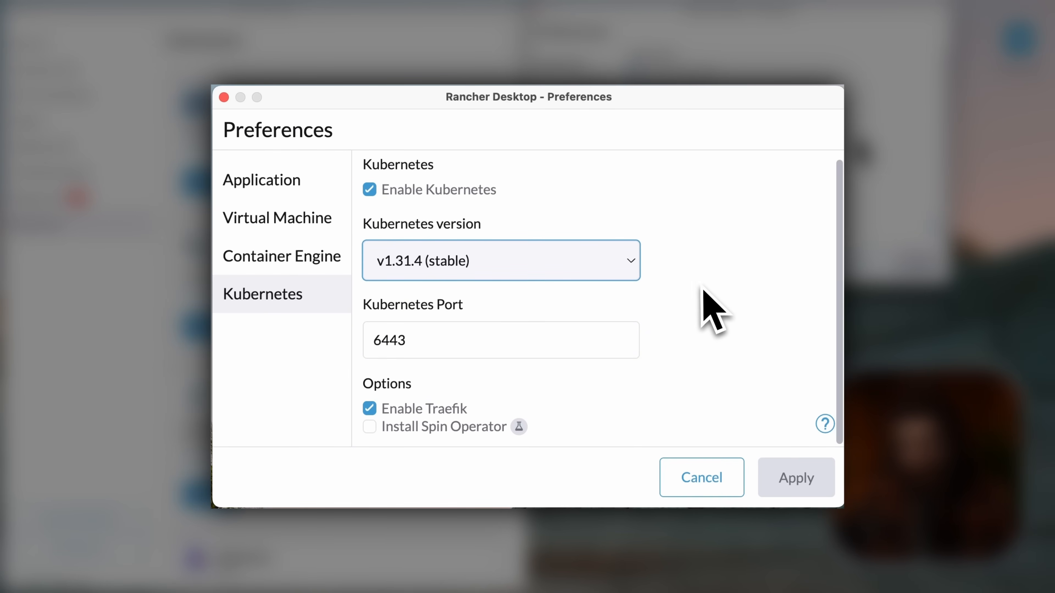
{"action": "mouse_move", "coordinate": [381, 209]}
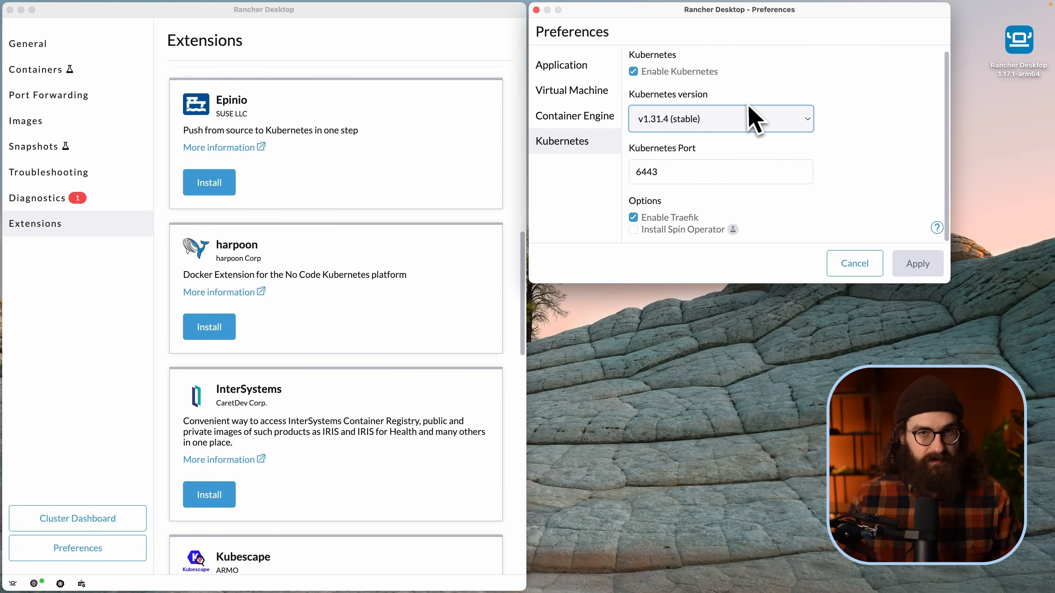
{"action": "mouse_move", "coordinate": [730, 120]}
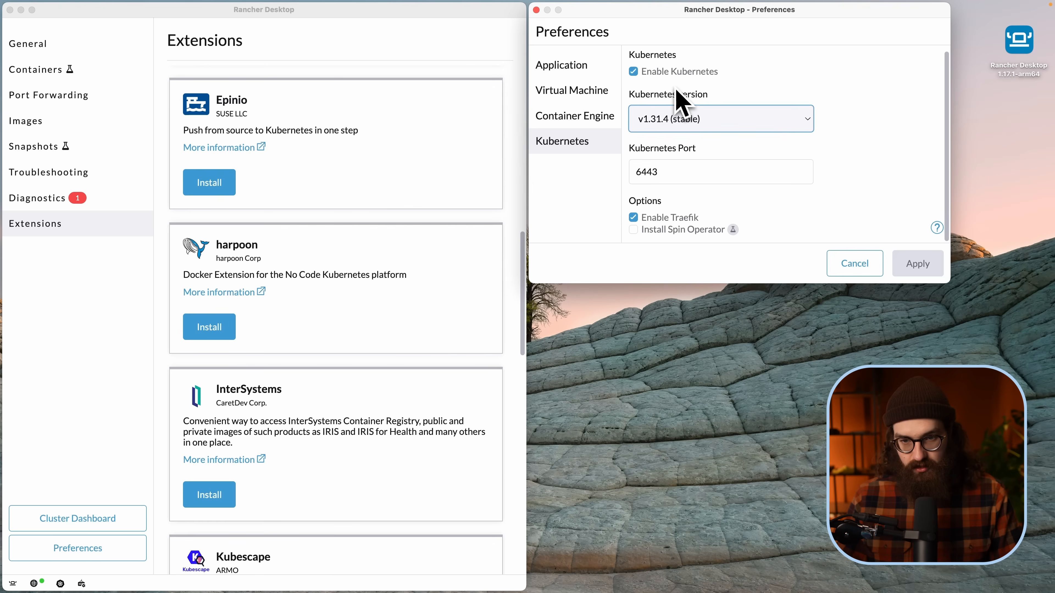
{"action": "mouse_move", "coordinate": [678, 94]}
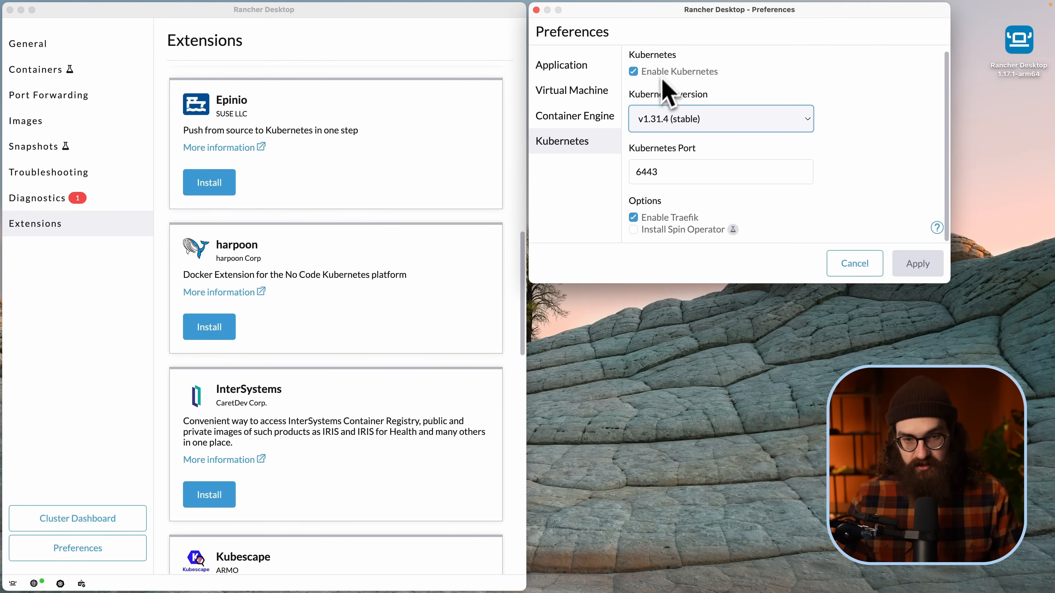
{"action": "scroll", "scroll_direction": "down", "scroll_amount": 3}
{"action": "type", "text": "k get po"}
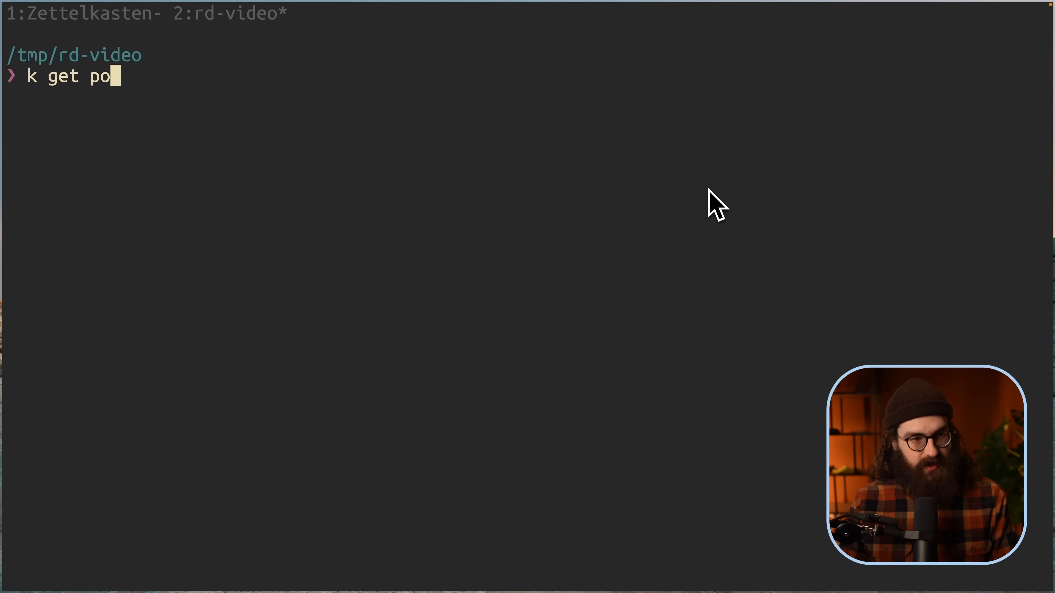
Step: Run the pod listing showing only kube-system pods, then switch to Firefox
{"action": "key", "text": "Return"}
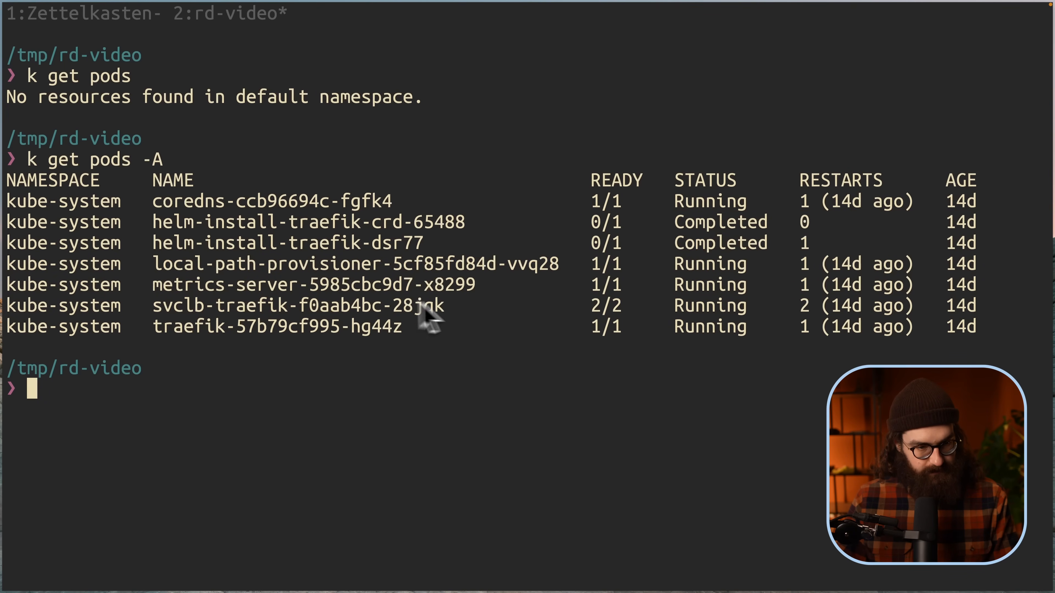
{"action": "mouse_move", "coordinate": [168, 228]}
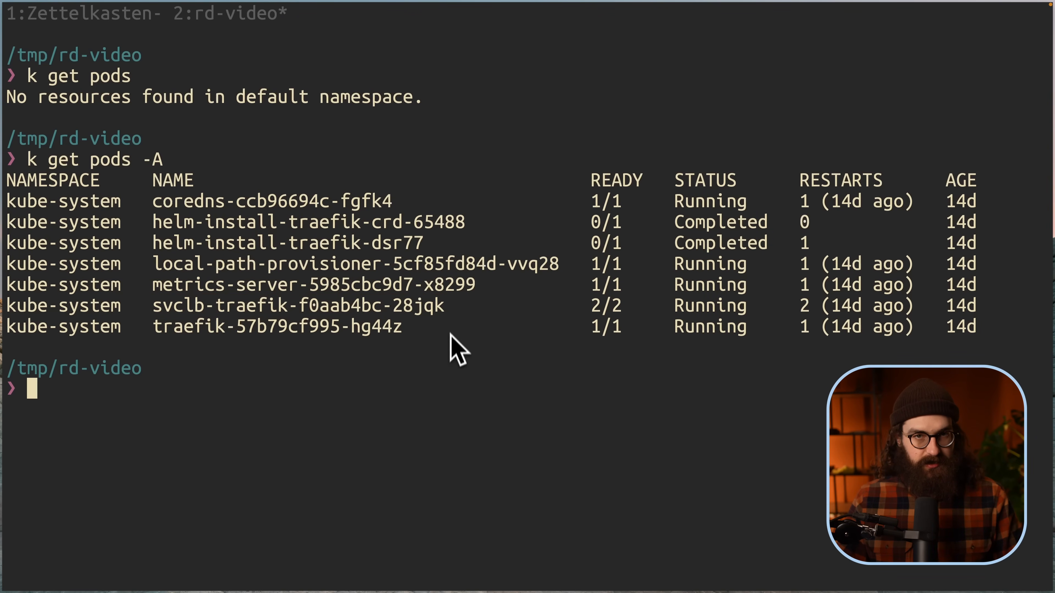
{"action": "mouse_move", "coordinate": [483, 358]}
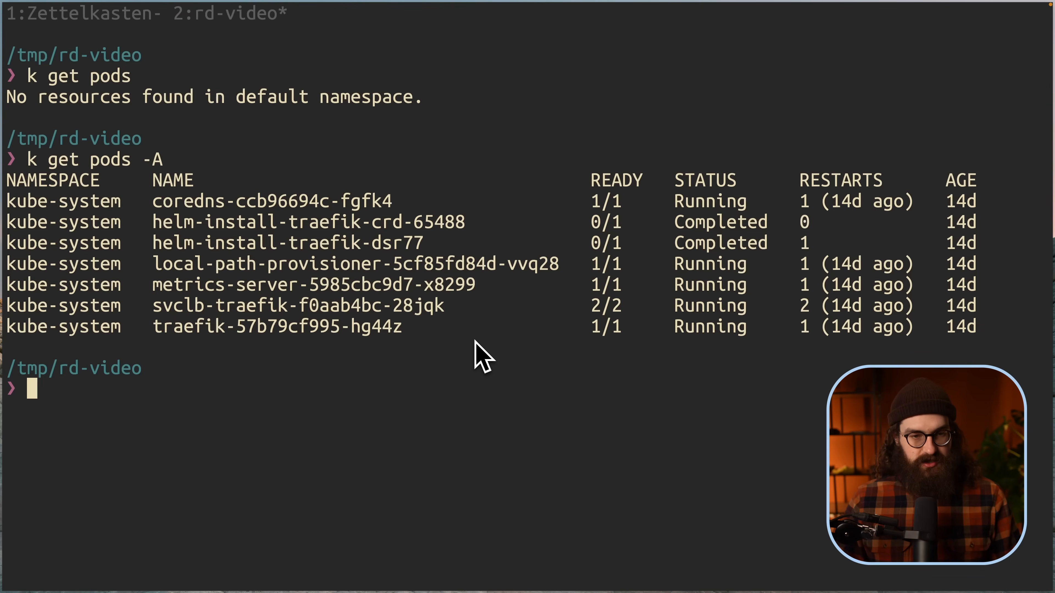
{"action": "key", "text": "cmd+1"}
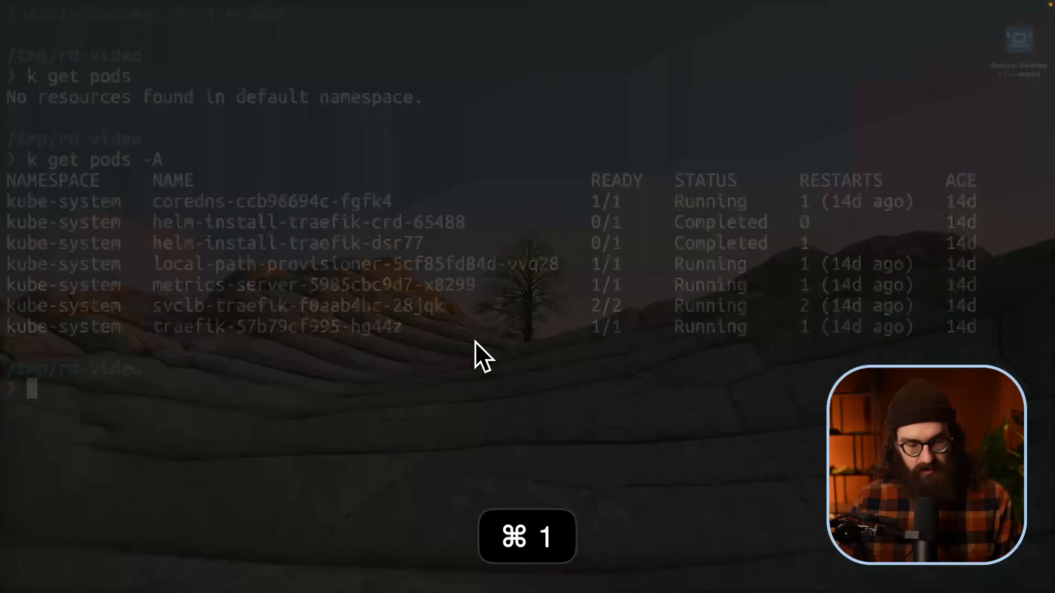
{"action": "key", "text": "cmd+1"}
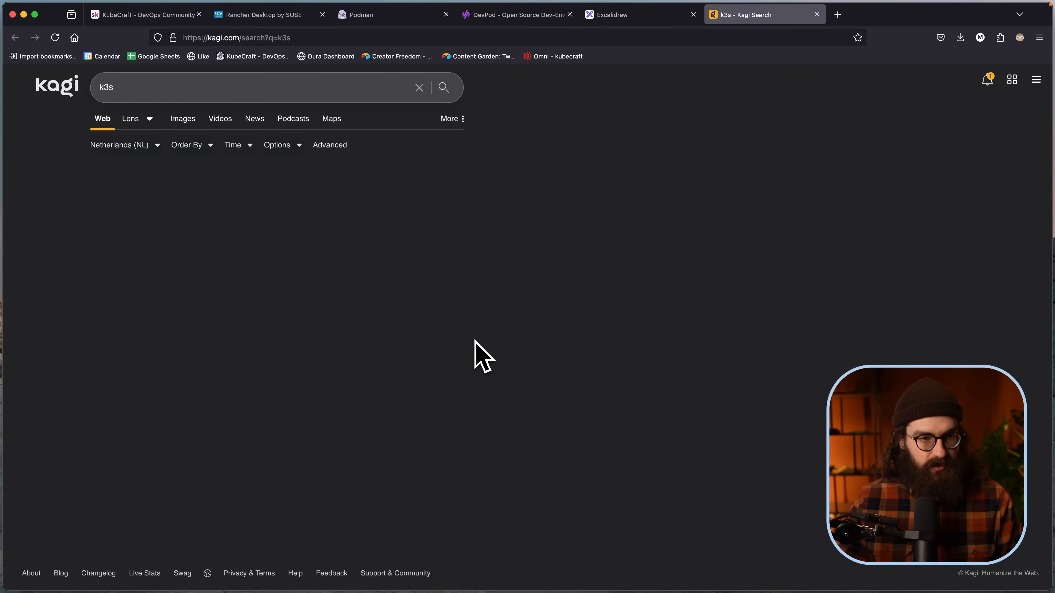
Step: Load the k3s search results and open the K3s: Lightweight Kubernetes site
{"action": "left_click", "coordinate": [443, 87]}
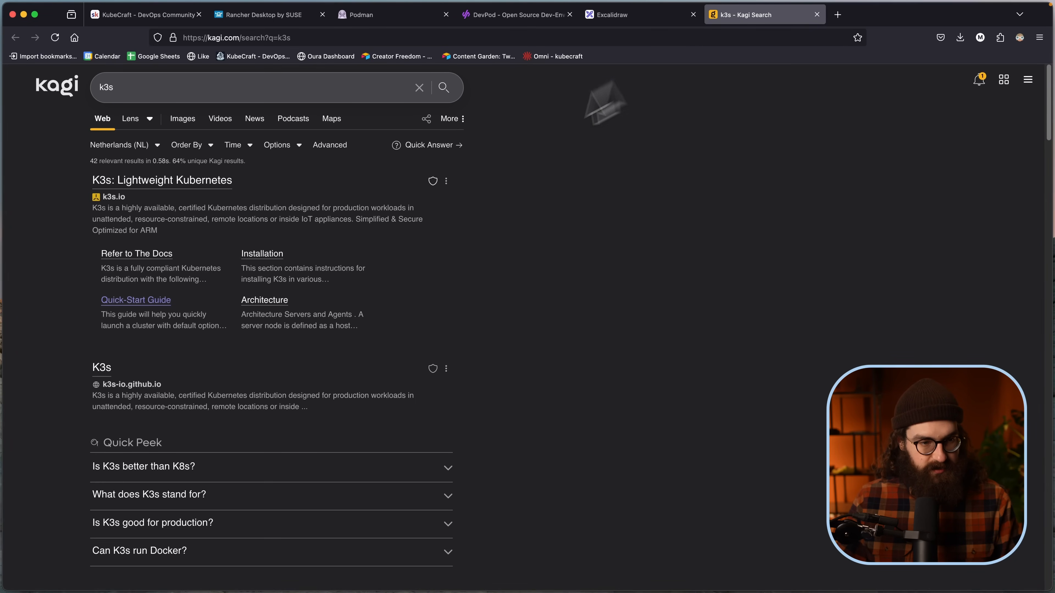
{"action": "left_click", "coordinate": [161, 180]}
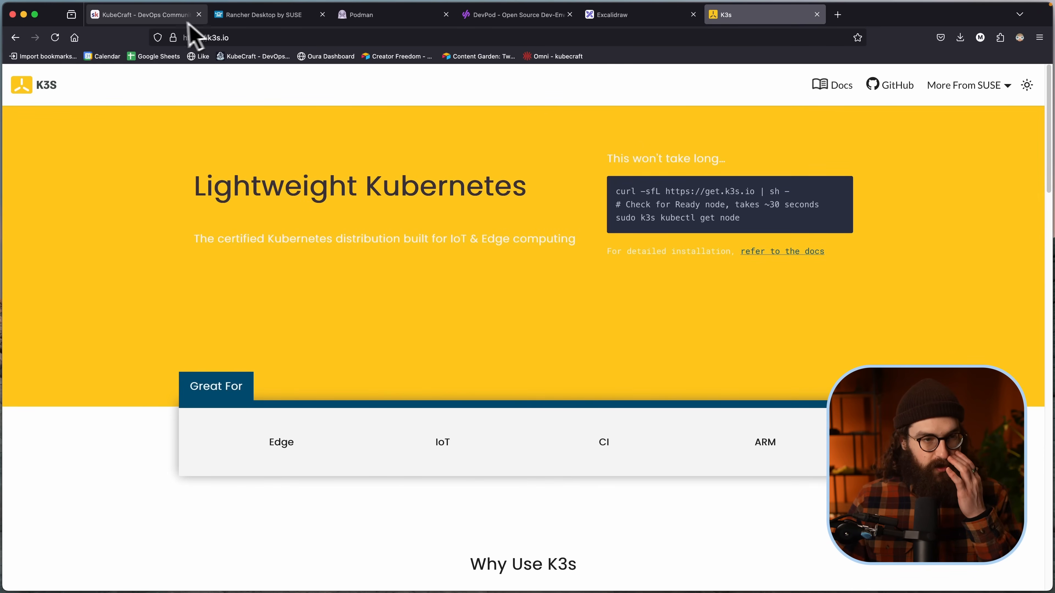
Step: Switch to the KubeCraft classroom and open the Kubernetes Homelab course's Introduction lesson
{"action": "left_click", "coordinate": [141, 14]}
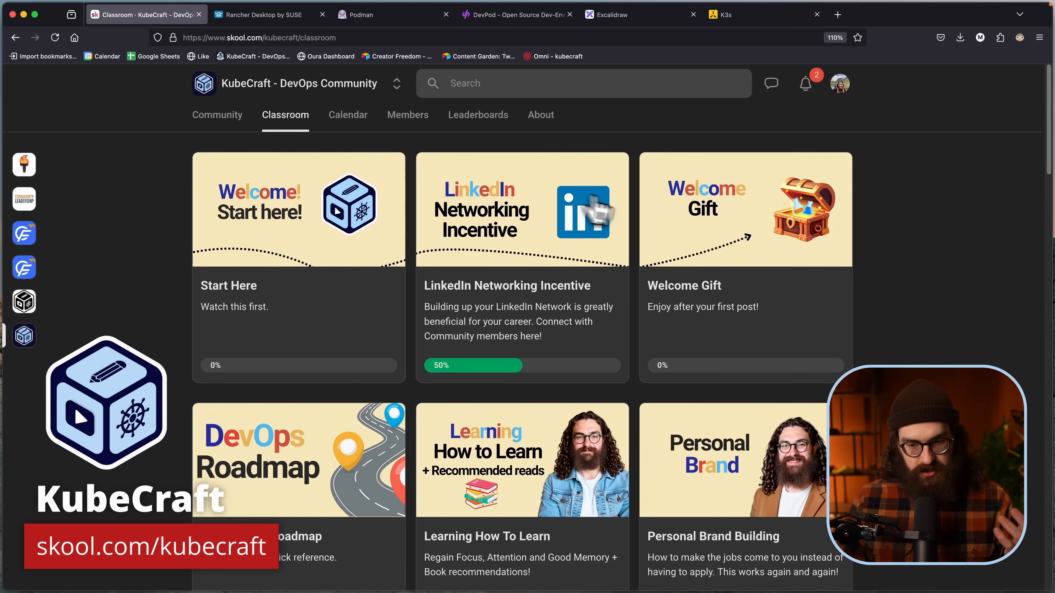
{"action": "scroll", "scroll_direction": "down", "scroll_amount": 3}
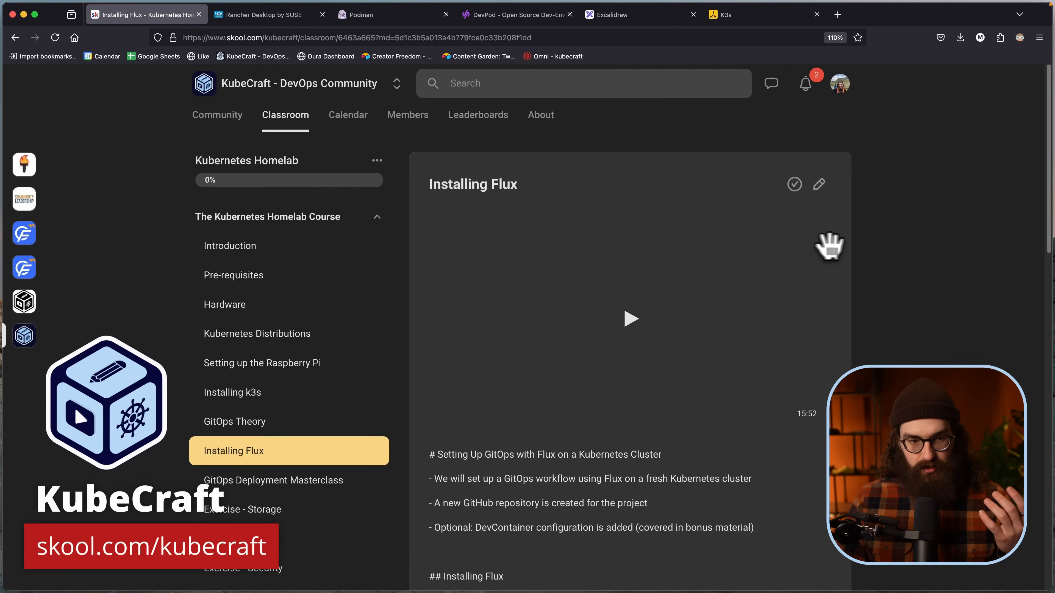
{"action": "left_click", "coordinate": [231, 245]}
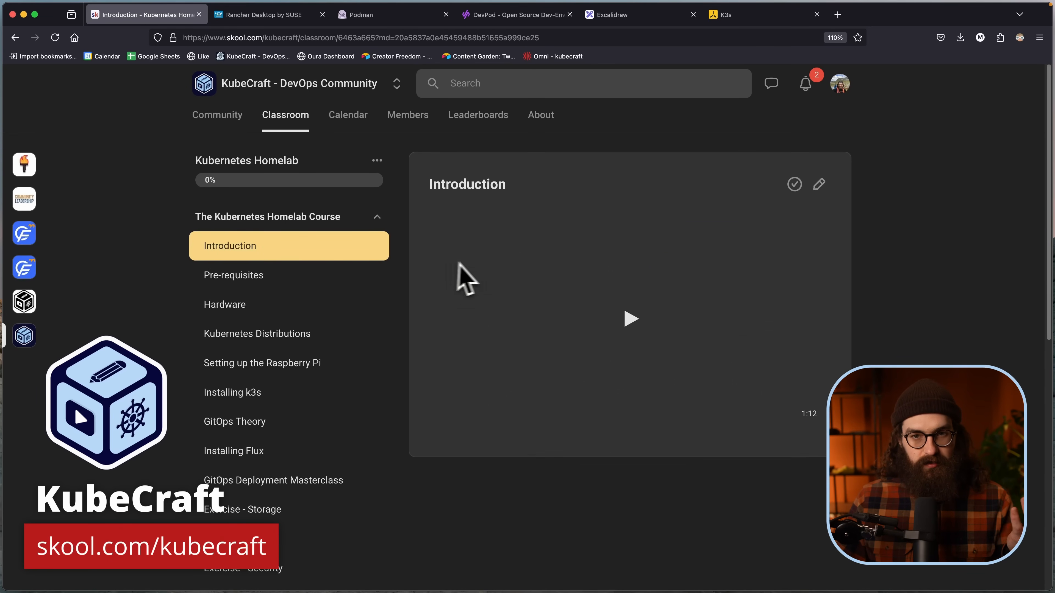
{"action": "mouse_move", "coordinate": [899, 234]}
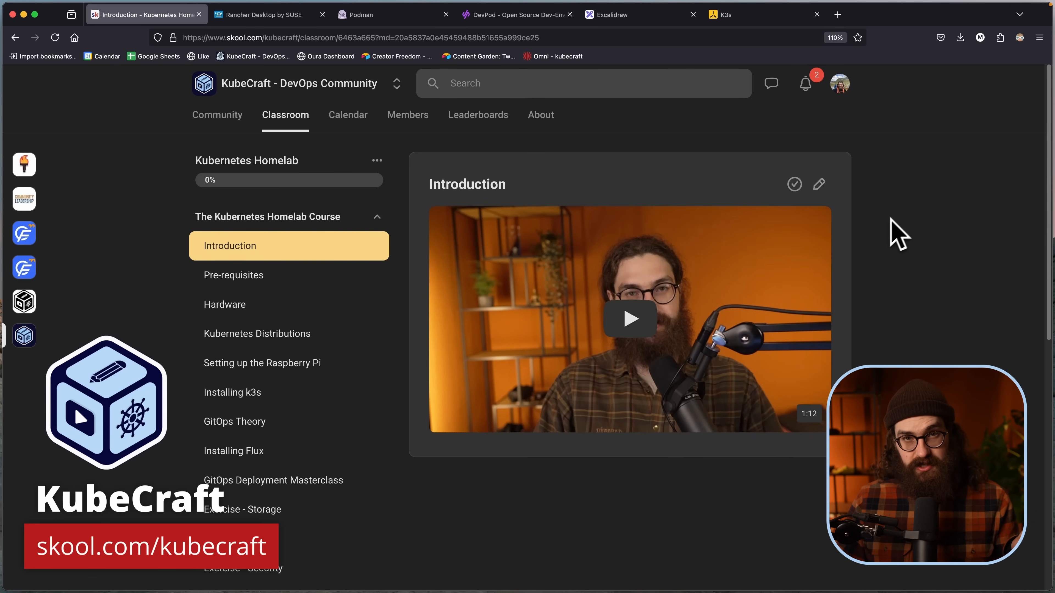
{"action": "mouse_move", "coordinate": [557, 248]}
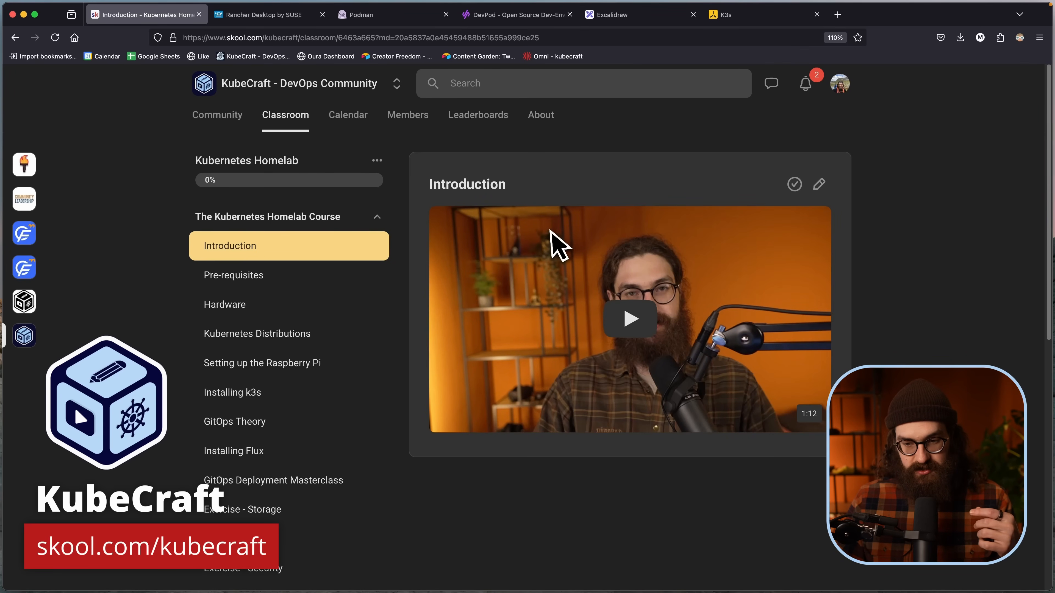
{"action": "scroll", "scroll_direction": "down", "scroll_amount": 3}
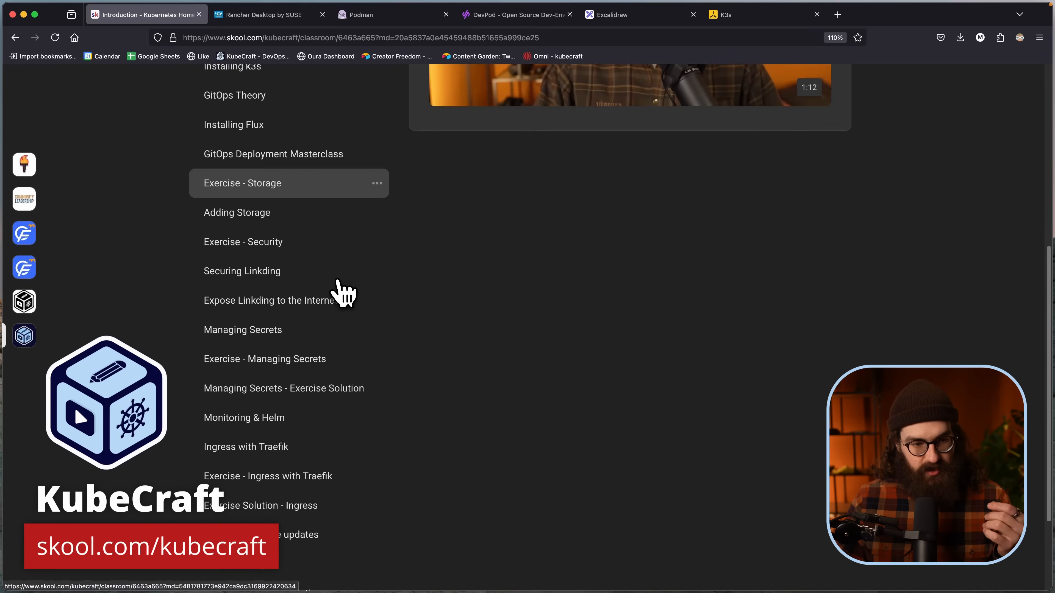
{"action": "scroll", "scroll_direction": "up", "scroll_amount": 3}
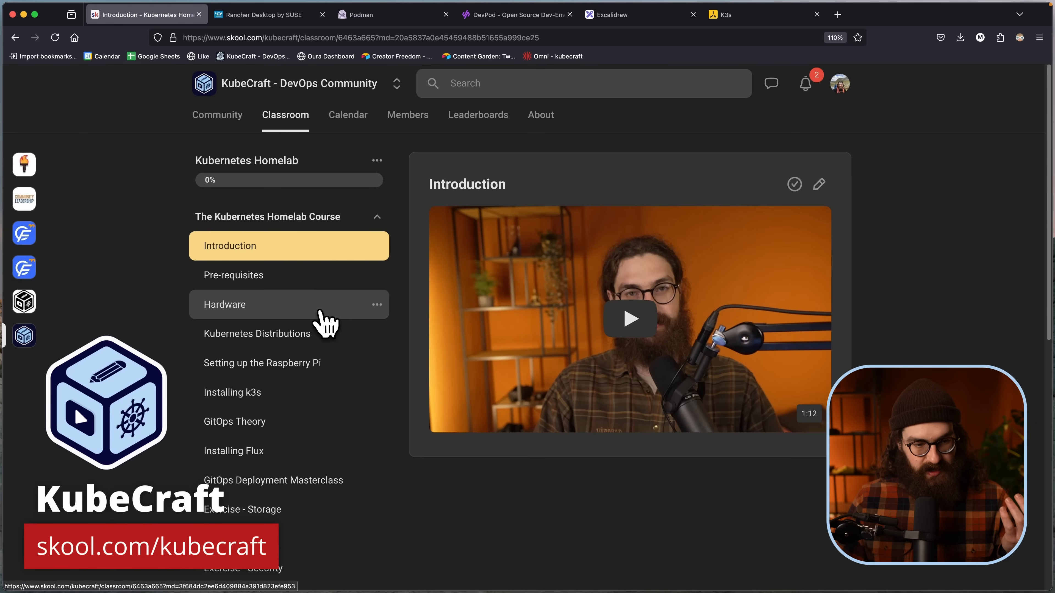
{"action": "mouse_move", "coordinate": [296, 422]}
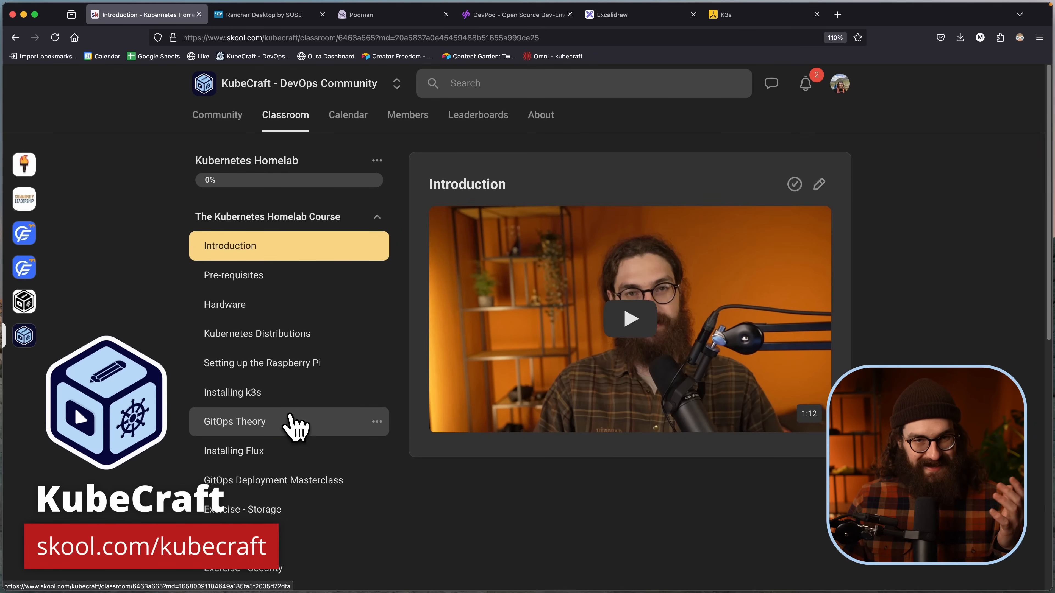
Step: Browse GitOps Theory and Installing Flux, ending on the GitOps Deployment Masterclass lesson notes
{"action": "left_click", "coordinate": [234, 422]}
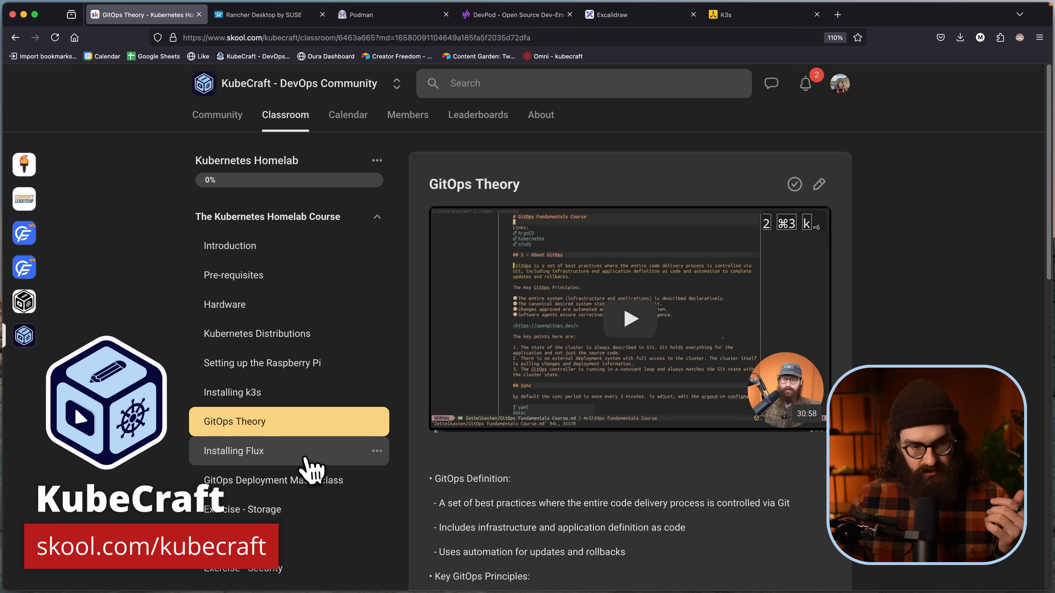
{"action": "left_click", "coordinate": [234, 451]}
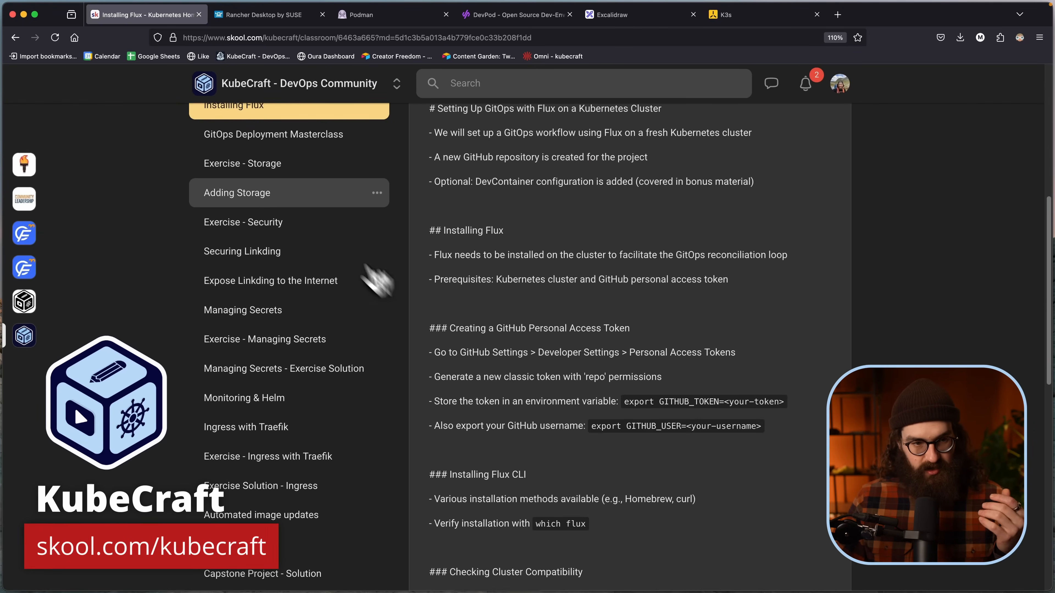
{"action": "left_click", "coordinate": [272, 134]}
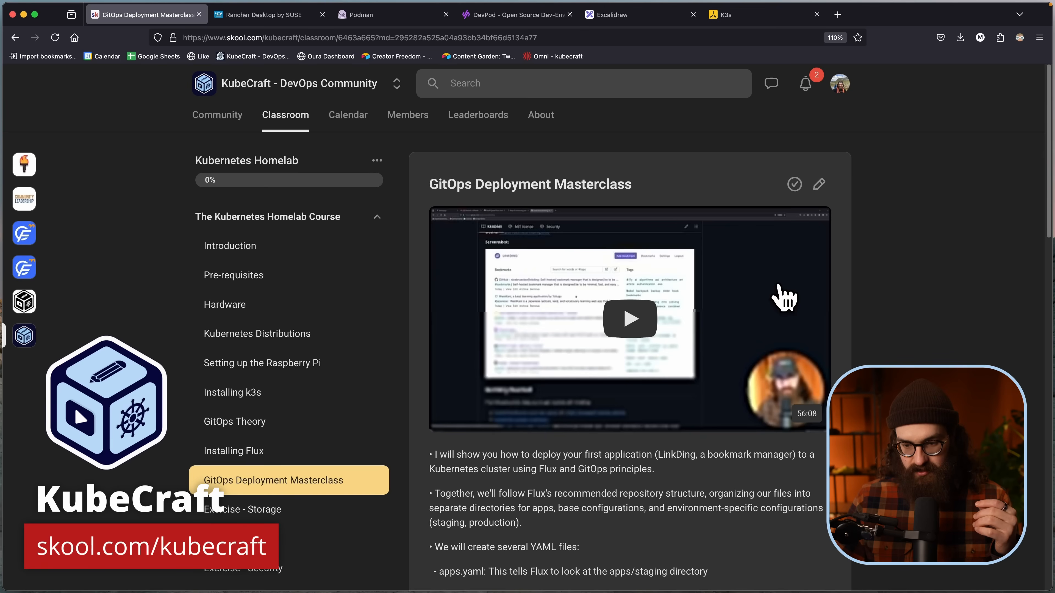
{"action": "scroll", "scroll_direction": "down", "scroll_amount": 3}
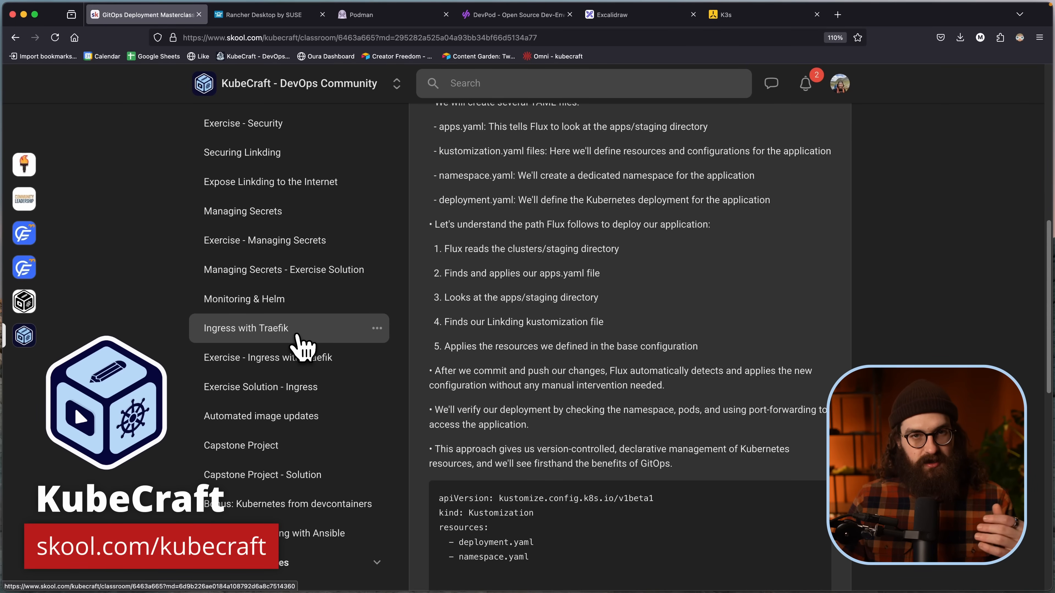
{"action": "mouse_move", "coordinate": [313, 336]}
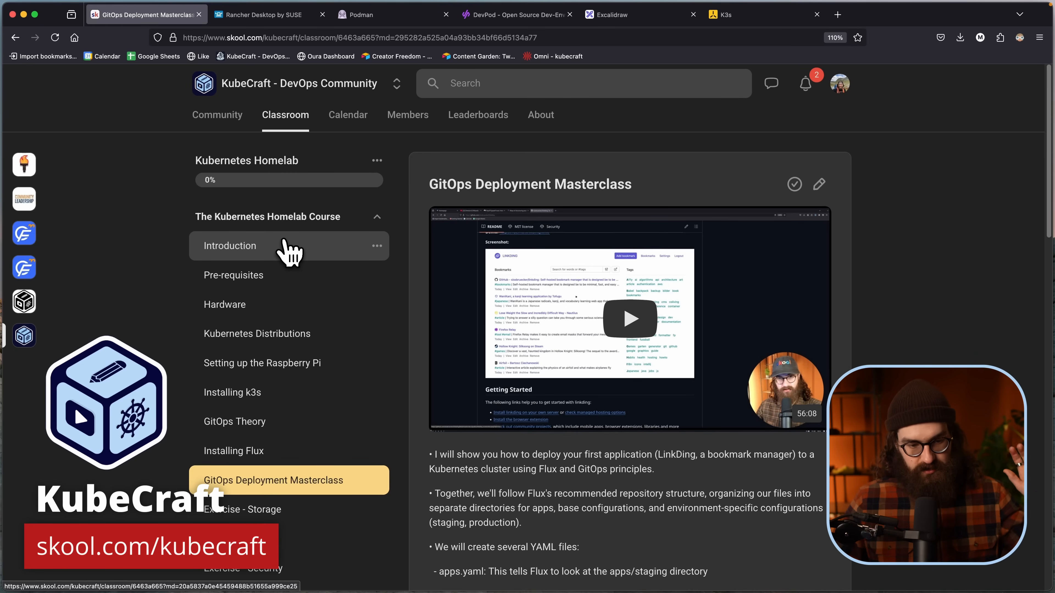
{"action": "mouse_move", "coordinate": [266, 255]}
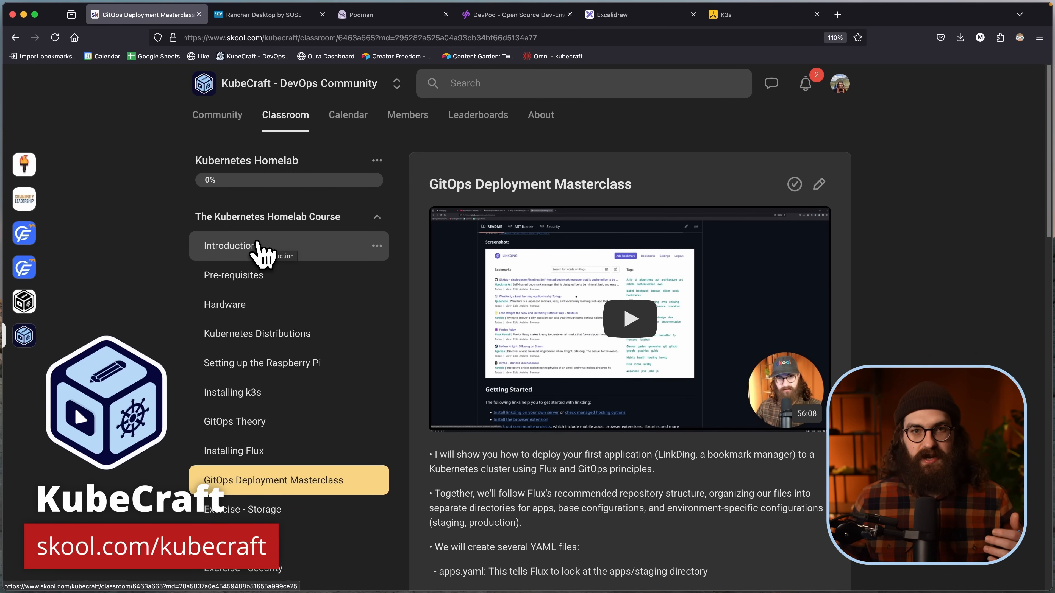
{"action": "mouse_move", "coordinate": [324, 219]}
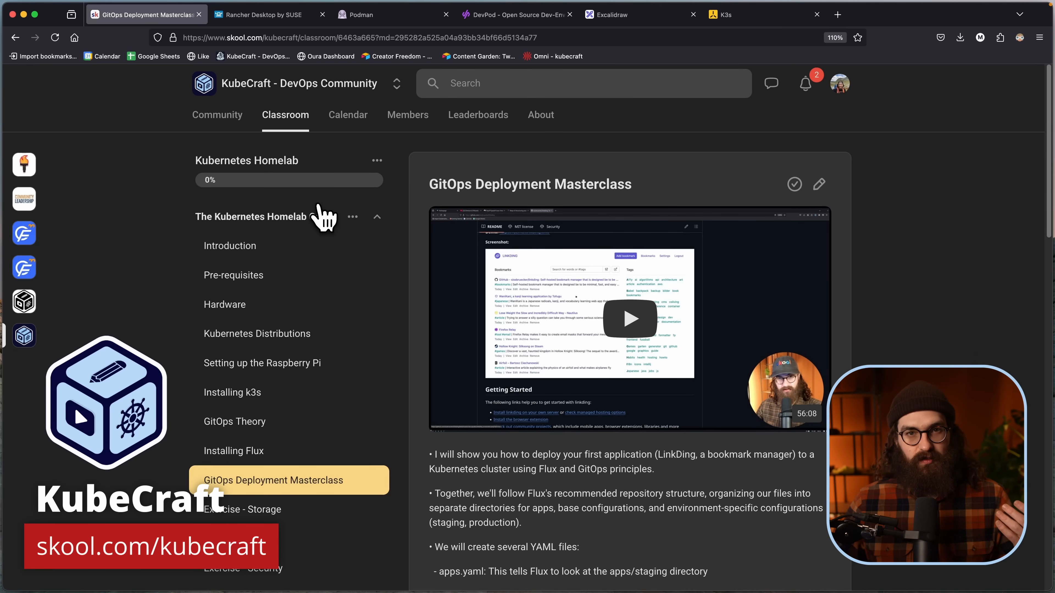
{"action": "mouse_move", "coordinate": [321, 222]}
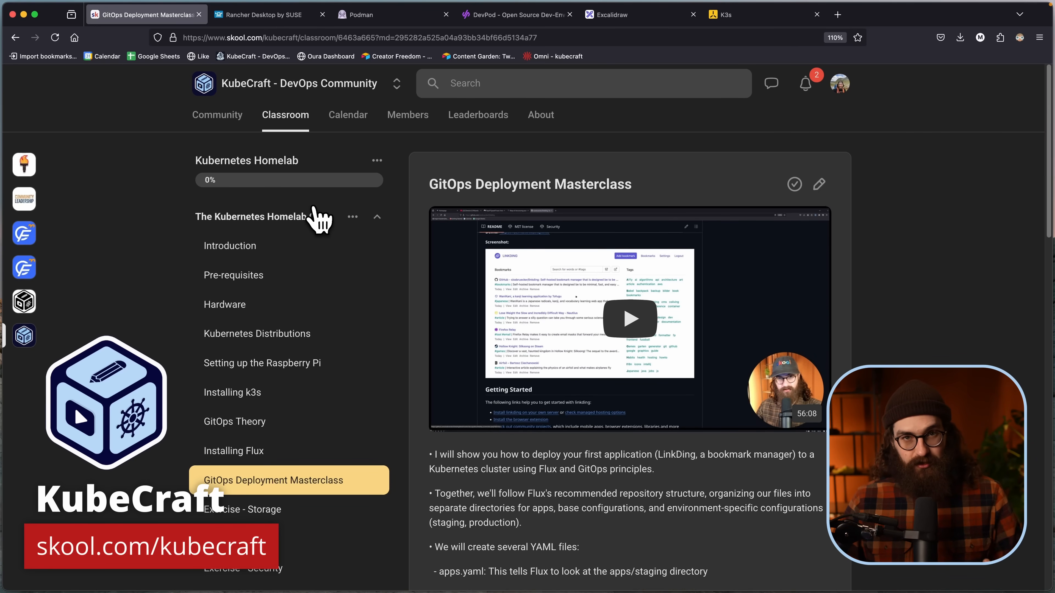
{"action": "mouse_move", "coordinate": [306, 158]}
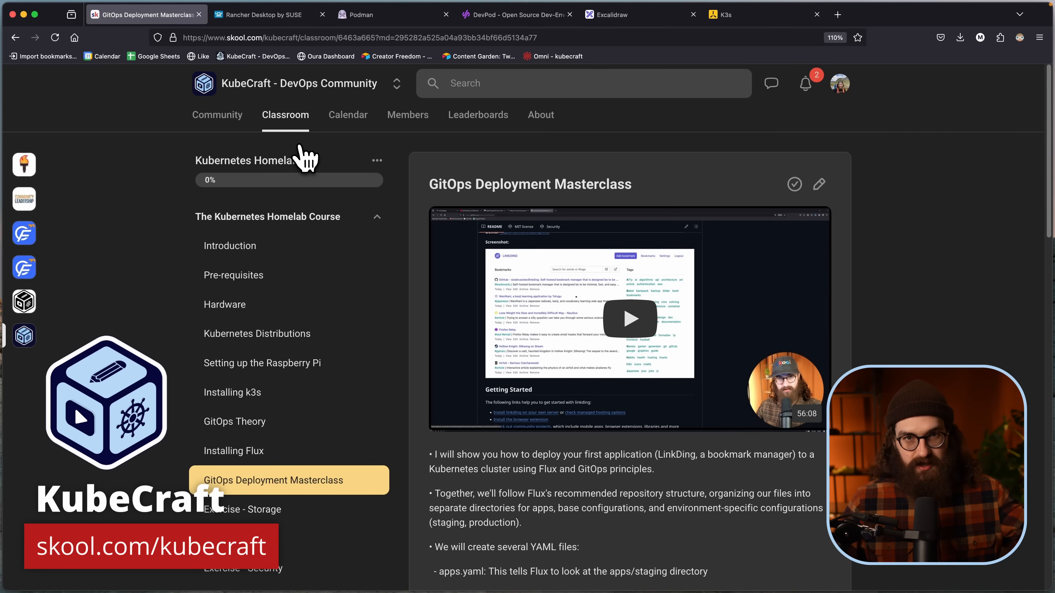
{"action": "mouse_move", "coordinate": [279, 171]}
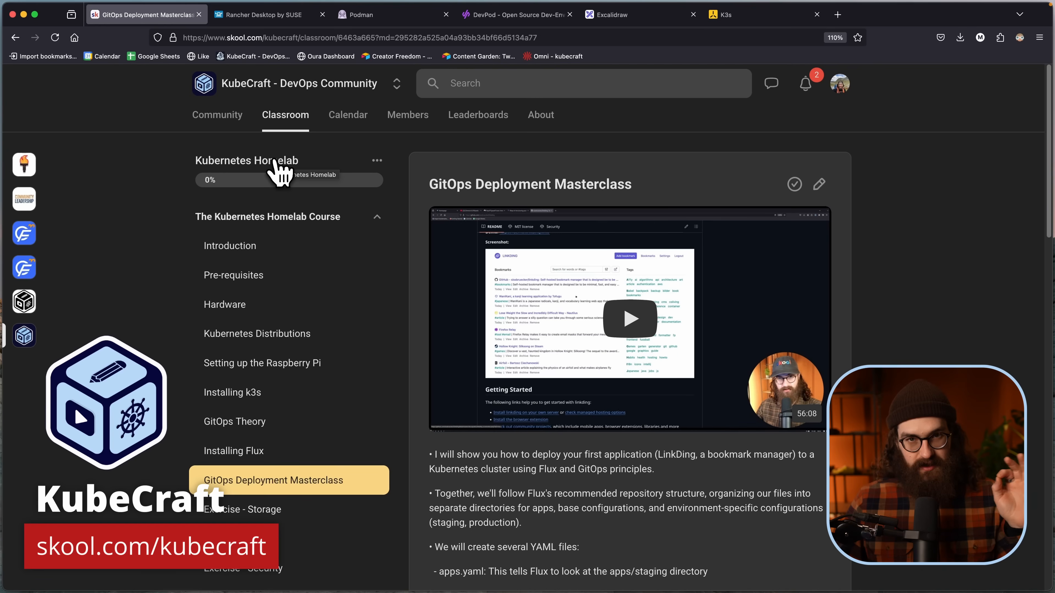
{"action": "mouse_move", "coordinate": [261, 183]}
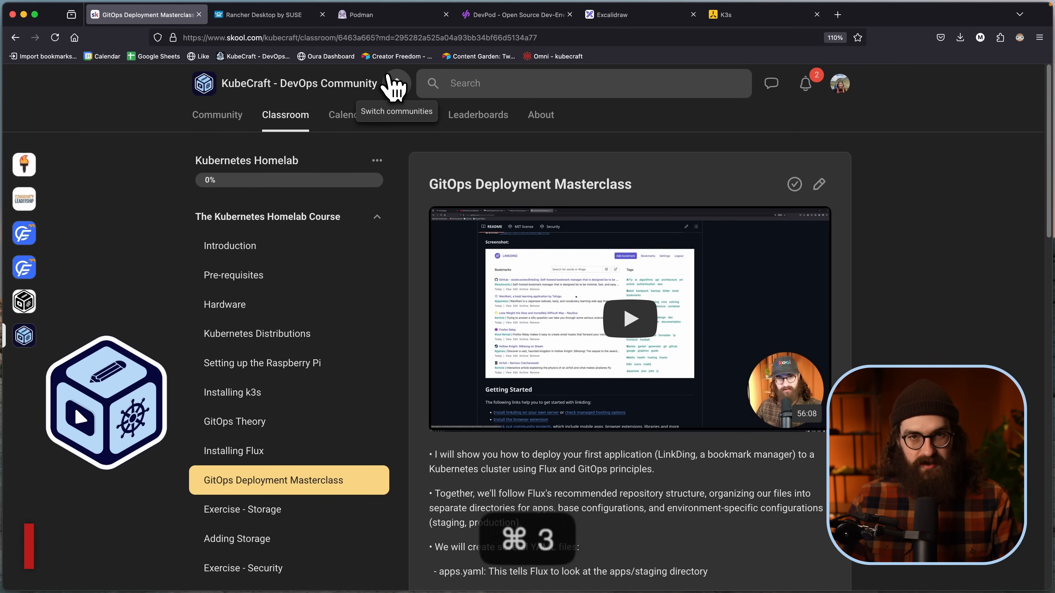
Step: Glance at the kube-system pod listing in Terminal and return to the browser
{"action": "key", "text": "cmd+3"}
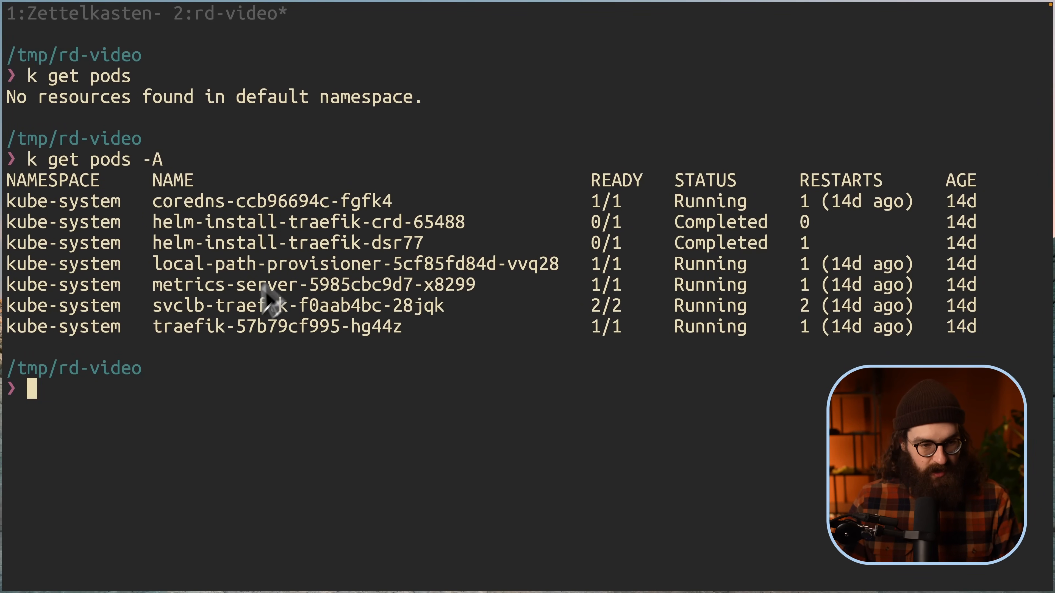
{"action": "mouse_move", "coordinate": [184, 334]}
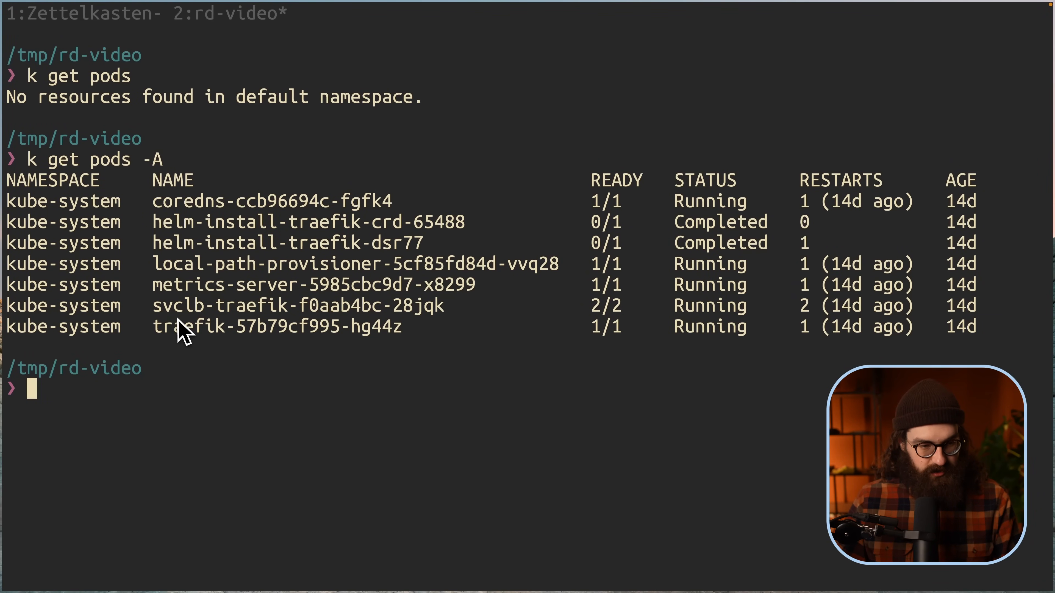
{"action": "mouse_move", "coordinate": [229, 323]}
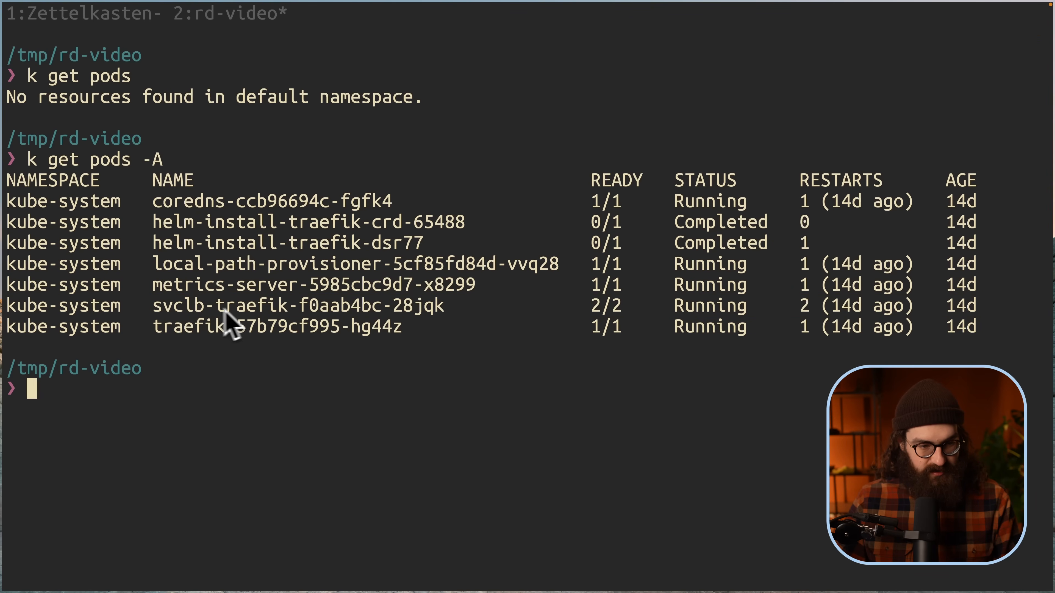
{"action": "key", "text": "cmd+1"}
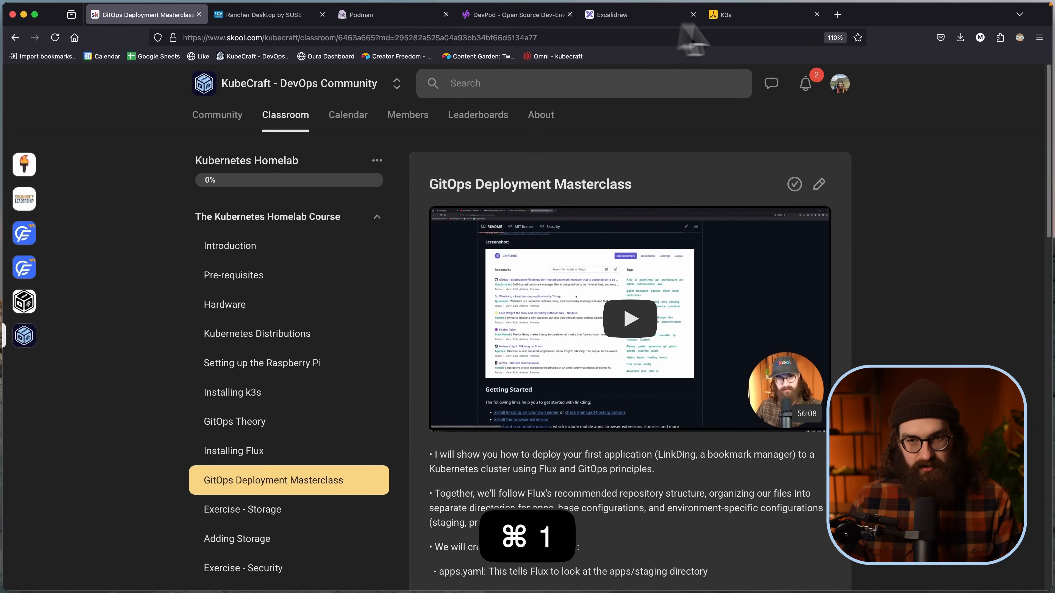
Step: Scroll through the K3s homepage use cases, then switch back to the terminal
{"action": "left_click", "coordinate": [720, 15]}
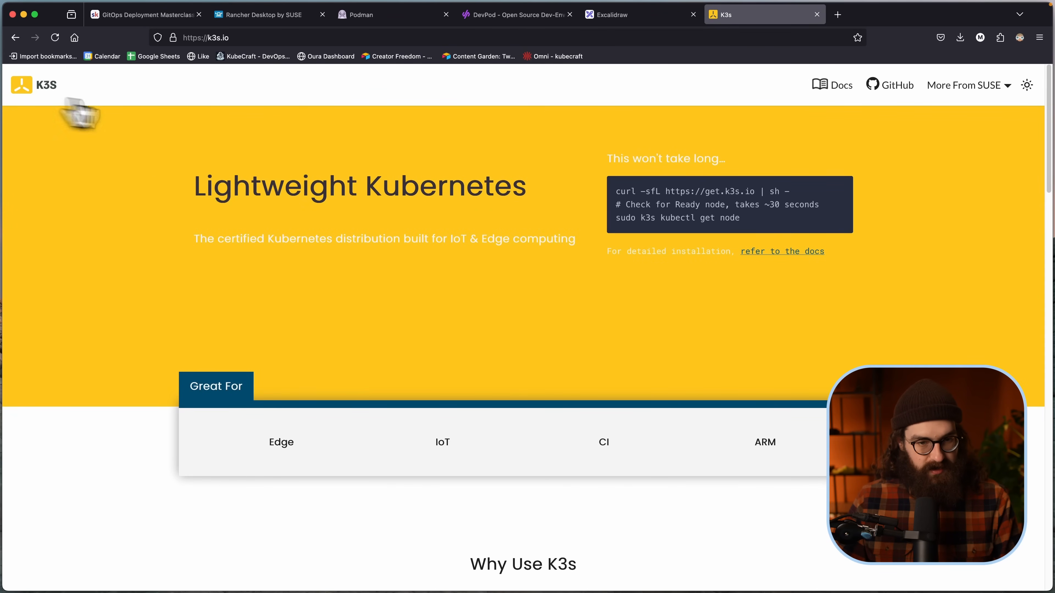
{"action": "scroll", "scroll_direction": "down", "scroll_amount": 3}
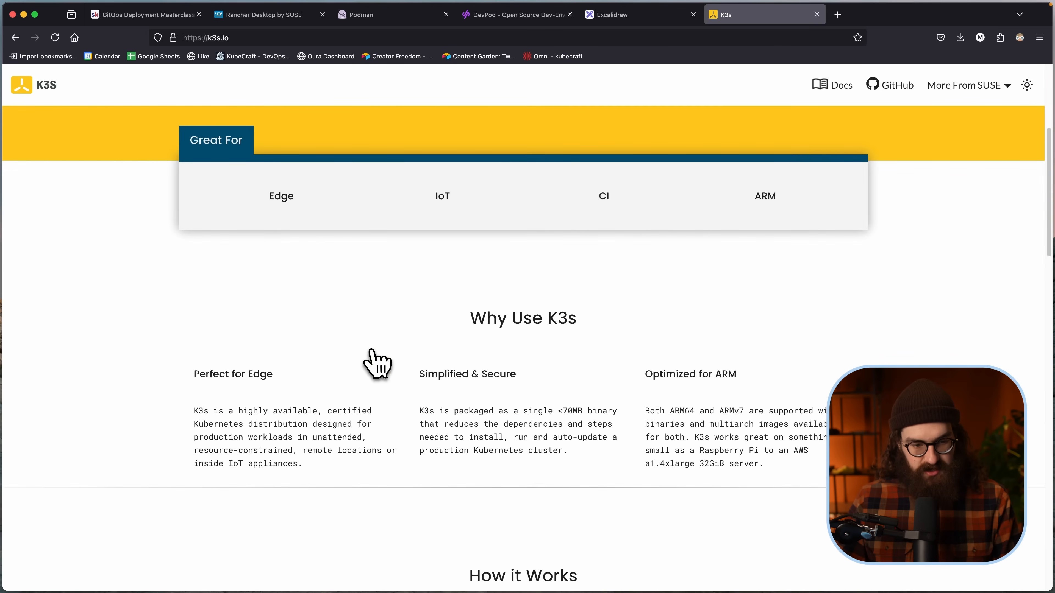
{"action": "mouse_move", "coordinate": [459, 215]}
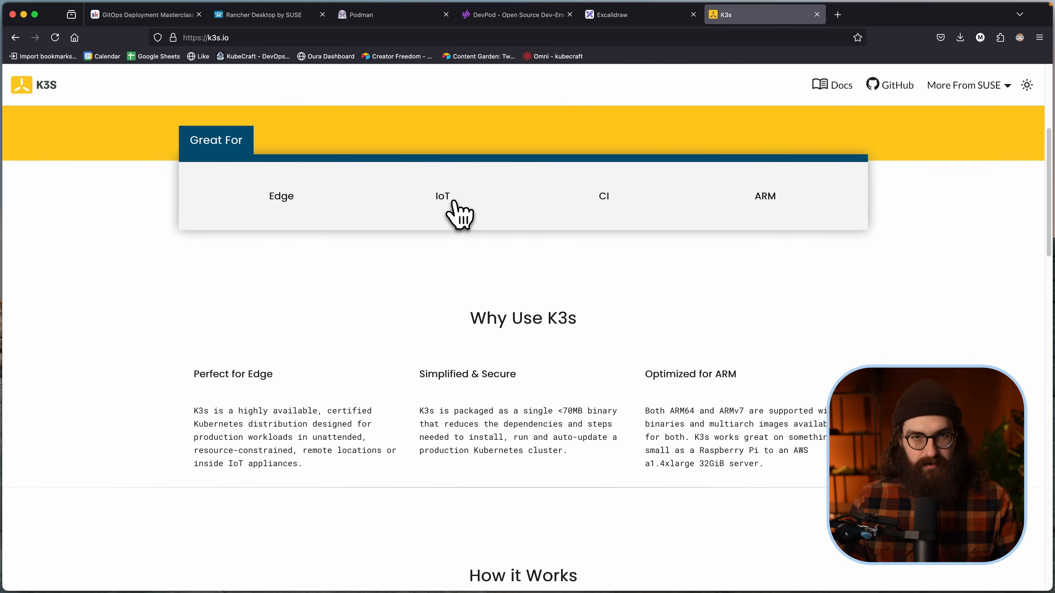
{"action": "scroll", "scroll_direction": "up", "scroll_amount": 3}
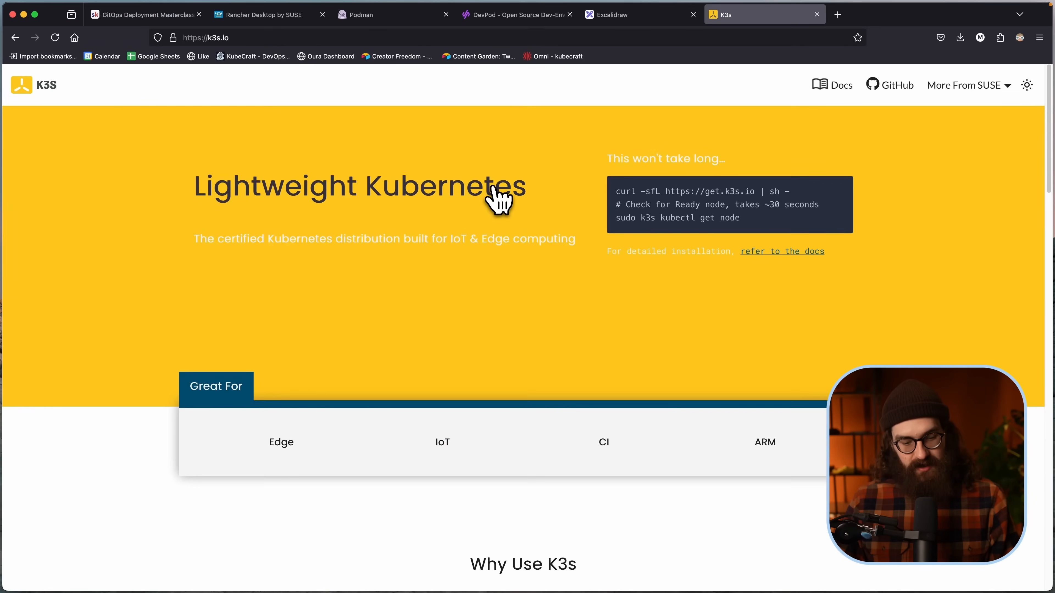
{"action": "key", "text": "cmd+3"}
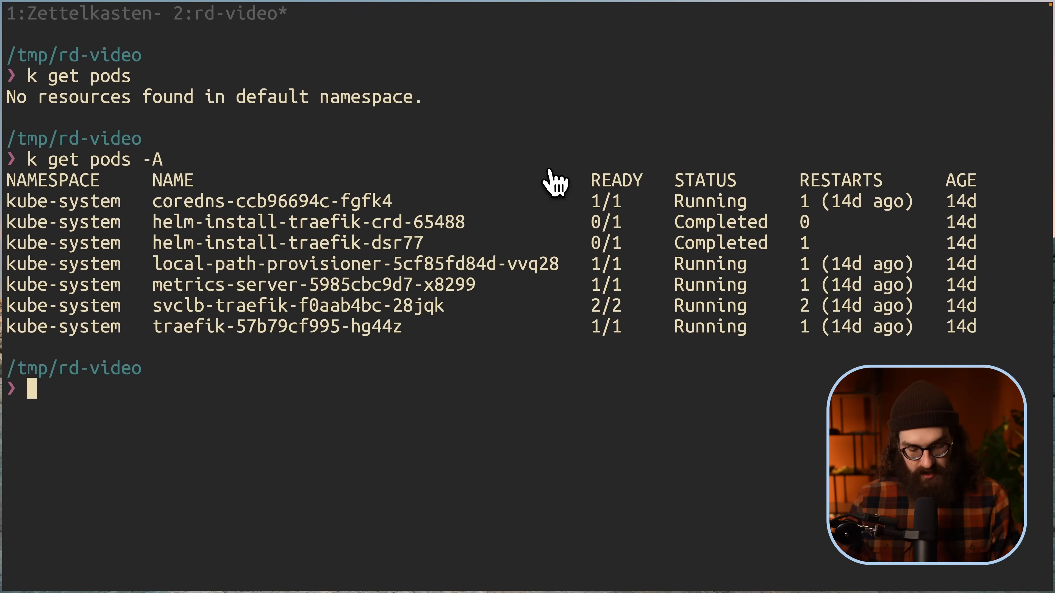
{"action": "type", "text": "v nginx.yaml"}
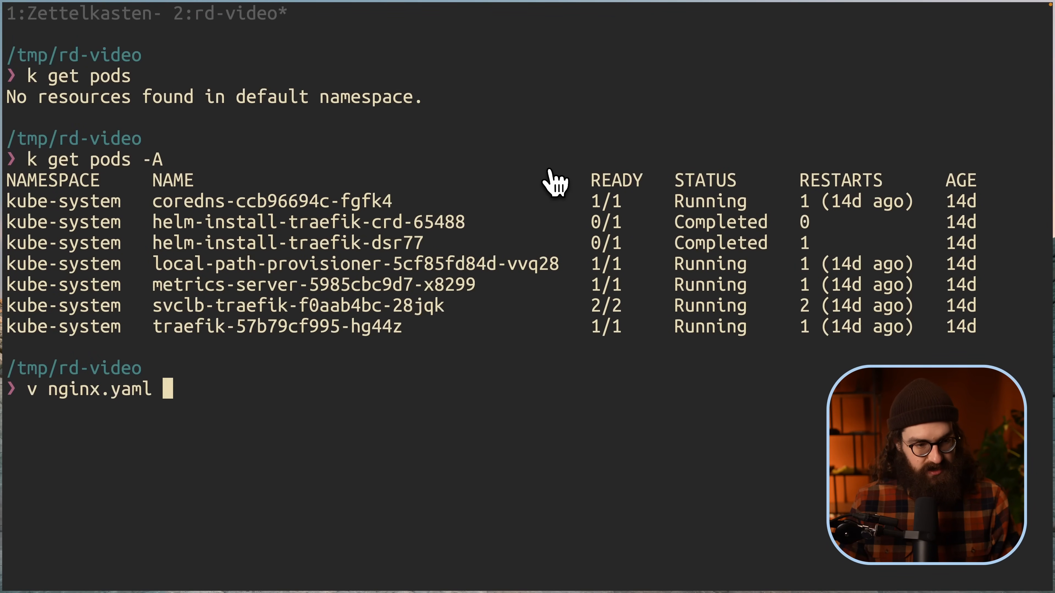
{"action": "key", "text": "Return"}
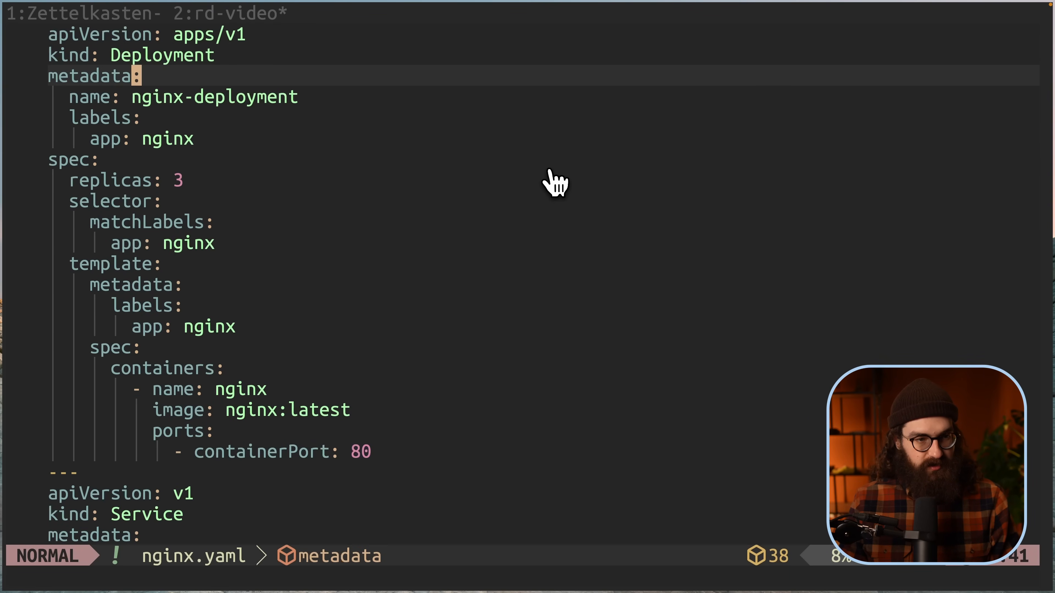
{"action": "left_click", "coordinate": [189, 243]}
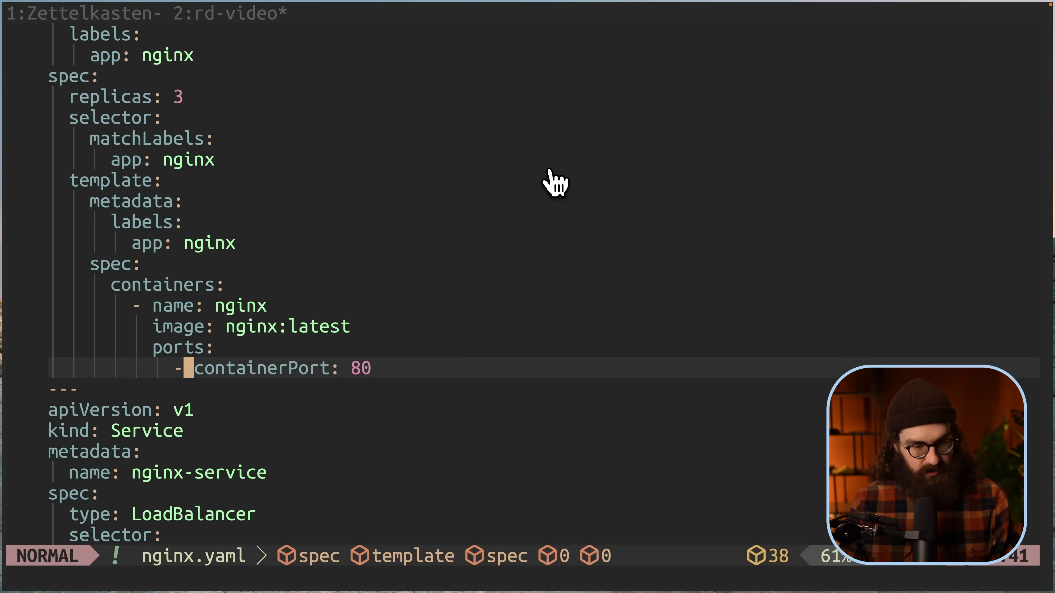
{"action": "scroll", "scroll_direction": "down", "scroll_amount": 3}
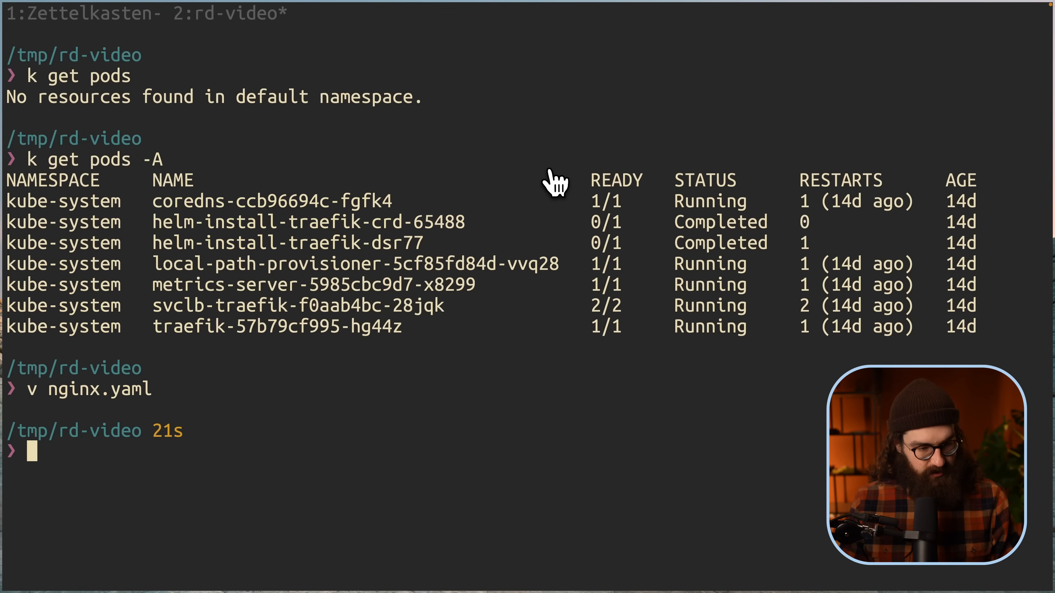
Step: Apply nginx.yaml with `k apply -f`, creating the three nginx-deployment pods
{"action": "type", "text": "k apply -f nginx.yaml"}
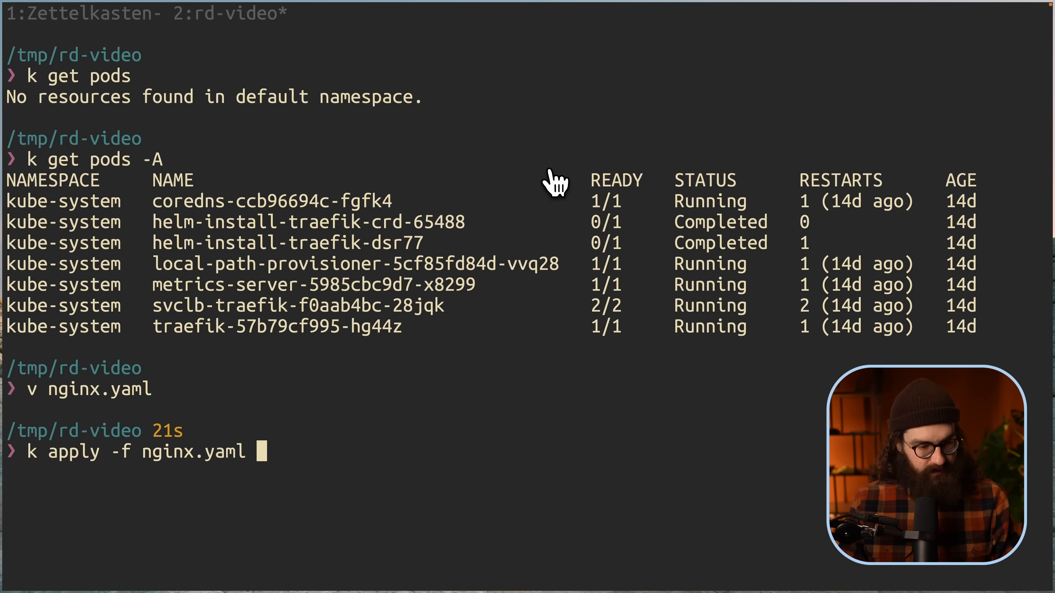
{"action": "key", "text": "Return"}
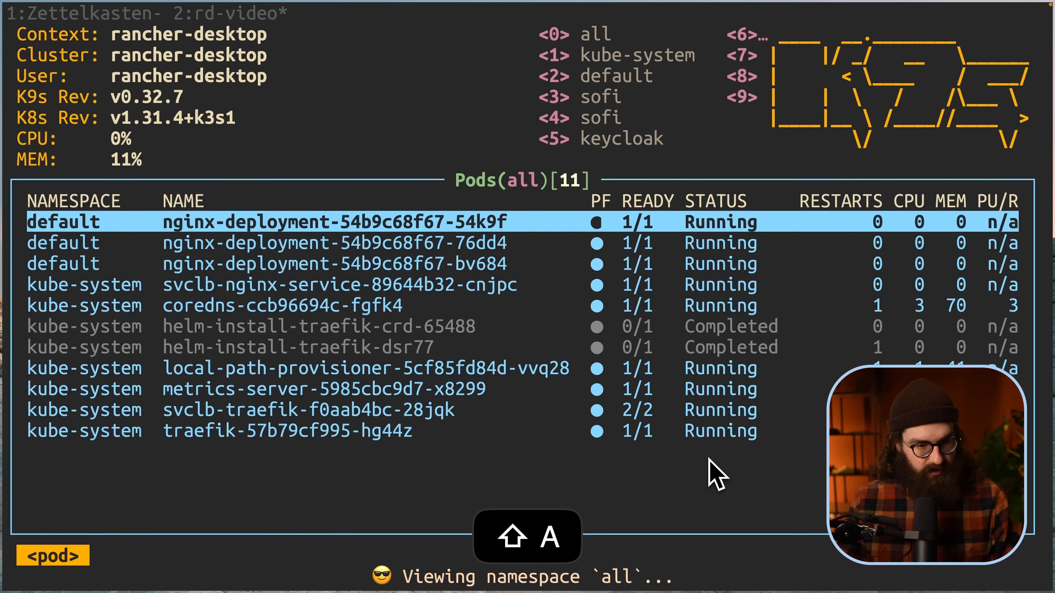
{"action": "key", "text": "Down"}
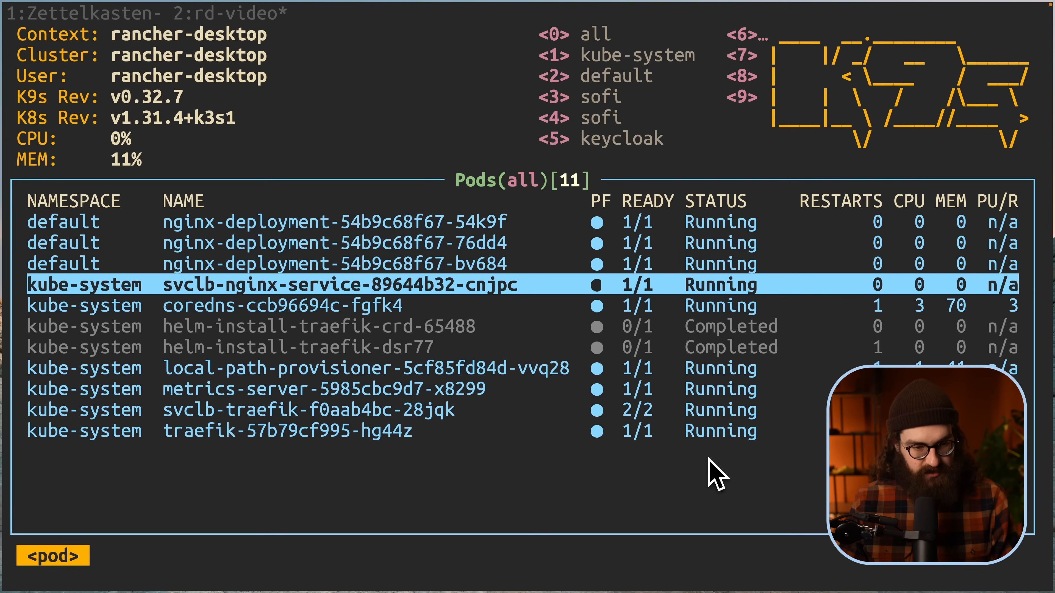
{"action": "key", "text": "Down"}
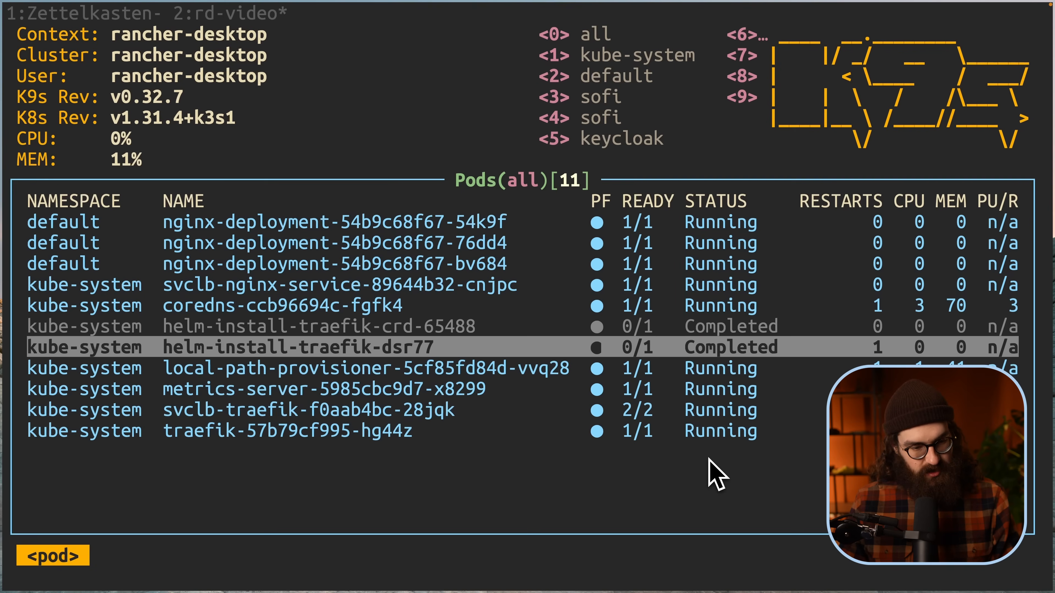
{"action": "key", "text": "Down"}
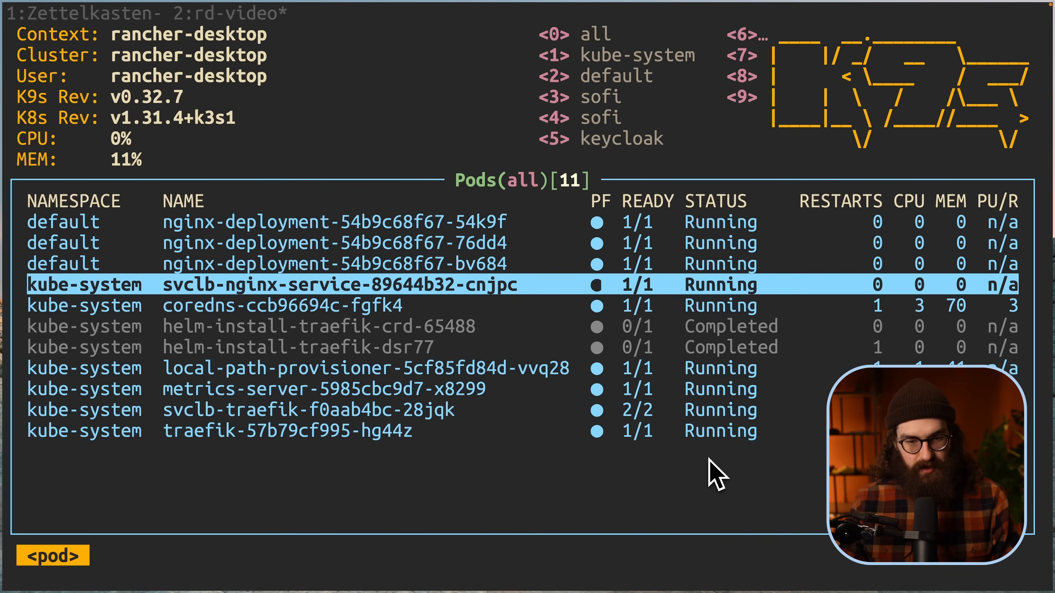
{"action": "key", "text": "up"}
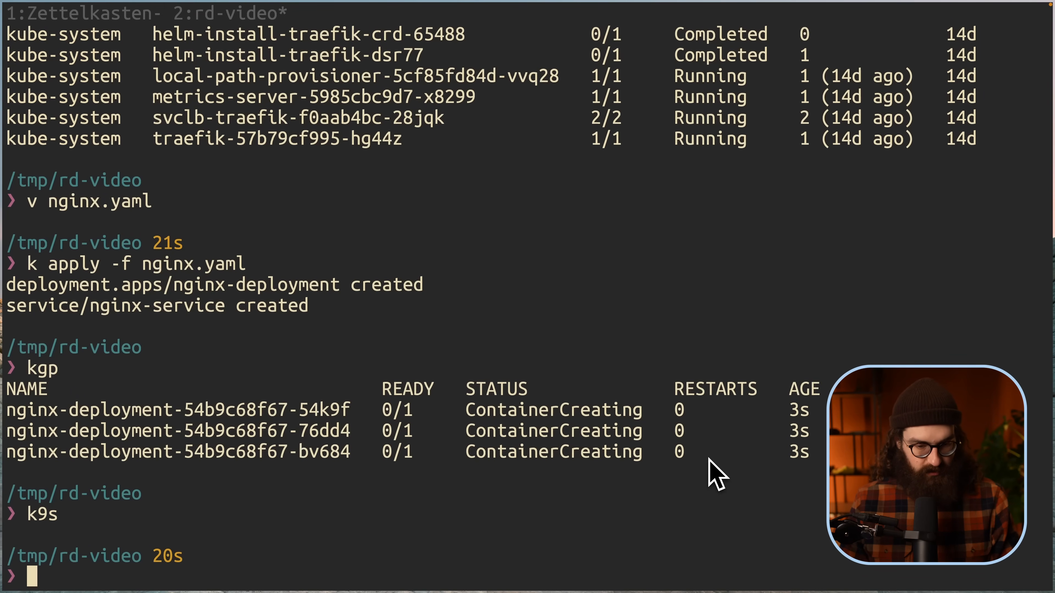
Step: List services with `k get svc`, confirming nginx-service LoadBalancer on 192.168.5.15 port 3000, then show Firefox
{"action": "type", "text": "k get s"}
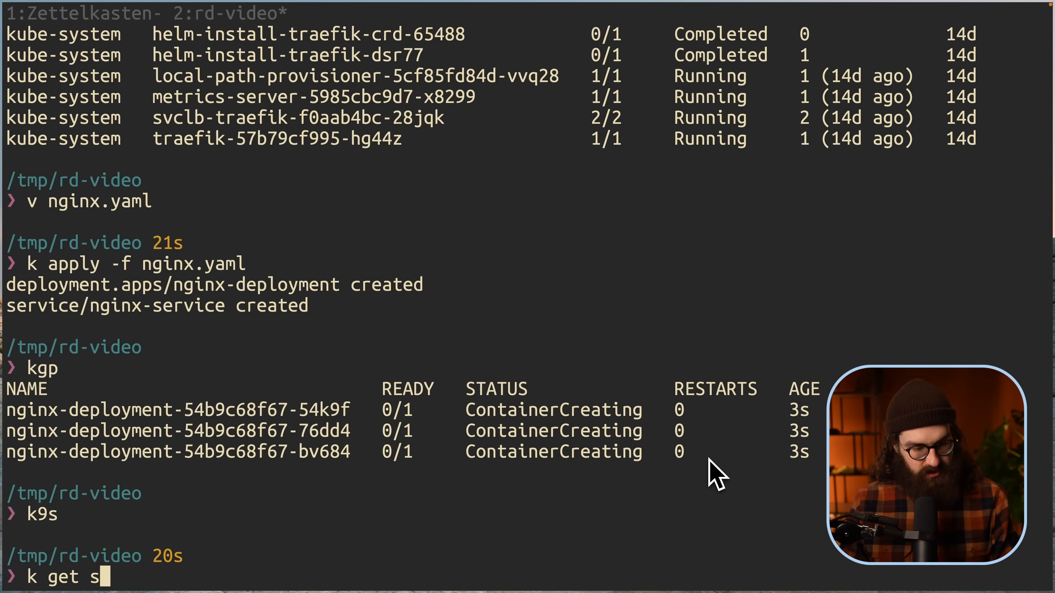
{"action": "key", "text": "Return"}
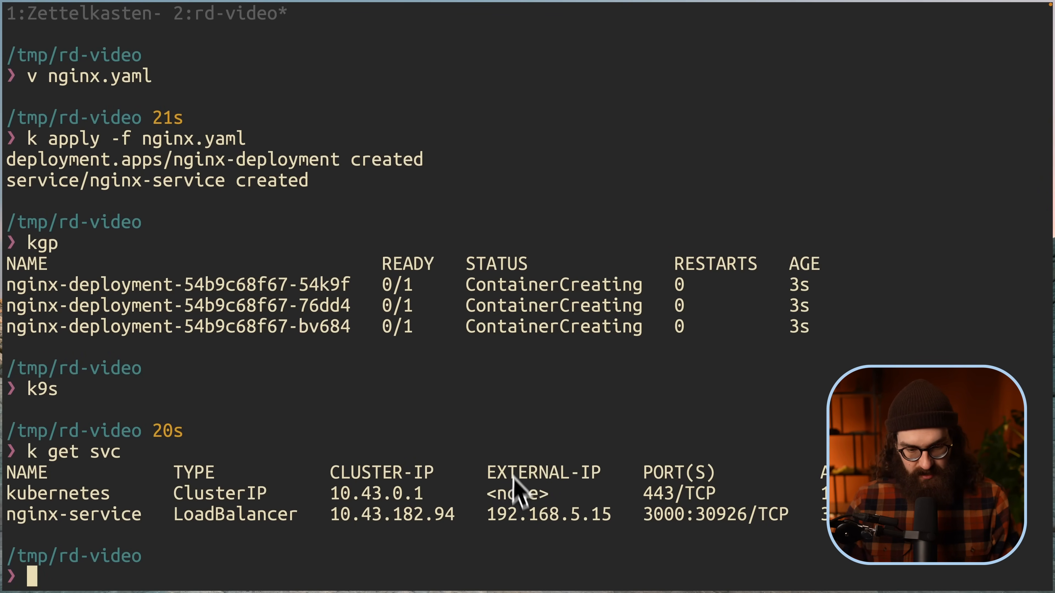
{"action": "mouse_move", "coordinate": [629, 532]}
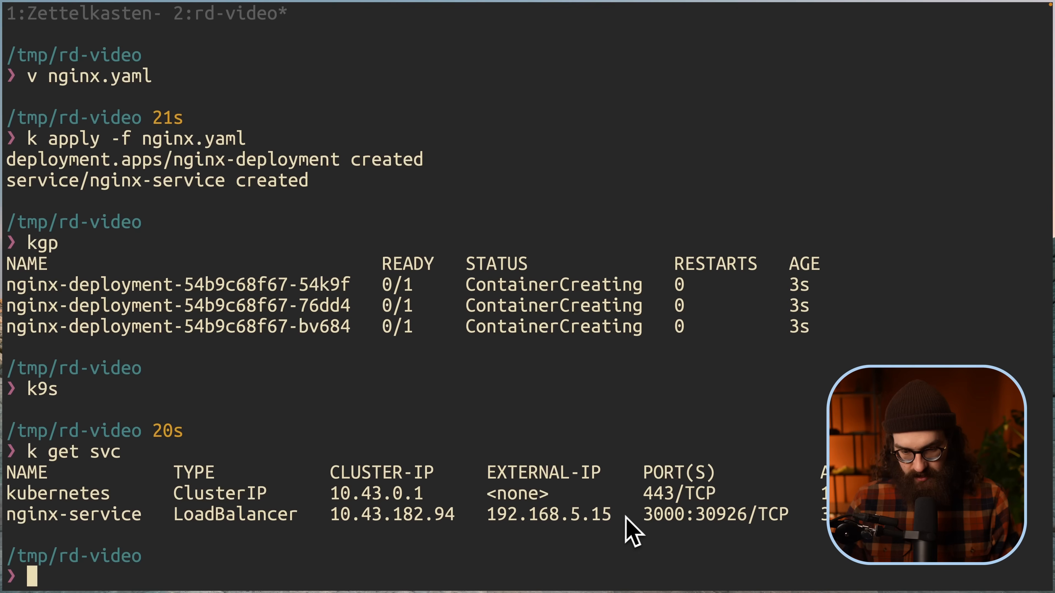
{"action": "mouse_move", "coordinate": [229, 532]}
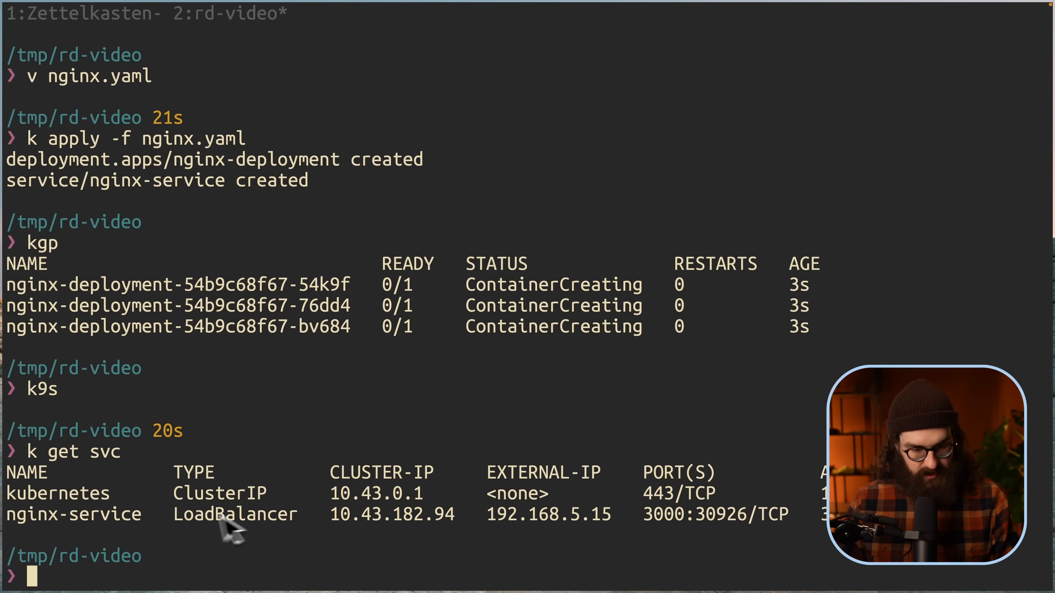
{"action": "key", "text": "cmd+1"}
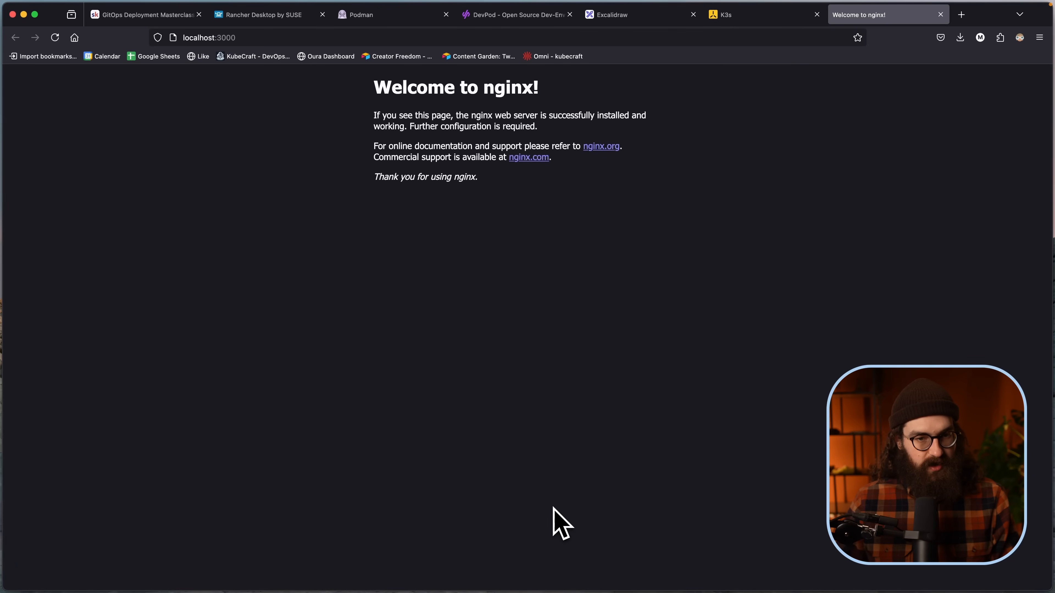
Step: Zoom the localhost:3000 nginx page to 200%, then bring Rancher Desktop's Kubernetes preferences forward
{"action": "key", "text": "cmd+="}
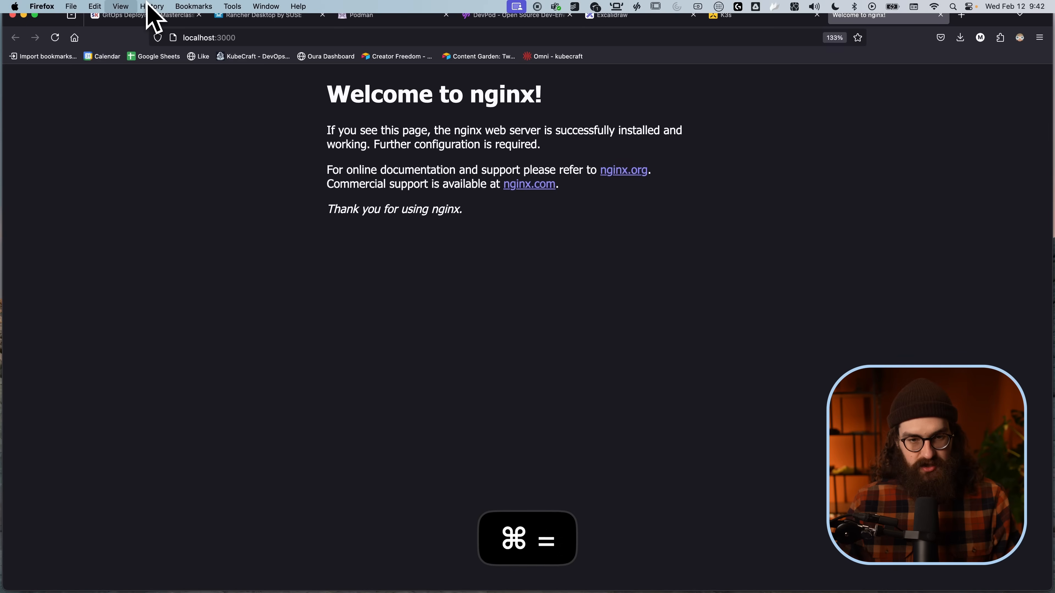
{"action": "key", "text": "cmd+="}
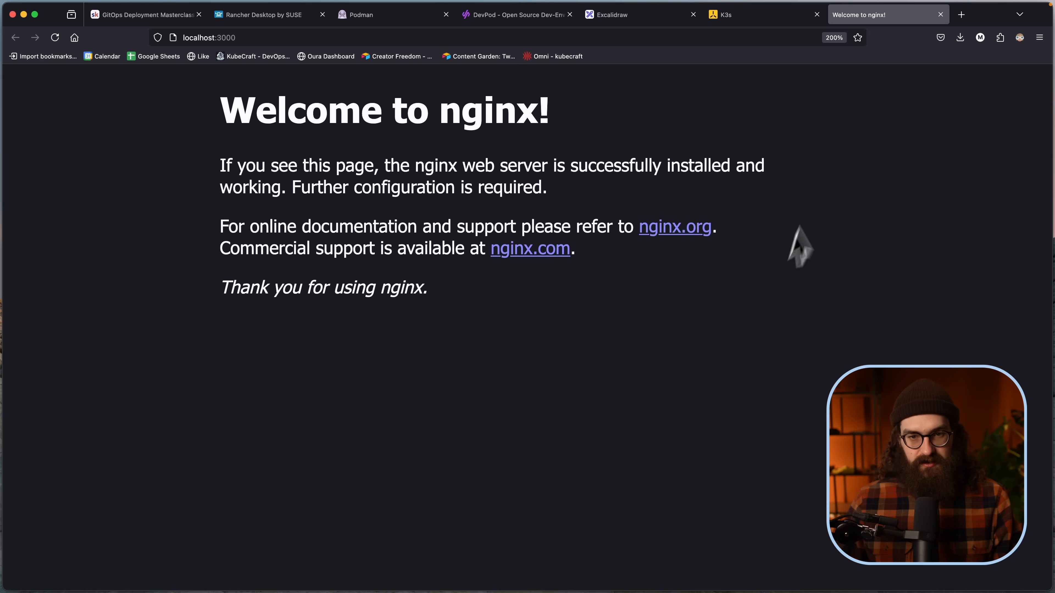
{"action": "mouse_move", "coordinate": [911, 13]}
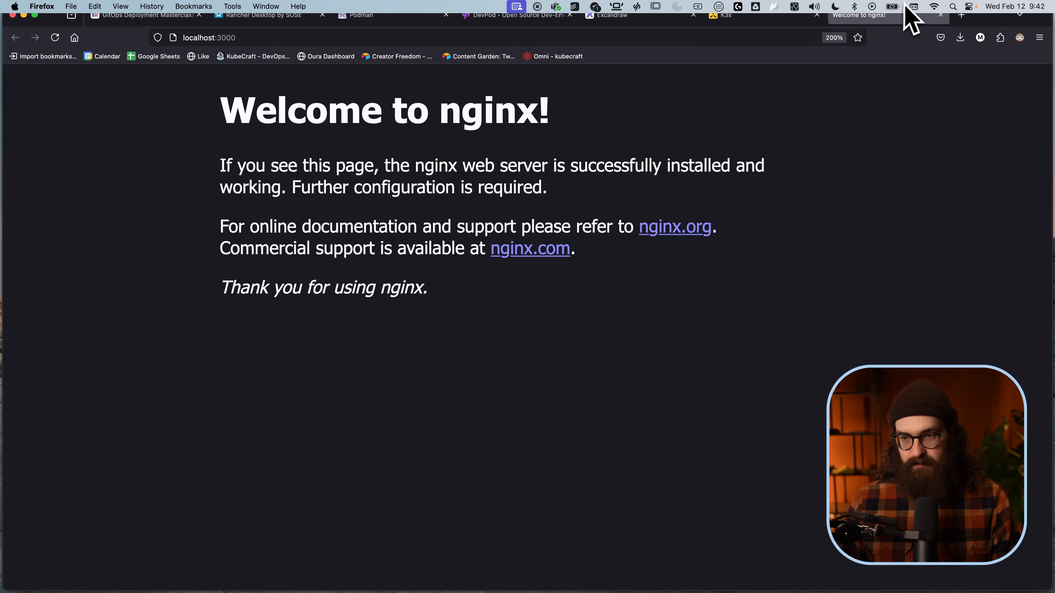
{"action": "key", "text": "cmd+3"}
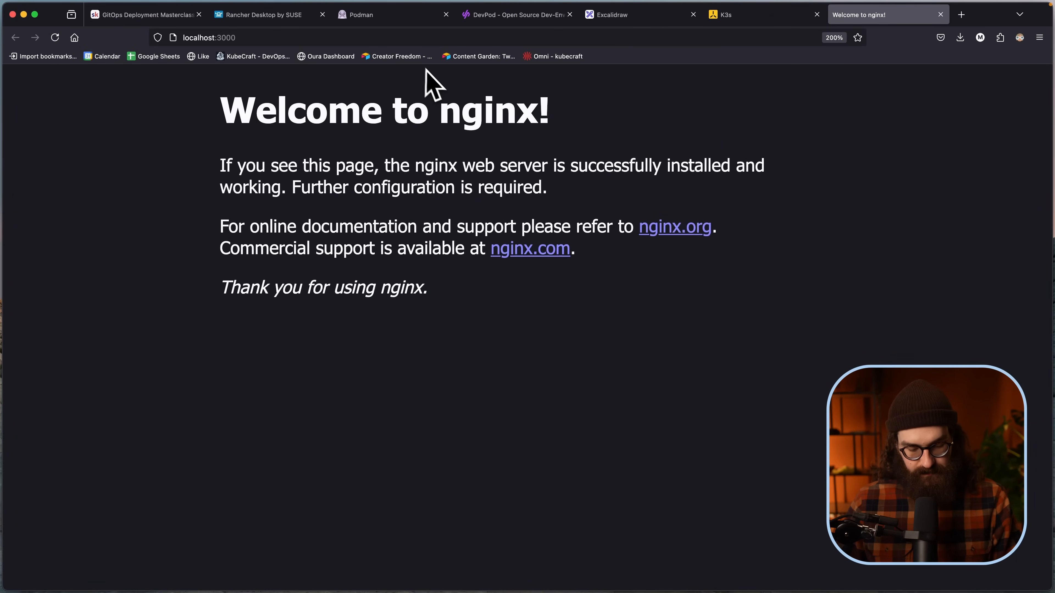
{"action": "mouse_move", "coordinate": [397, 118]}
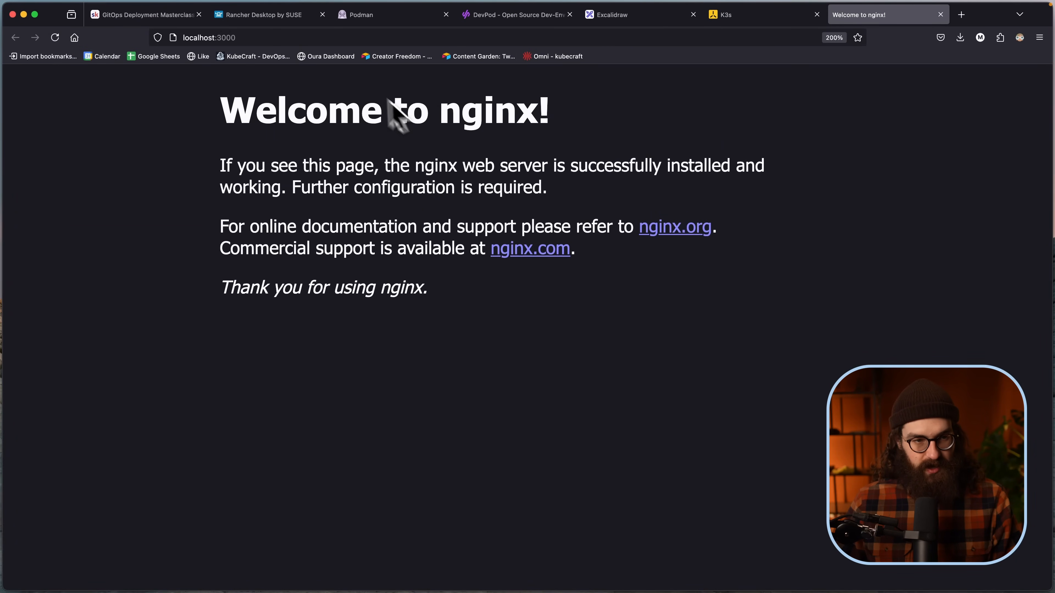
{"action": "mouse_move", "coordinate": [293, 98]}
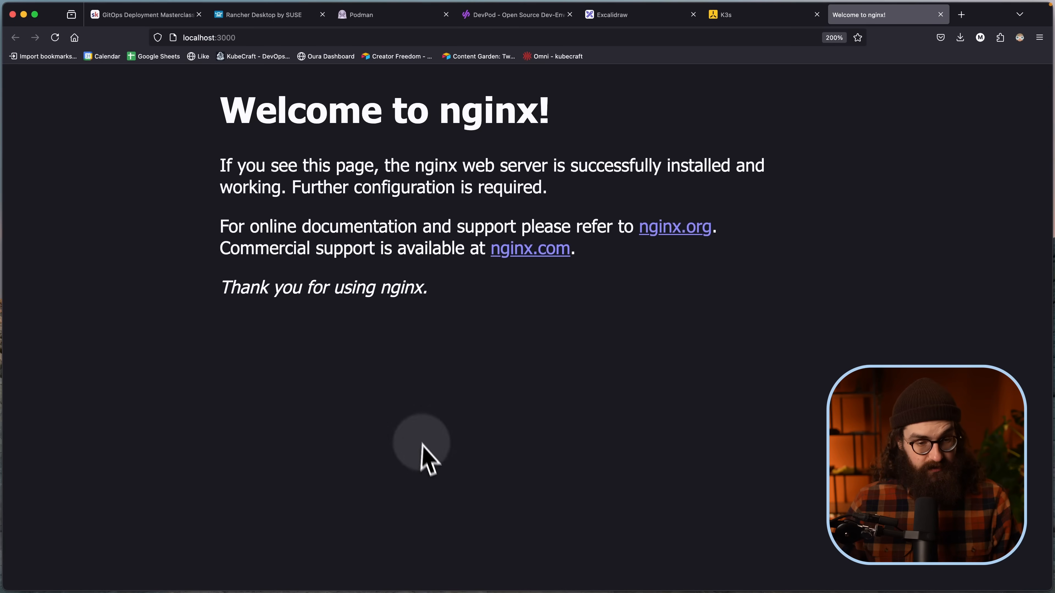
{"action": "mouse_move", "coordinate": [595, 69]}
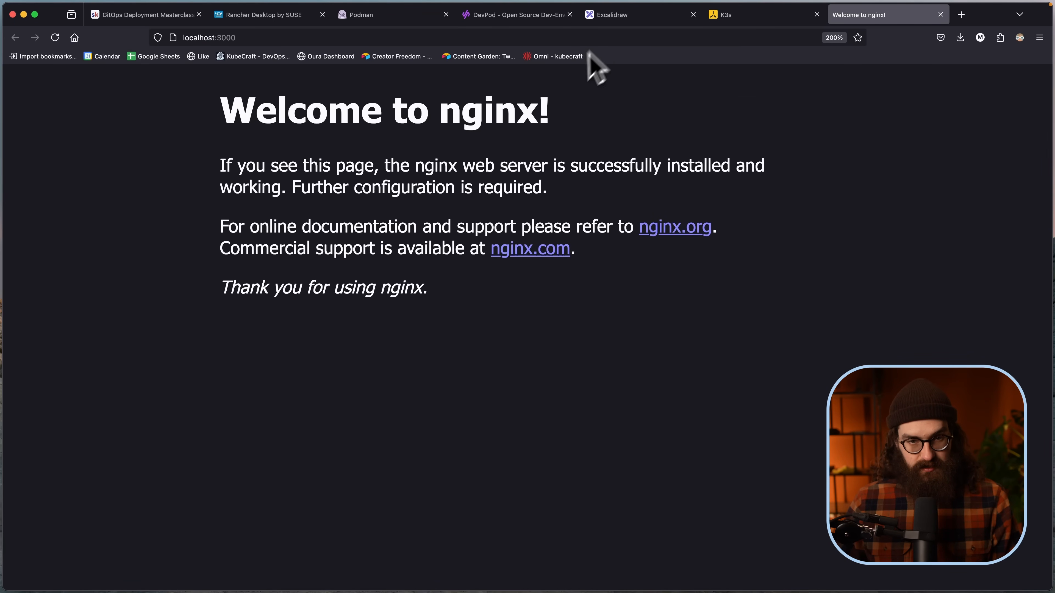
{"action": "key", "text": "cmd+4"}
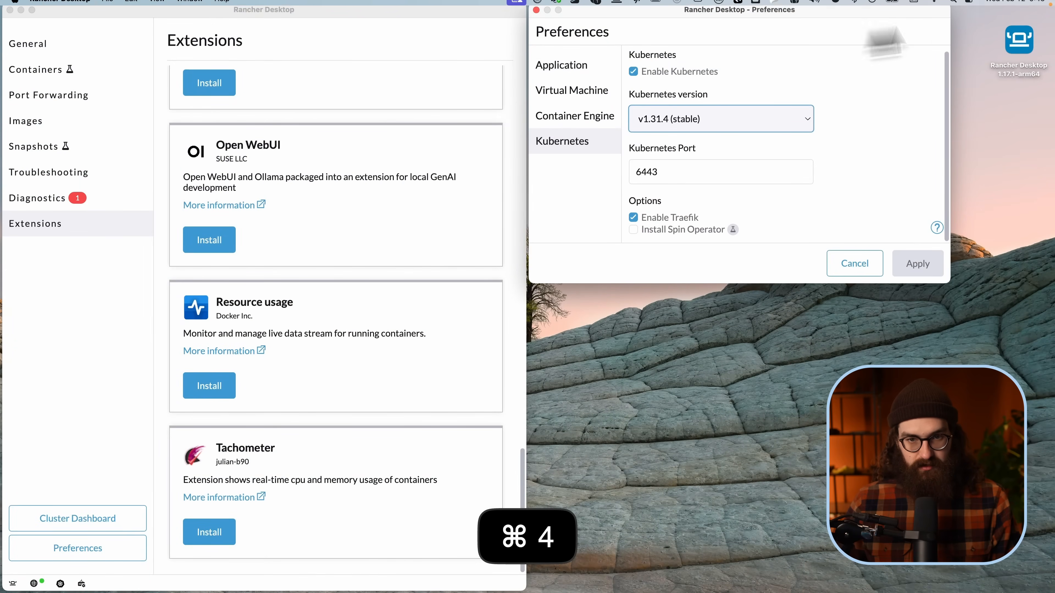
Step: In Port Forwarding, forward default/nginx-service port 80 to local port 61756
{"action": "left_click", "coordinate": [854, 263]}
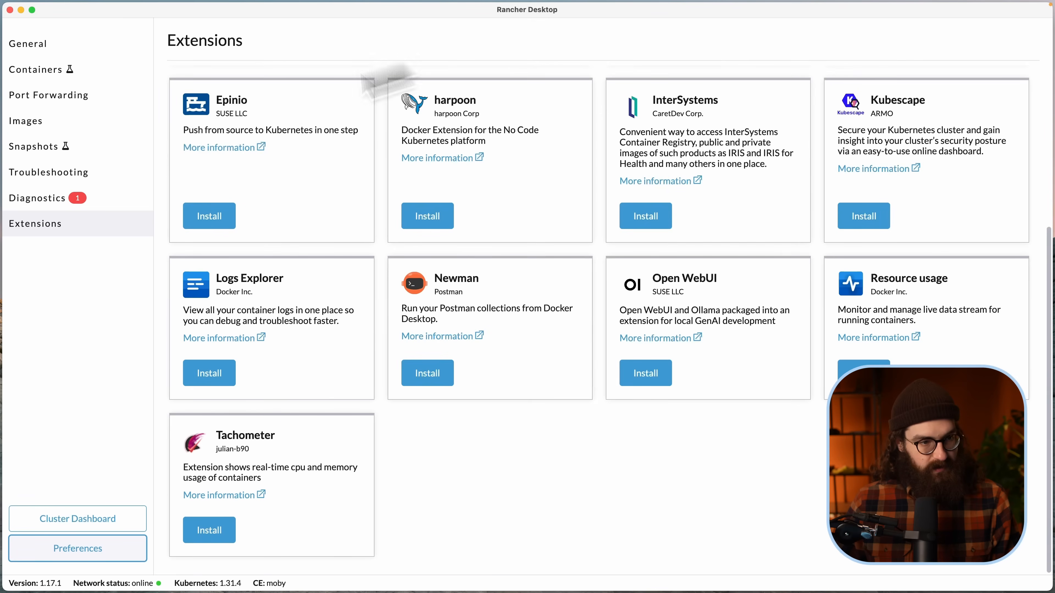
{"action": "left_click", "coordinate": [48, 94]}
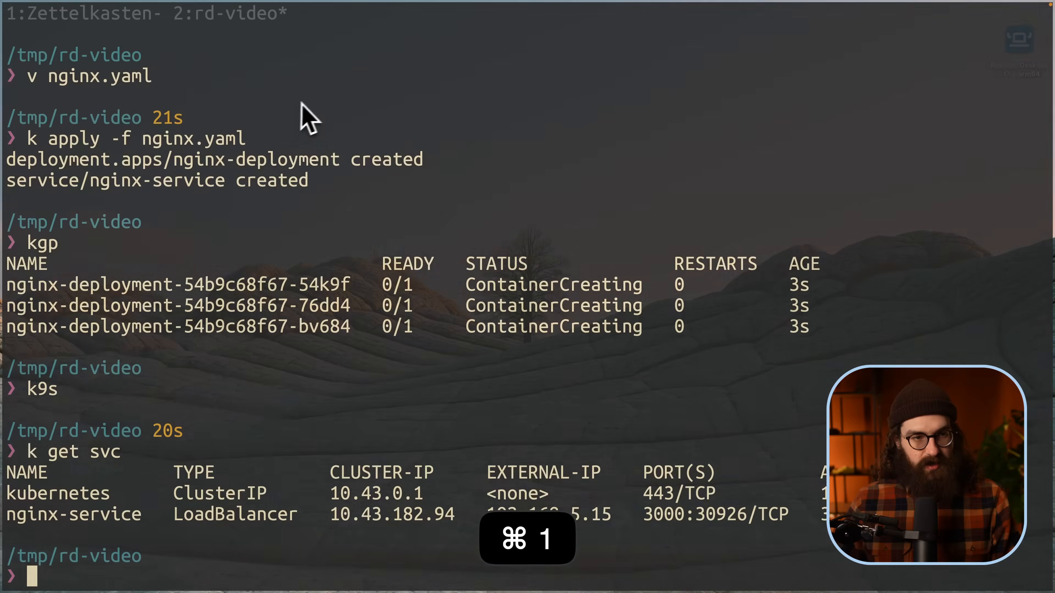
{"action": "key", "text": "cmd+4"}
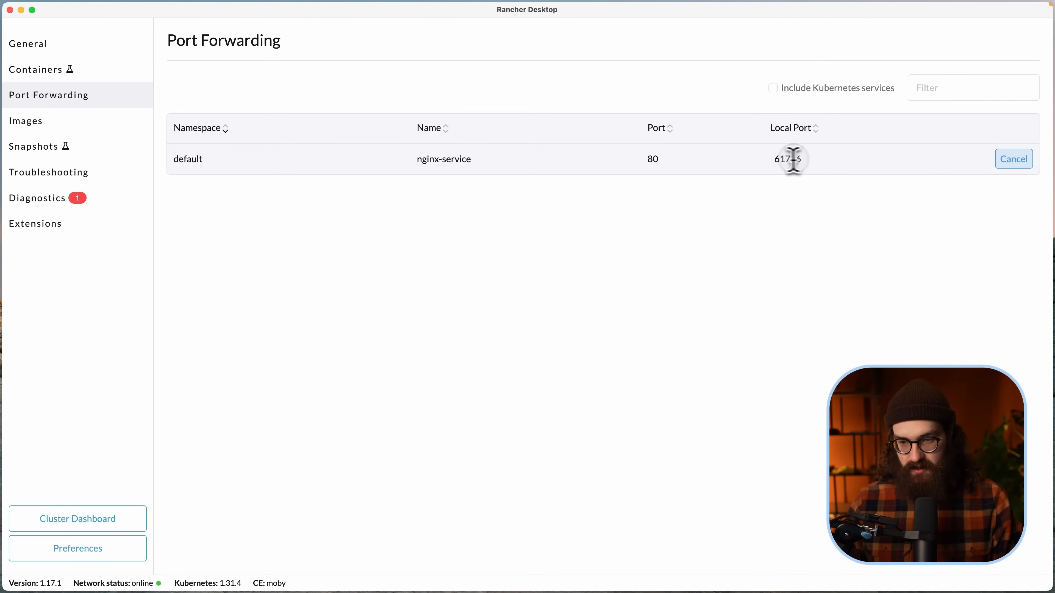
{"action": "key", "text": "cmd+3"}
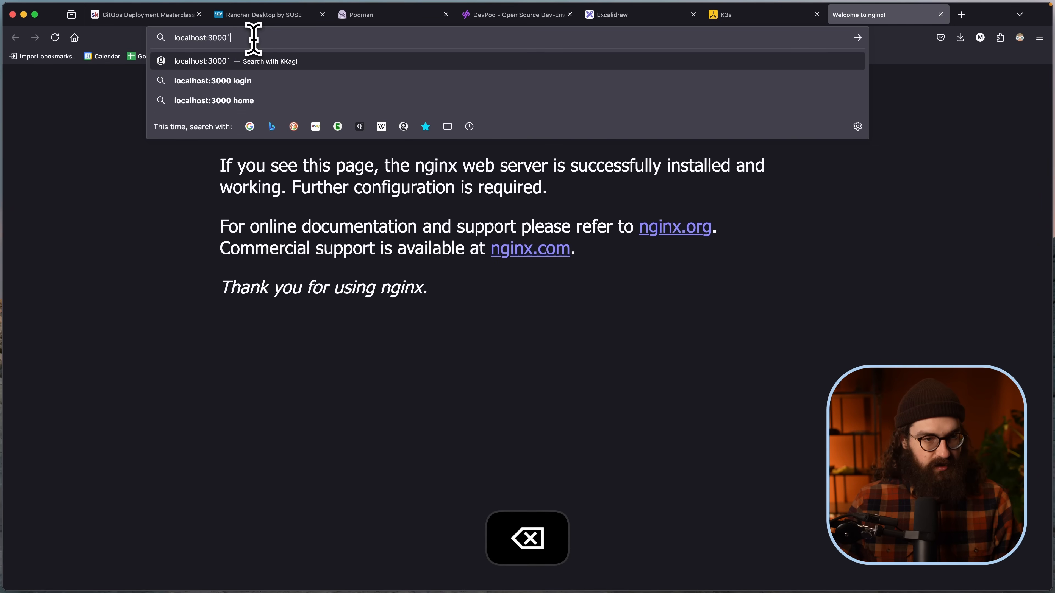
Step: Load the nginx welcome page at localhost:61756, ending back on the KubeCraft course page in Skool
{"action": "type", "text": "/"}
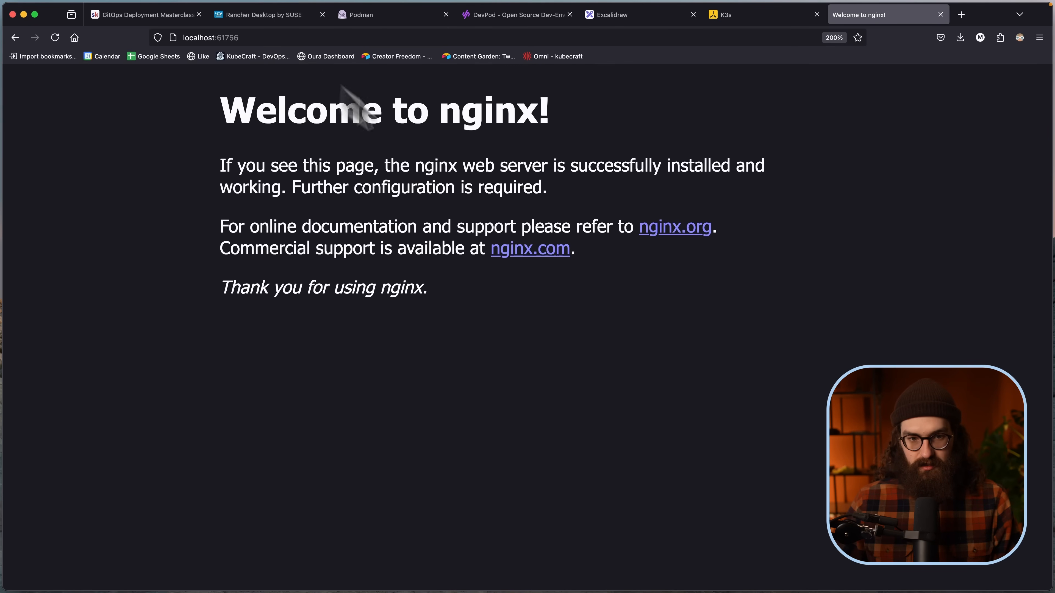
{"action": "mouse_move", "coordinate": [490, 156]}
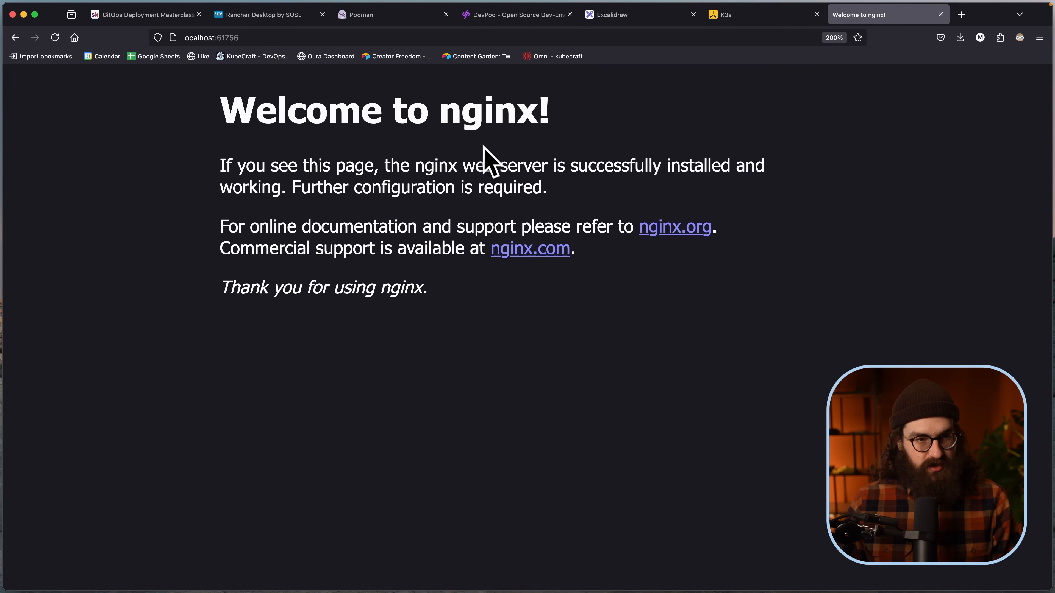
{"action": "key", "text": "cmd+1"}
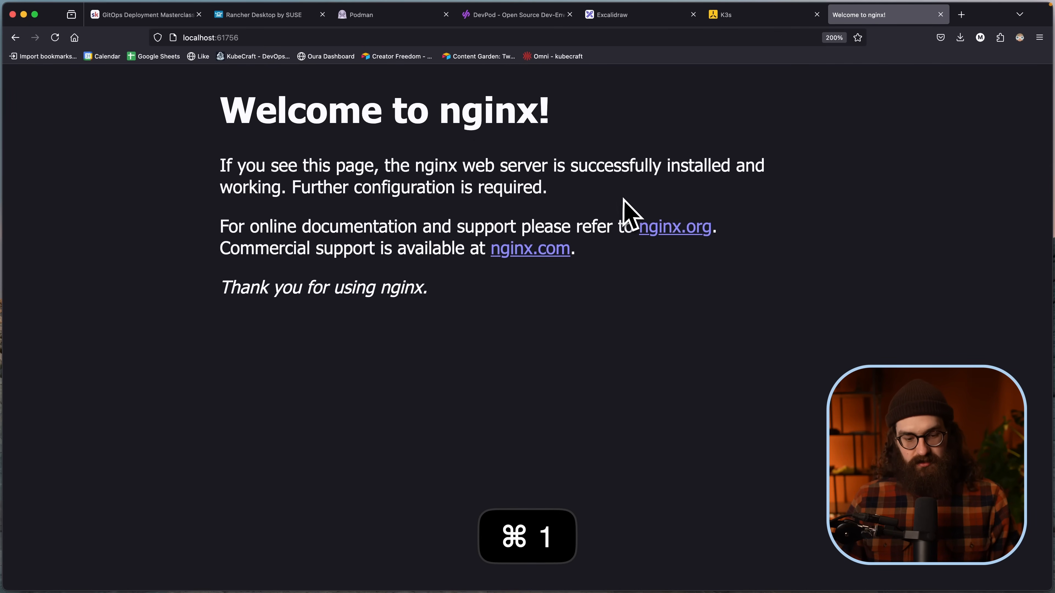
{"action": "key", "text": "cmd+1"}
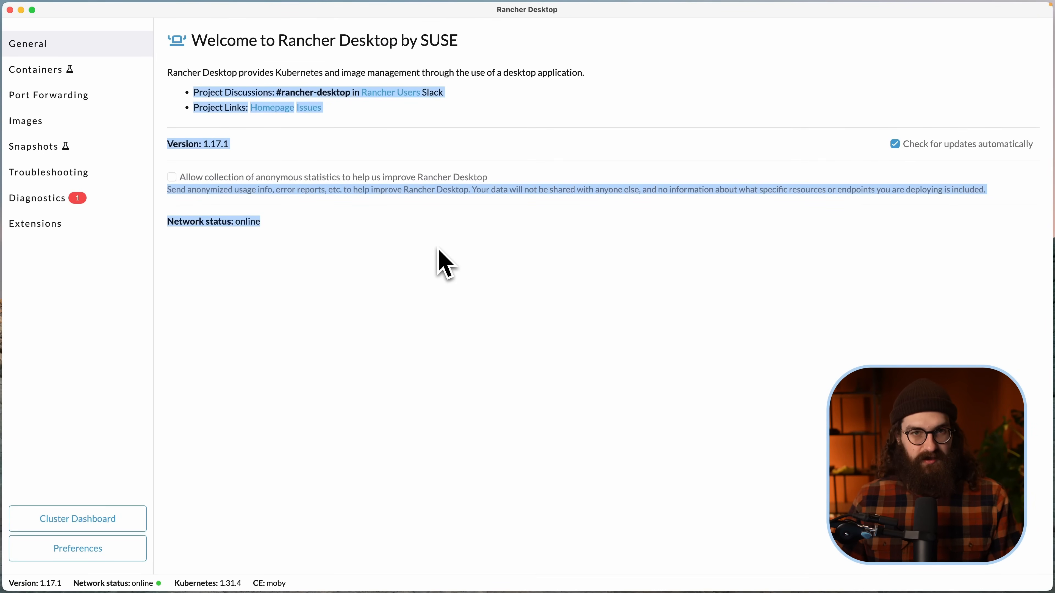
{"action": "key", "text": "cmd+1"}
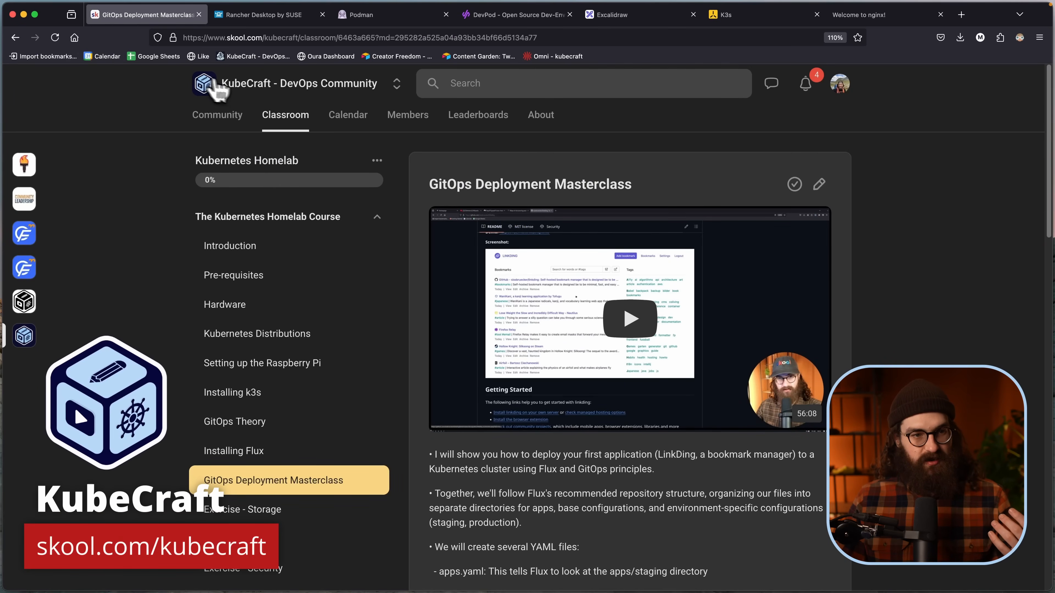
Step: Go to the KubeCraft DevOps Community main feed and skim its posts
{"action": "left_click", "coordinate": [217, 115]}
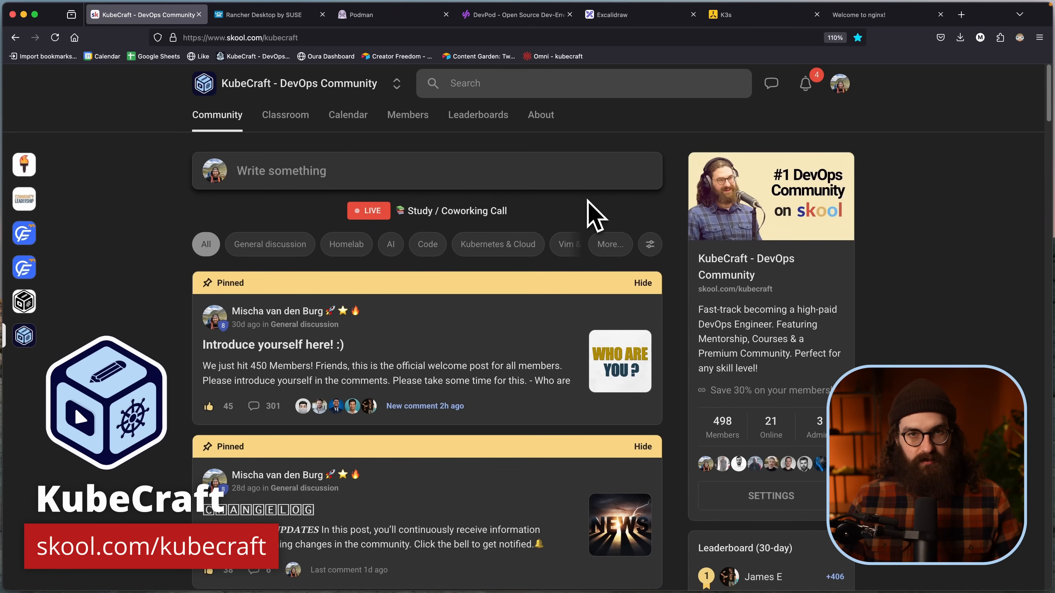
{"action": "scroll", "scroll_direction": "down", "scroll_amount": 3}
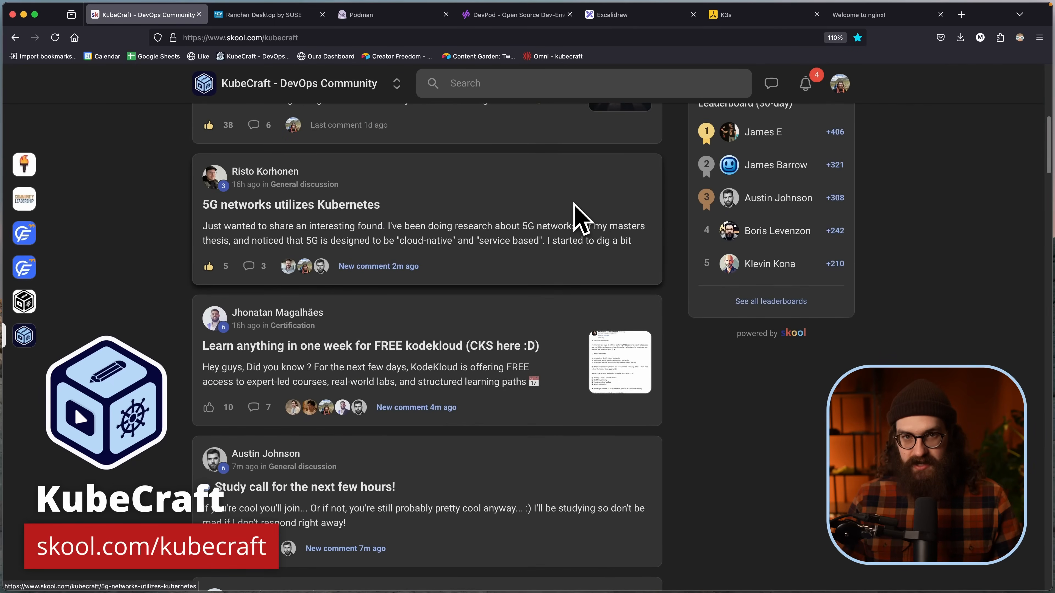
{"action": "scroll", "scroll_direction": "up", "scroll_amount": 3}
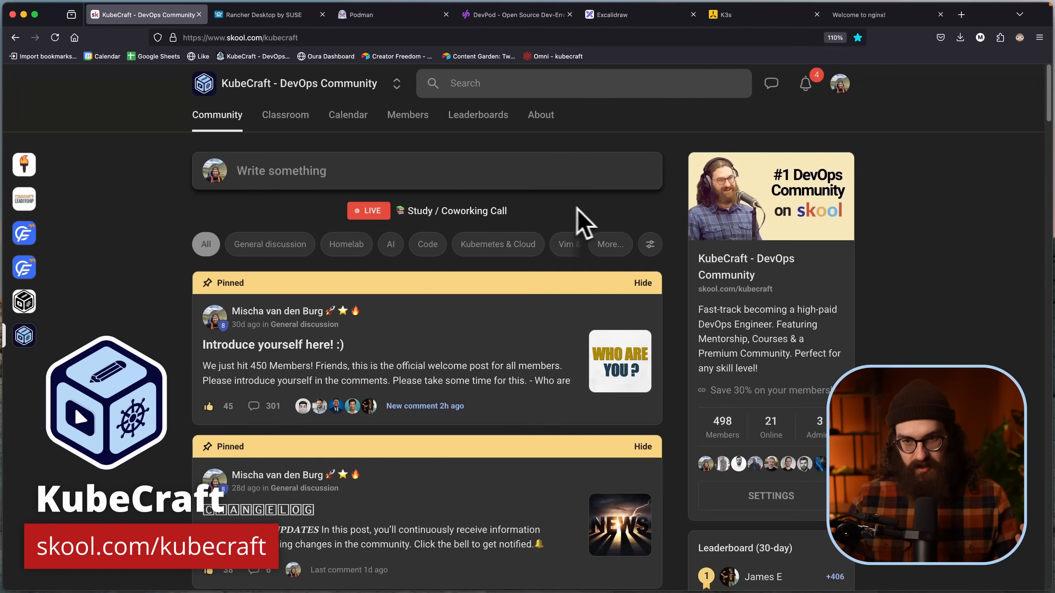
{"action": "mouse_move", "coordinate": [696, 407]}
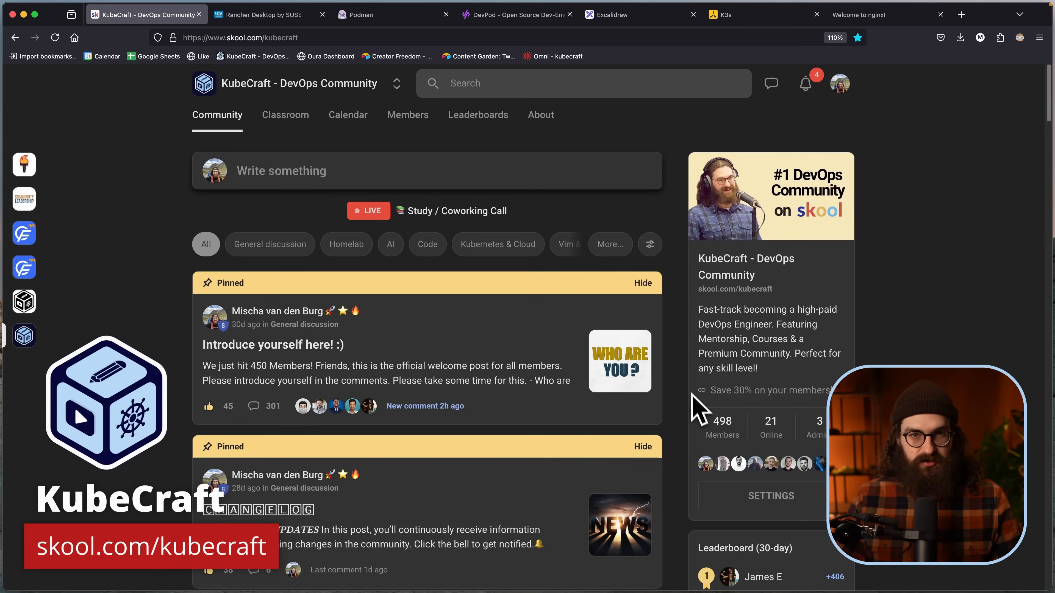
{"action": "mouse_move", "coordinate": [875, 303]}
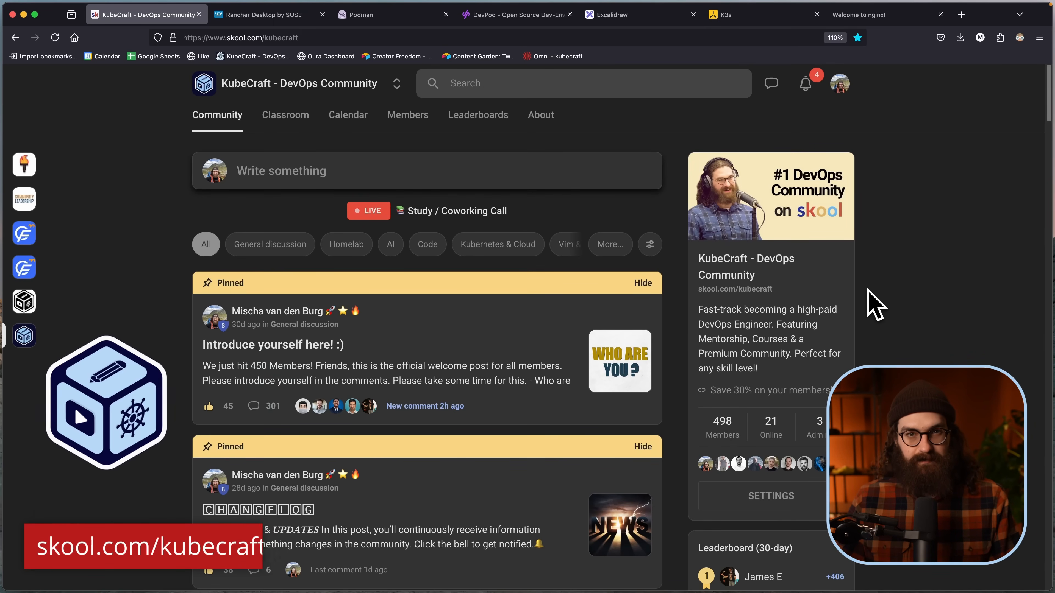